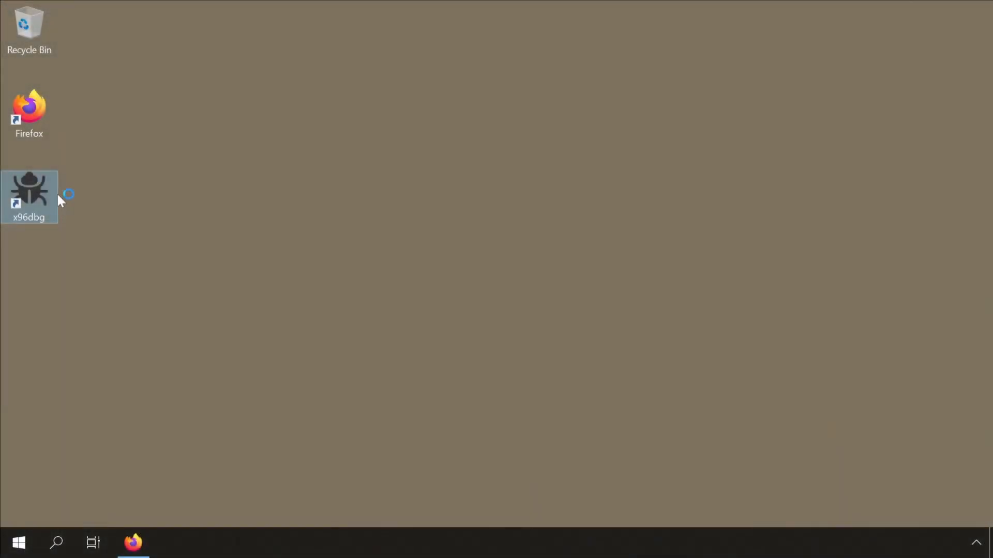
- Launch x32dbg, set exceptions handled by debugger and save, then select the x86 wordpad.exe path
{"action": "double_click", "coordinate": [29, 190]}
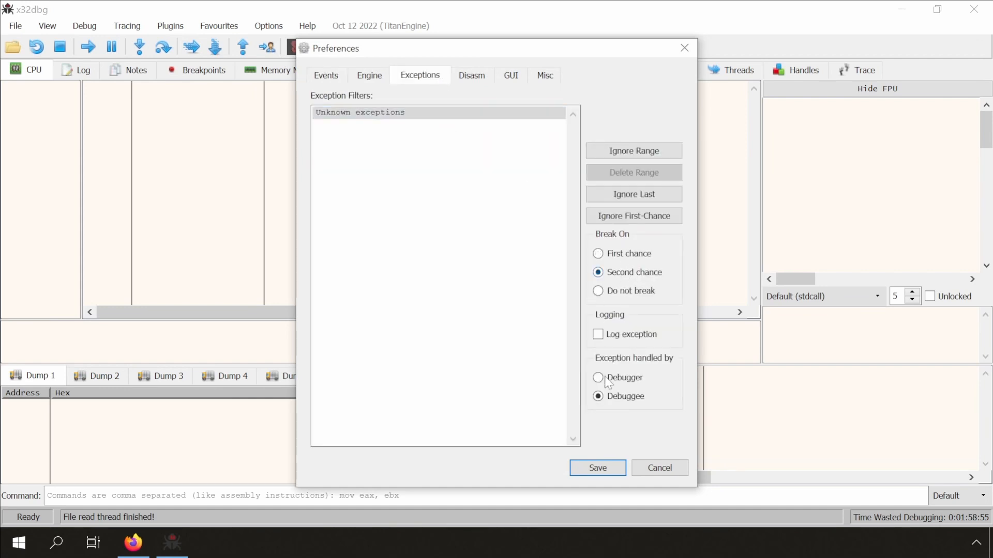
{"action": "left_click", "coordinate": [596, 468]}
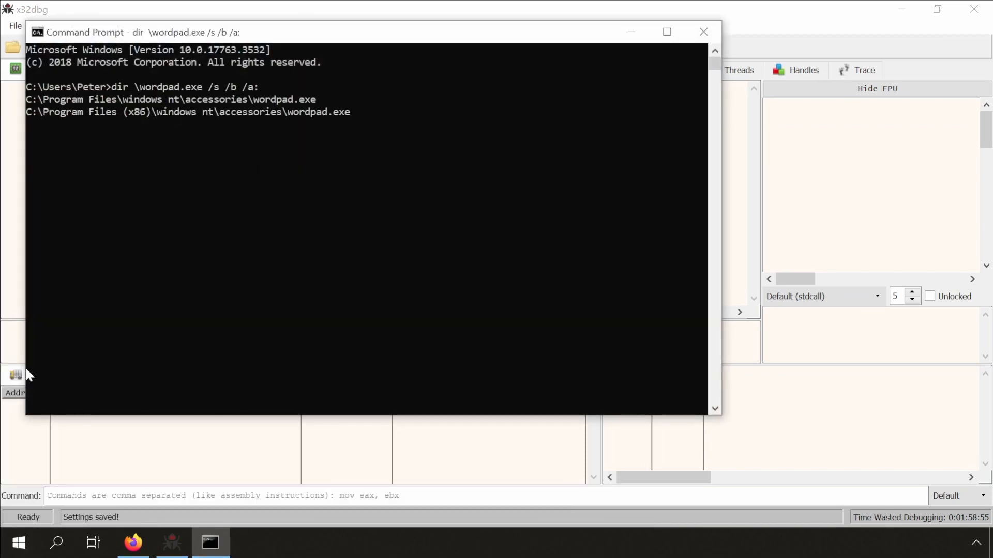
{"action": "left_click_drag", "start_coordinate": [27, 112], "coordinate": [349, 112]}
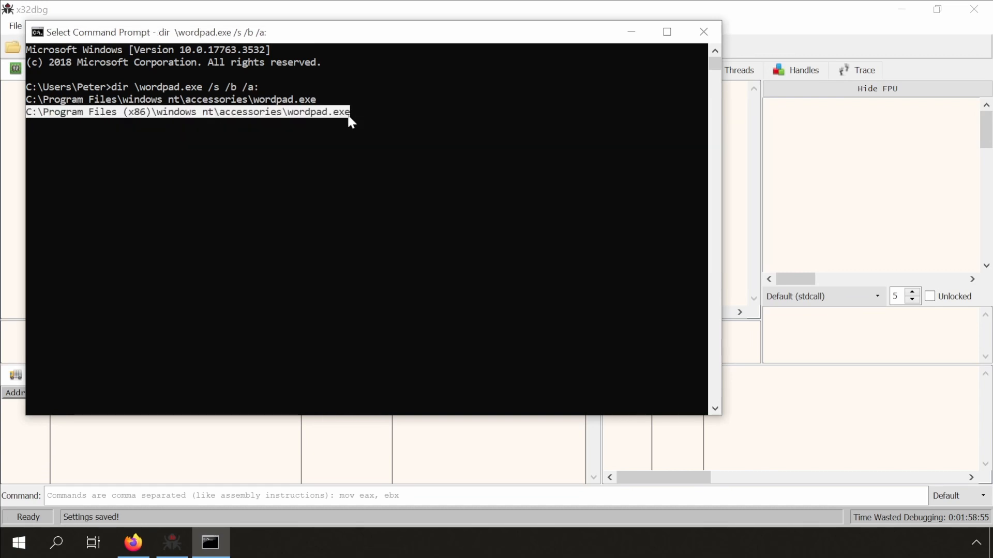
{"action": "left_click", "coordinate": [14, 25]}
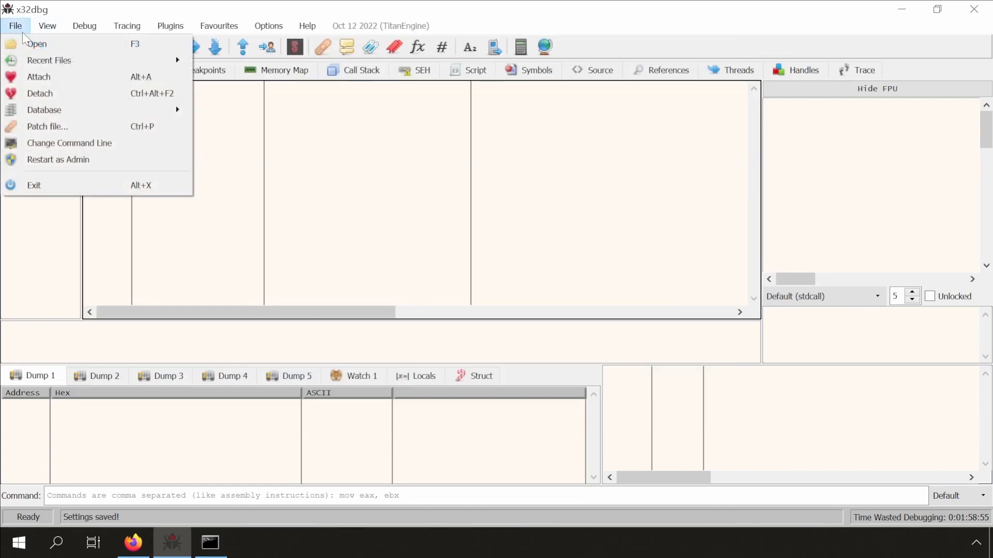
- Load x86 wordpad.exe, search Symbols for 'extte', then run WordPad to its entry point
{"action": "left_click", "coordinate": [35, 43]}
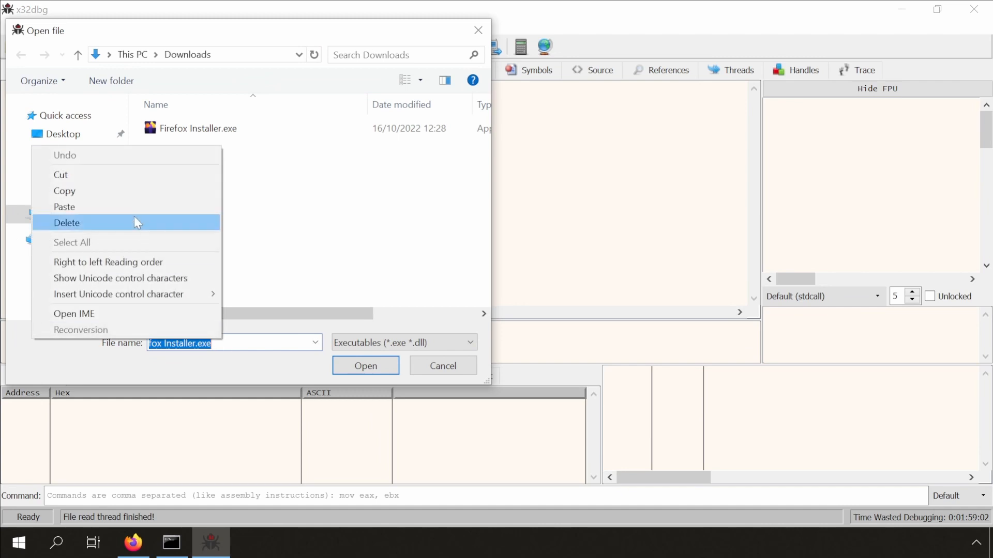
{"action": "left_click", "coordinate": [365, 366]}
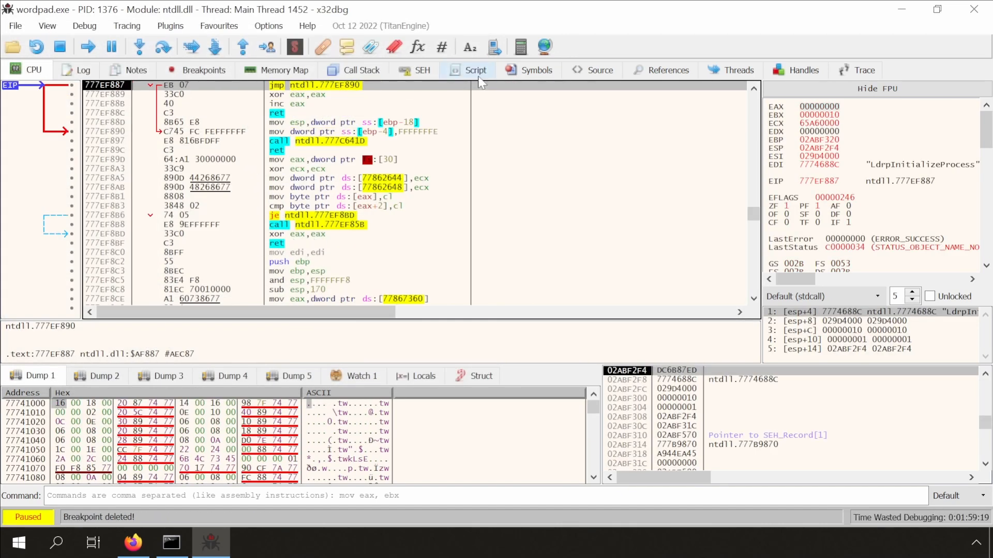
{"action": "left_click", "coordinate": [534, 70]}
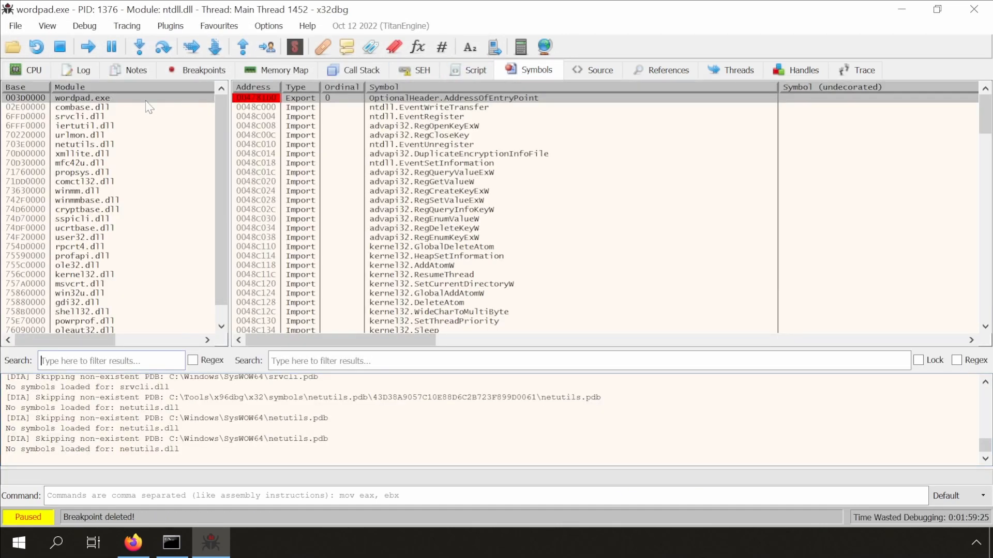
{"action": "type", "text": "extte"}
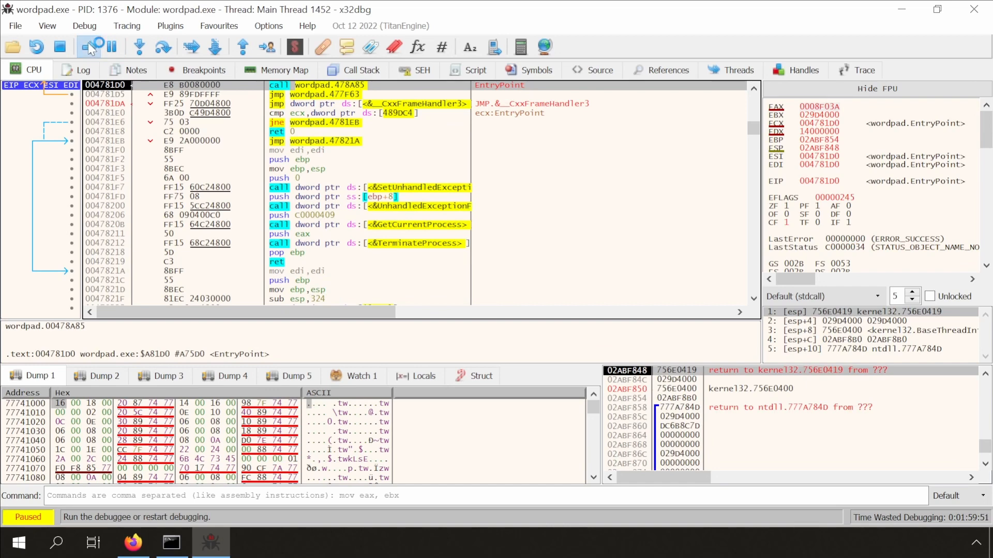
{"action": "left_click", "coordinate": [87, 46]}
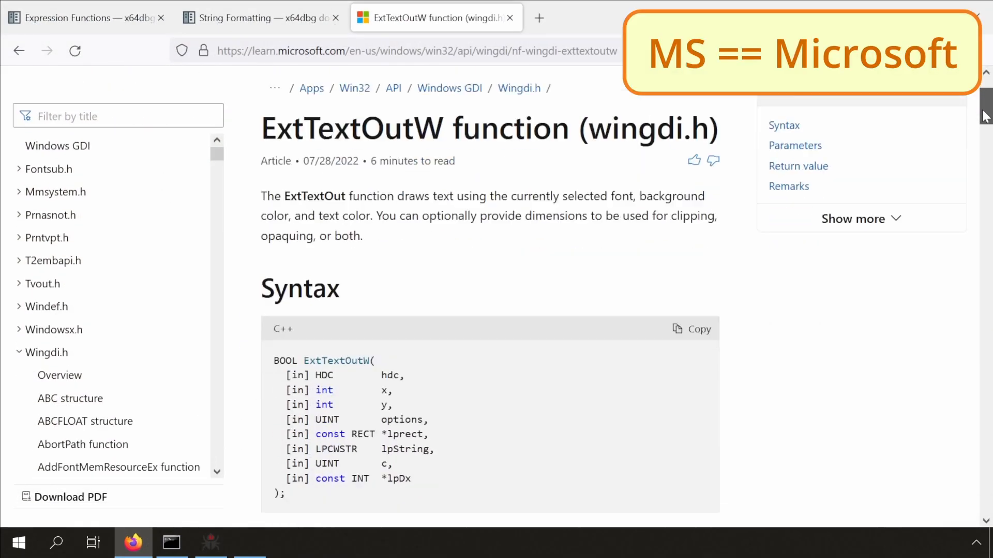
- Review ExtTextOutW's Parameters, marking 'c' and highlighting its string-length description
{"action": "scroll", "scroll_direction": "down", "scroll_amount": 3}
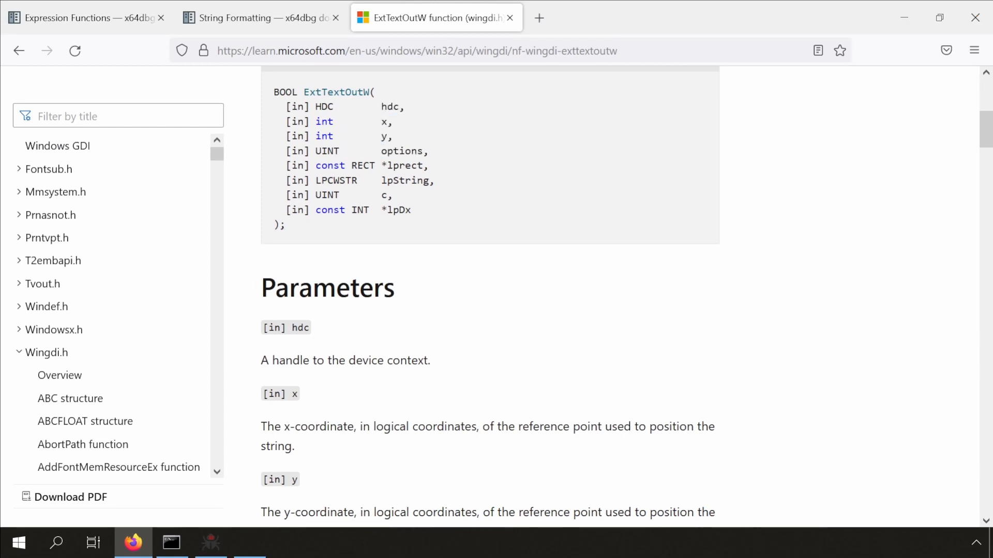
{"action": "double_click", "coordinate": [408, 180]}
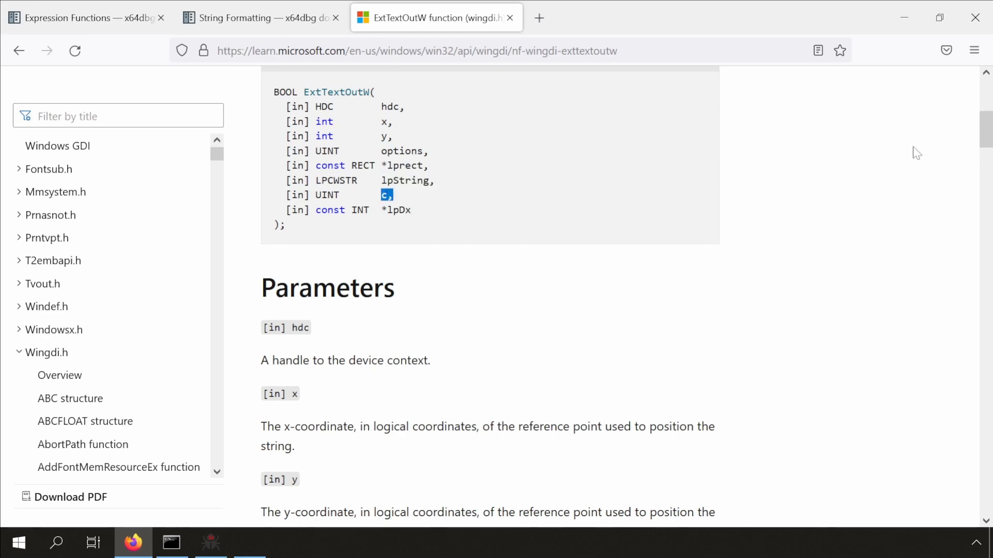
{"action": "scroll", "scroll_direction": "down", "scroll_amount": 3}
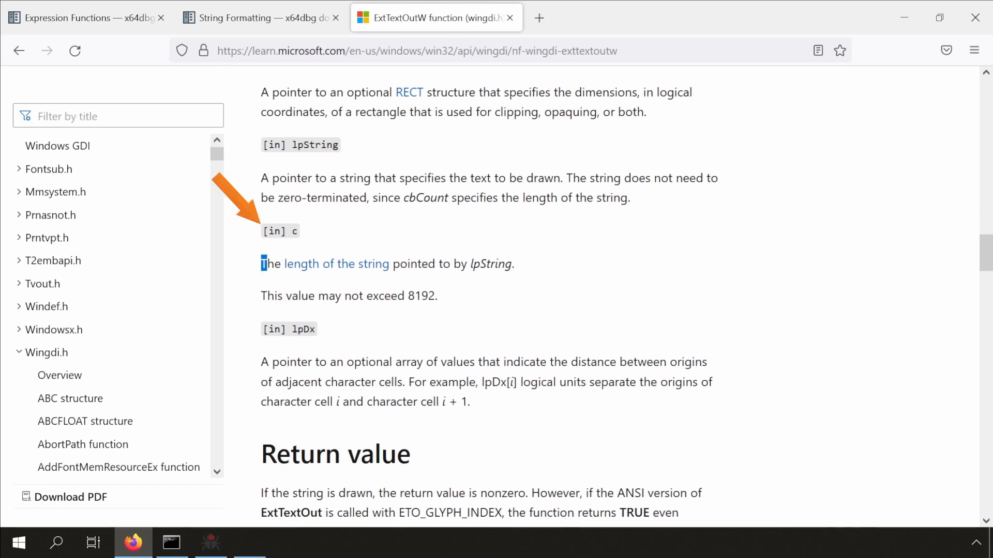
{"action": "left_click_drag", "start_coordinate": [262, 264], "coordinate": [272, 295]}
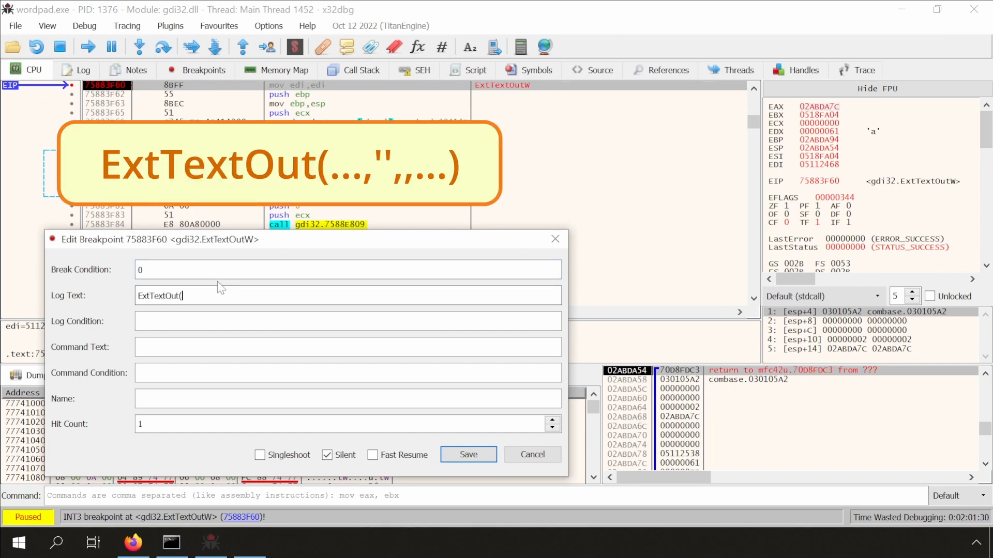
- Save the ExtTextOutW breakpoint logging '{s:dword(esp+.24)}' and 0x{dword(esp+.28)} without breaking
{"action": "type", "text": "...,'{s:dword(esp+.24)}',0x{dword(esp+.28)},...)"}
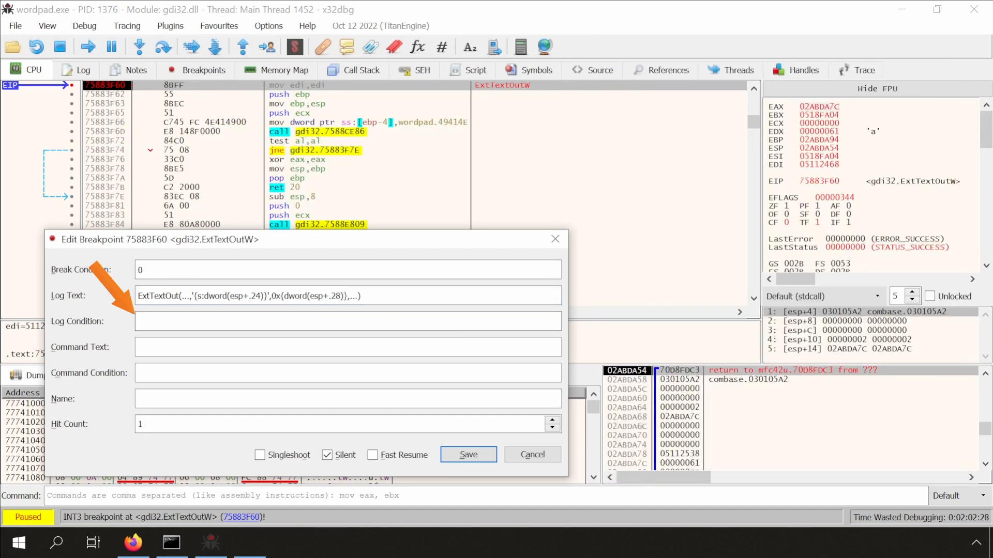
{"action": "left_click", "coordinate": [467, 455]}
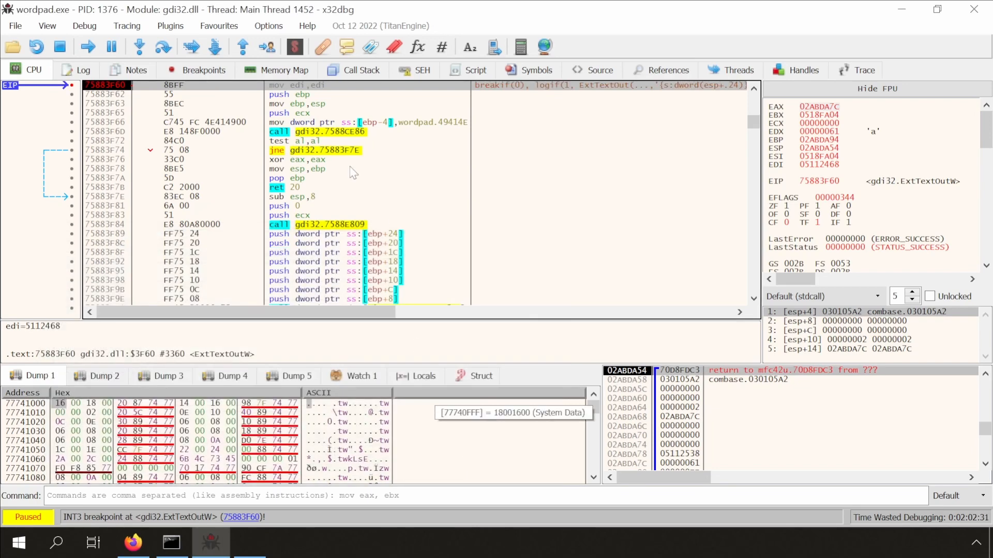
- Run WordPad, inspect the ExtTextOut log lines showing ???, then view the Breakpoints list
{"action": "left_click", "coordinate": [87, 46]}
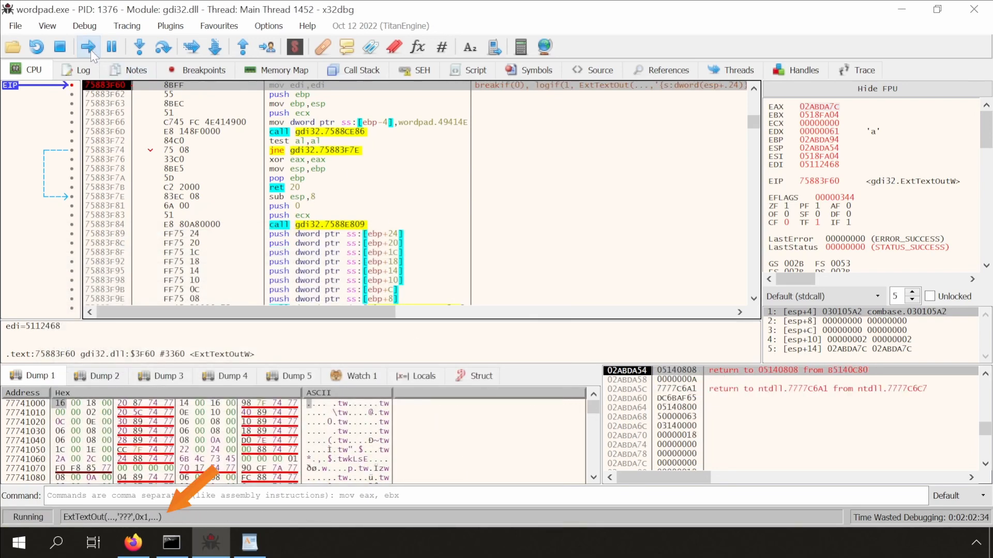
{"action": "left_click", "coordinate": [83, 69]}
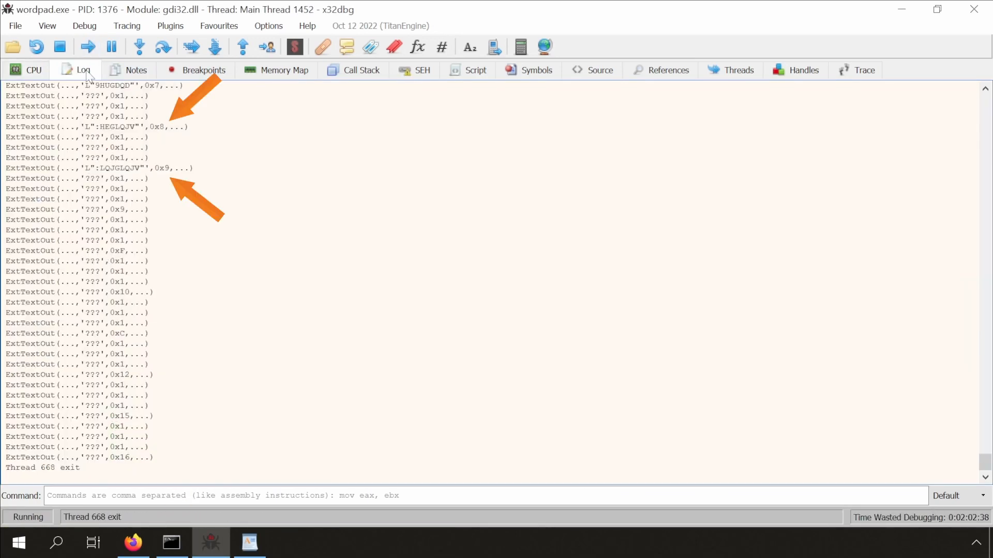
{"action": "mouse_move", "coordinate": [106, 182]}
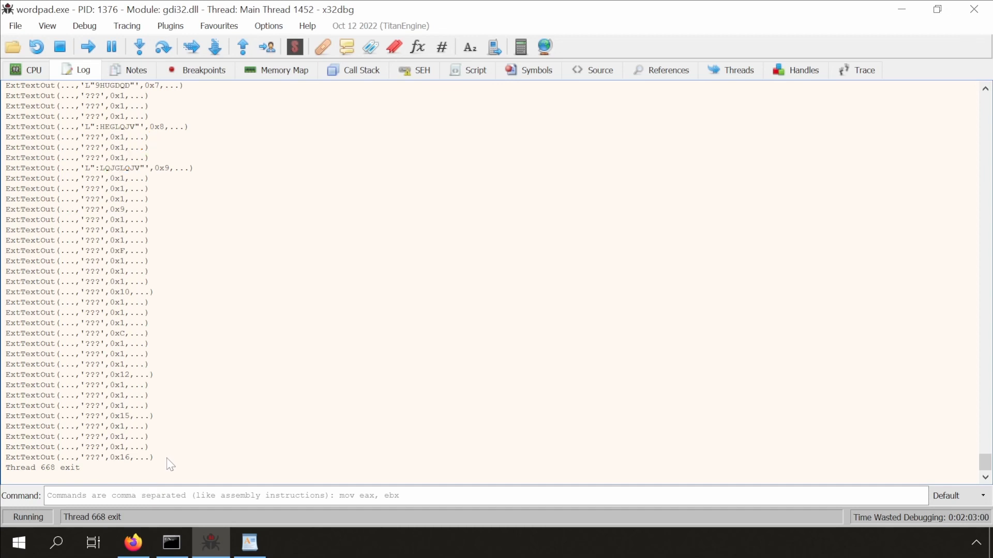
{"action": "mouse_move", "coordinate": [159, 172]}
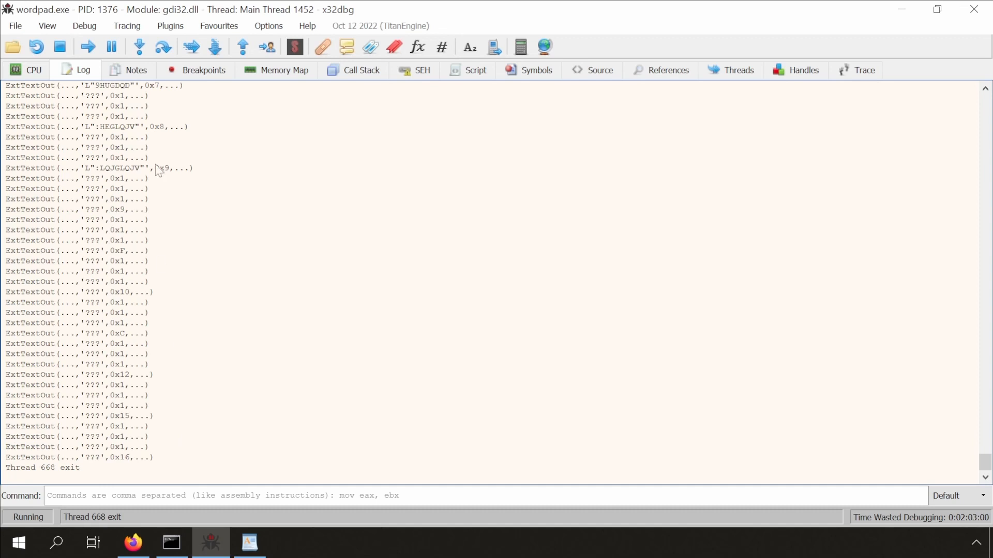
{"action": "left_click", "coordinate": [203, 69]}
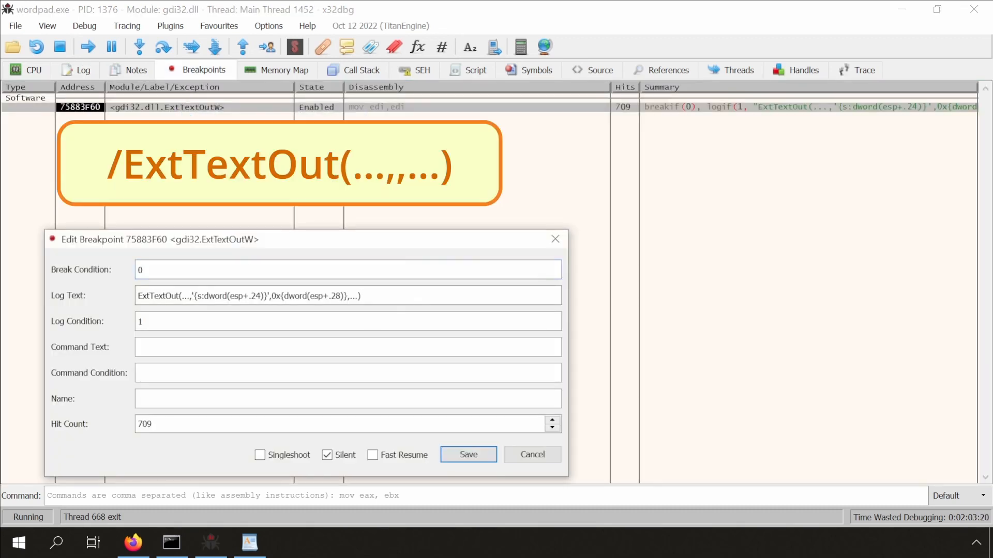
- Append a second clause /ExtTextOut(...,'{mem;dword(esp+.28)*2@dword(esp+.24)}',...) to the Log Text
{"action": "type", "text": "/ExtTextOut("}
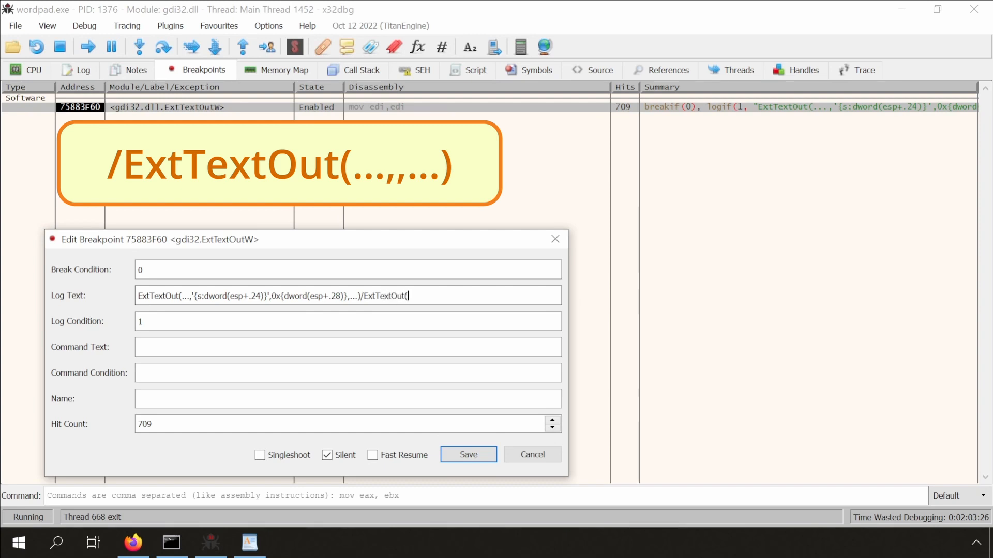
{"action": "type", "text": "...,...)"}
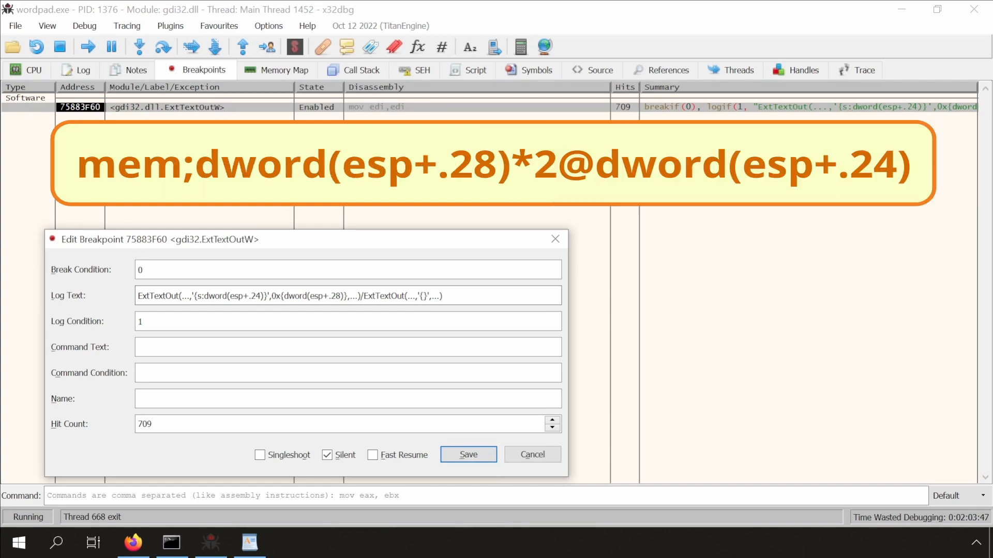
{"action": "type", "text": "mem;dword(esp)"}
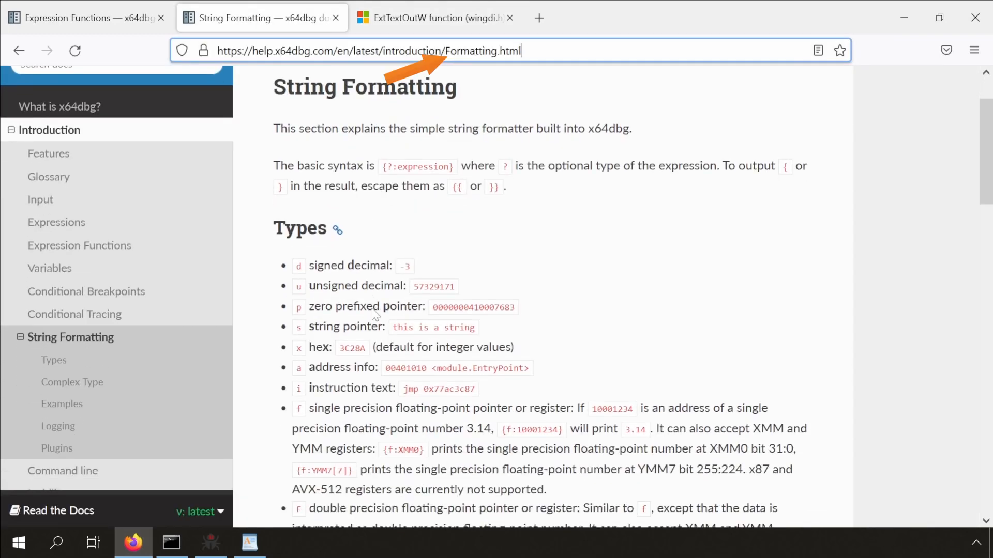
- Scroll the String Formatting page to Complex Type and mark the {mem;size@address} entry
{"action": "scroll", "scroll_direction": "down", "scroll_amount": 3}
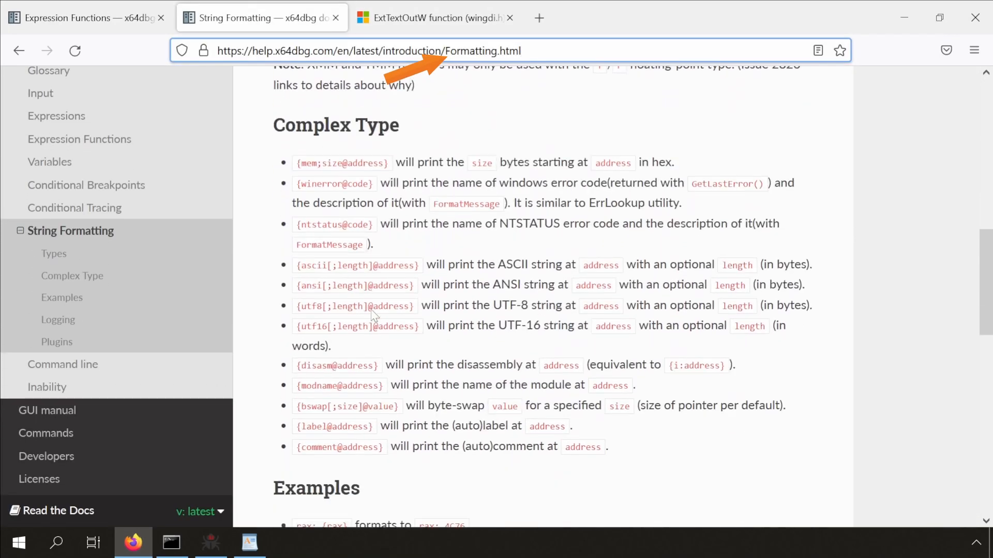
{"action": "scroll", "scroll_direction": "down", "scroll_amount": 3}
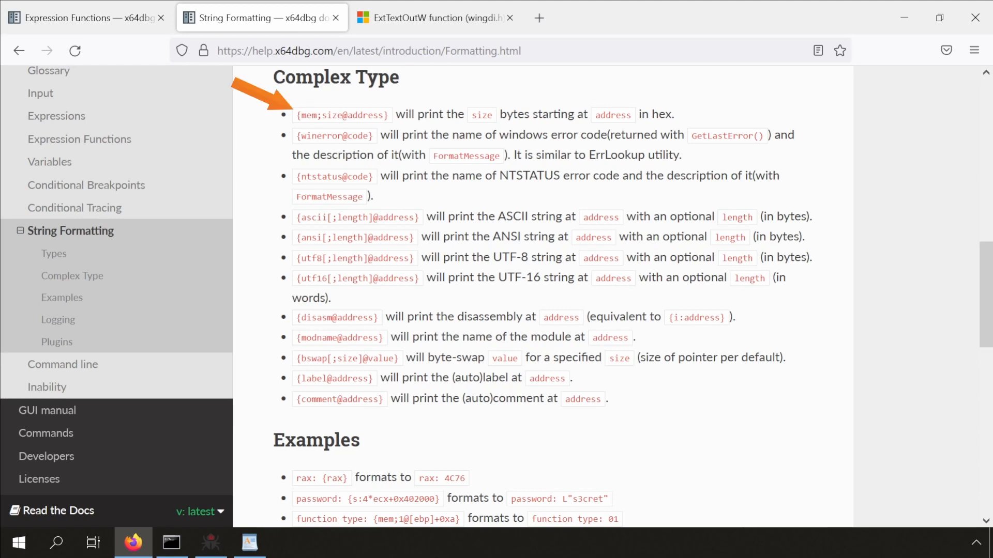
{"action": "double_click", "coordinate": [304, 115]}
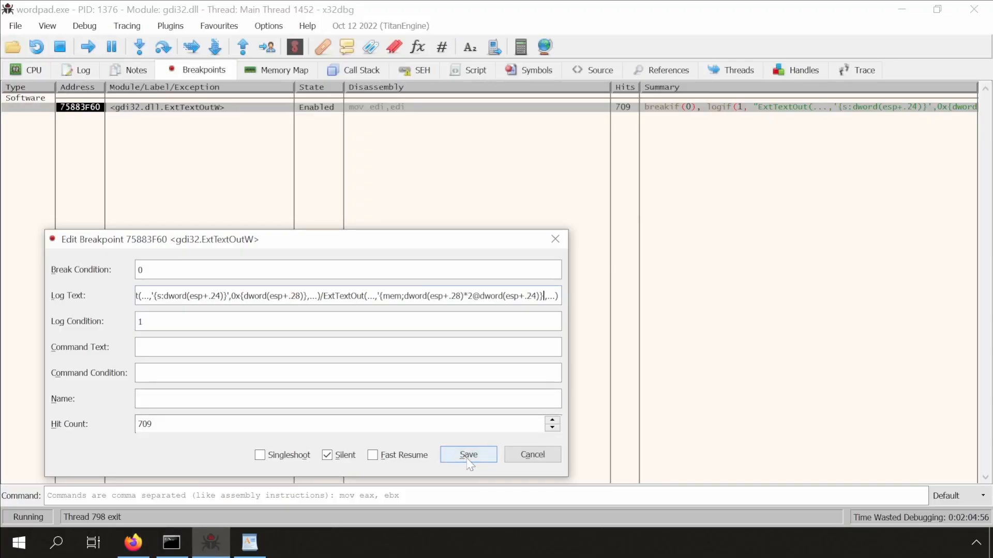
- Save the memory-dump breakpoint and review the log's hex byte dumps beside ??? entries
{"action": "left_click", "coordinate": [468, 455]}
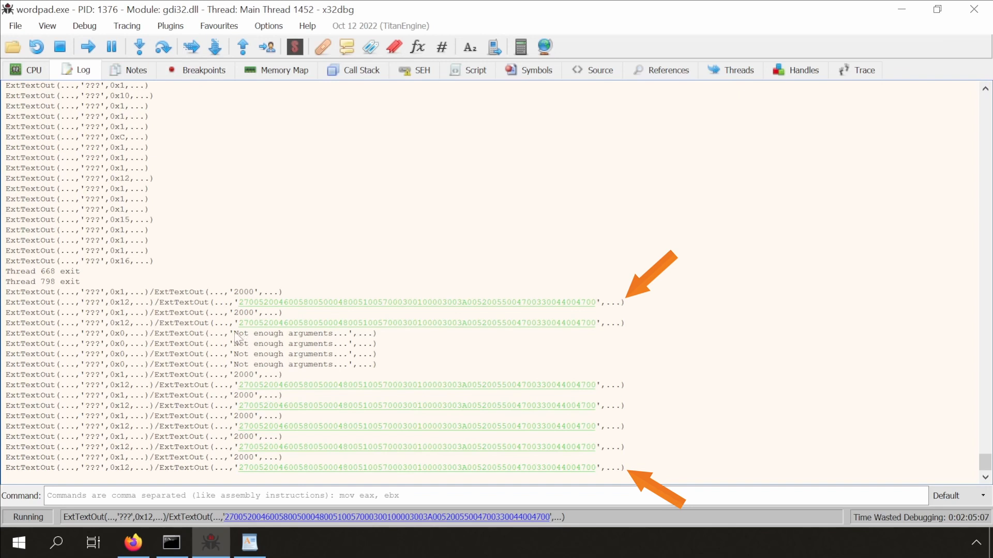
{"action": "mouse_move", "coordinate": [334, 358]}
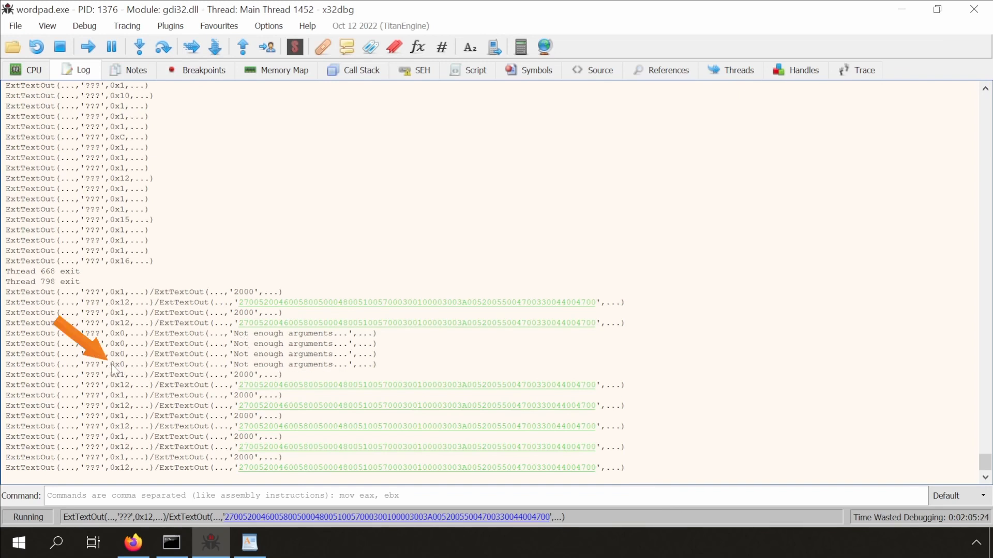
{"action": "double_click", "coordinate": [116, 364]}
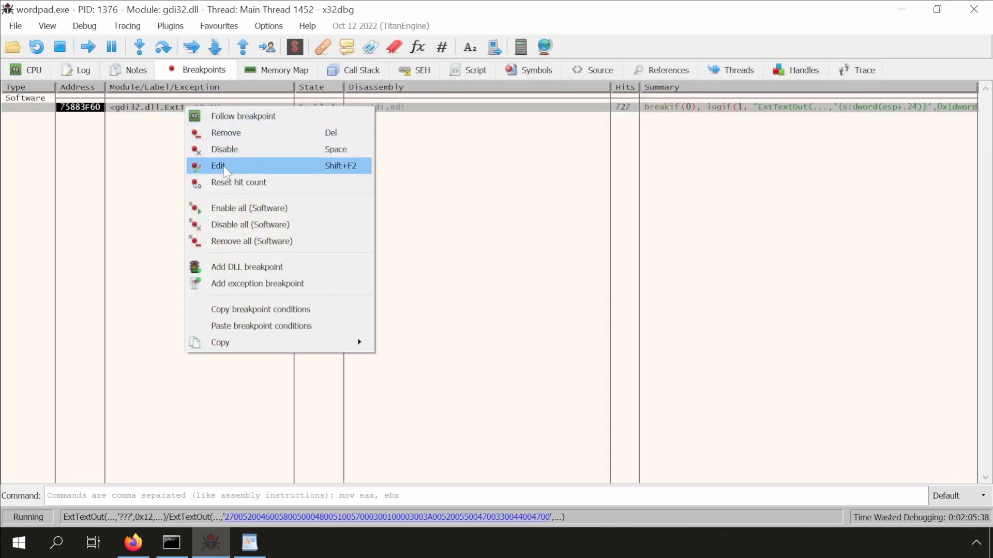
- Edit the ExtTextOutW breakpoint adding a third 'utf16;' log section and save it
{"action": "left_click", "coordinate": [218, 165]}
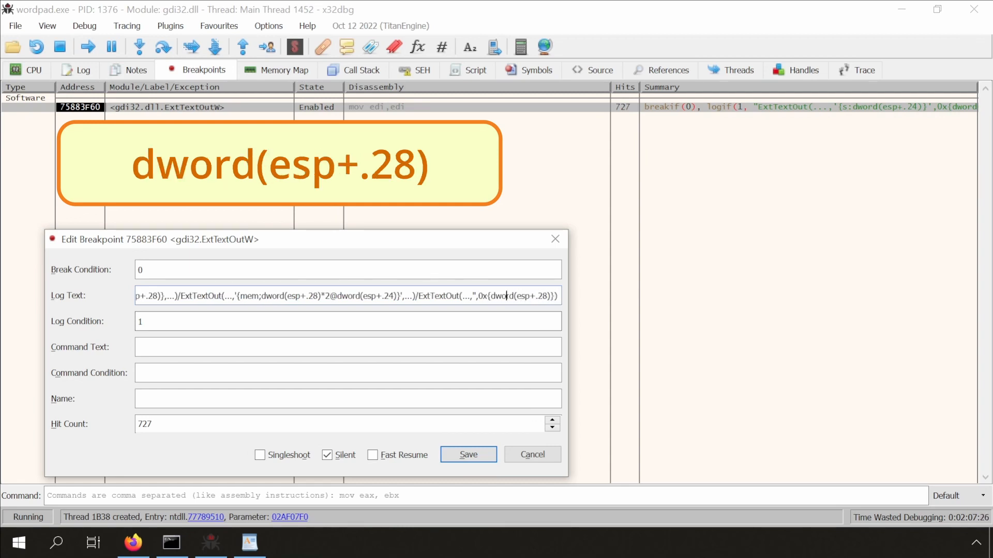
{"action": "type", "text": "utf16;"}
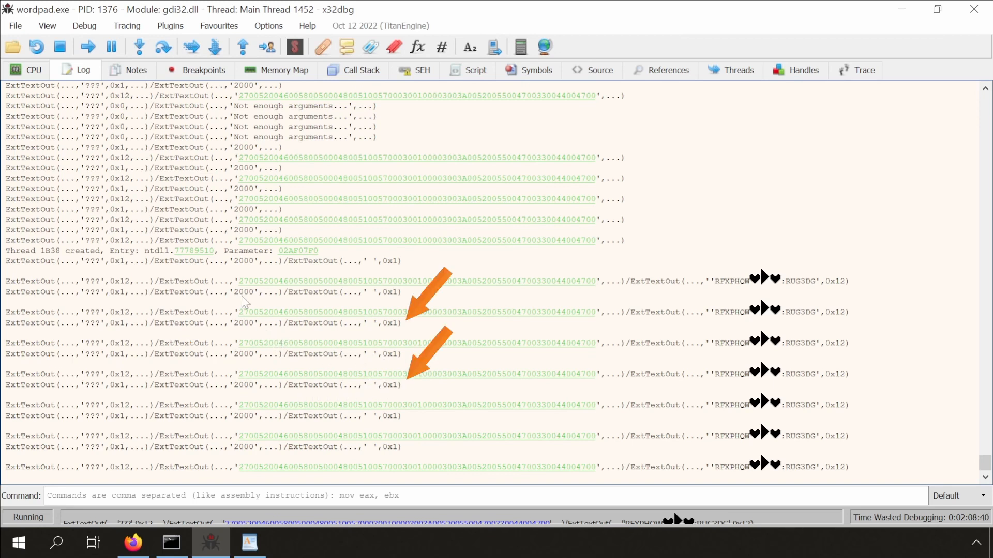
{"action": "mouse_move", "coordinate": [385, 324]}
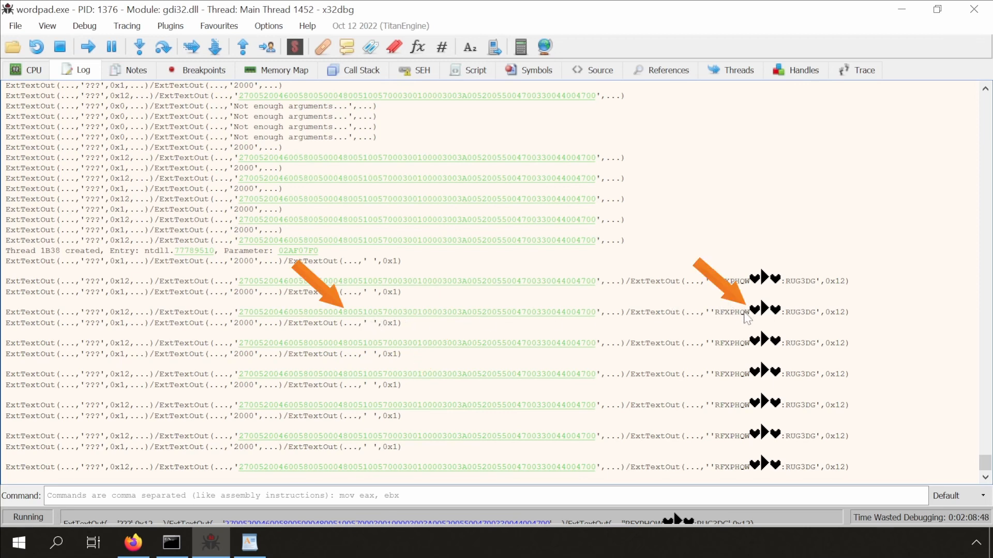
{"action": "mouse_move", "coordinate": [266, 273]}
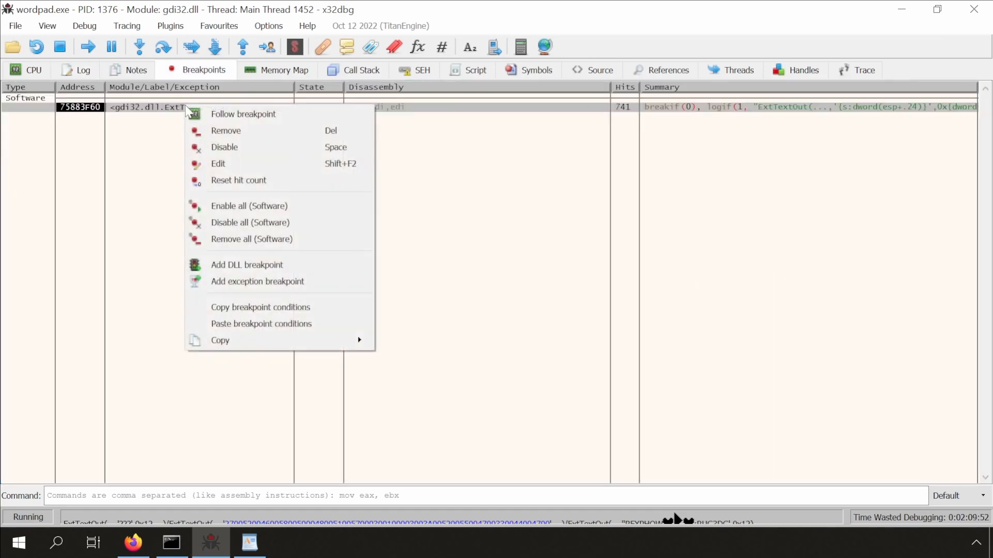
{"action": "left_click", "coordinate": [218, 163]}
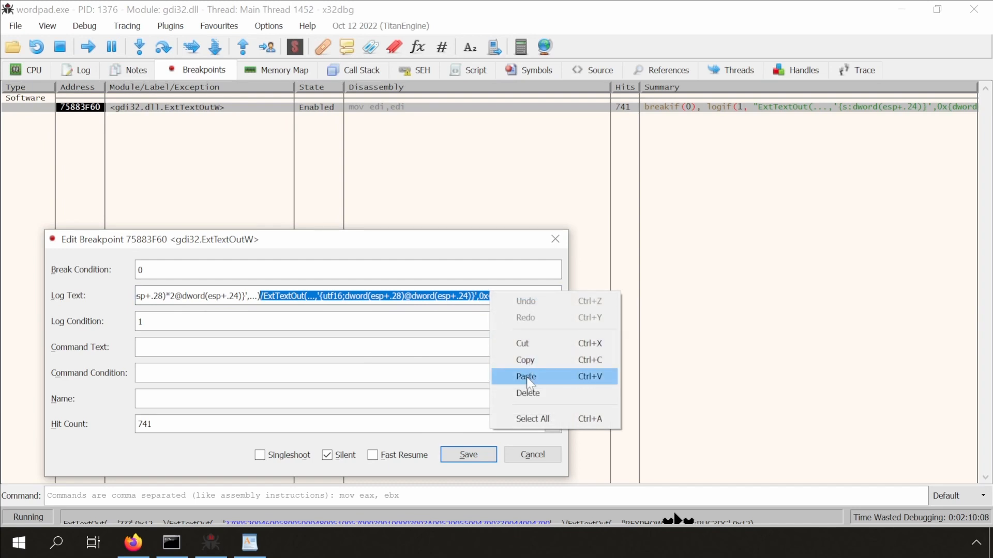
{"action": "left_click", "coordinate": [525, 377]}
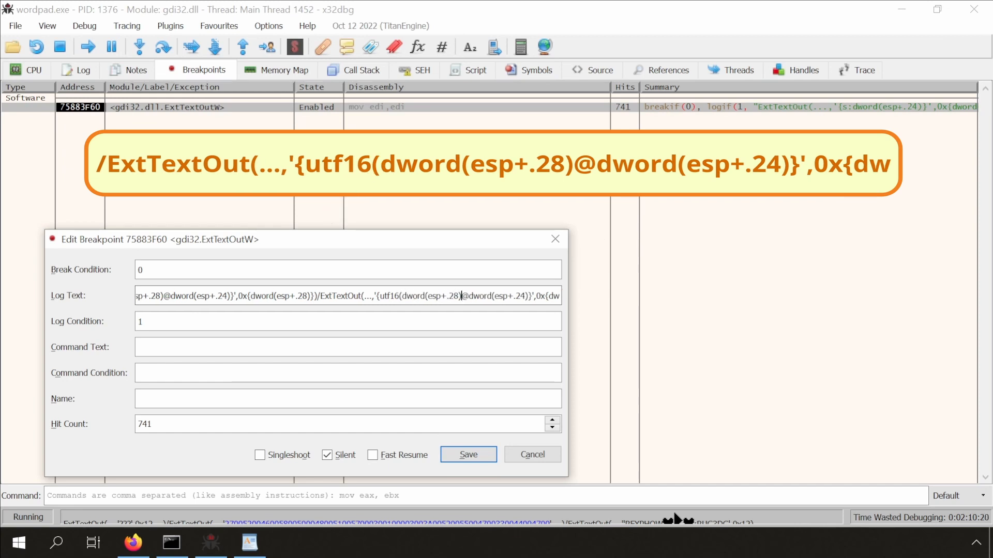
{"action": "left_click_drag", "start_coordinate": [464, 297], "coordinate": [525, 296]}
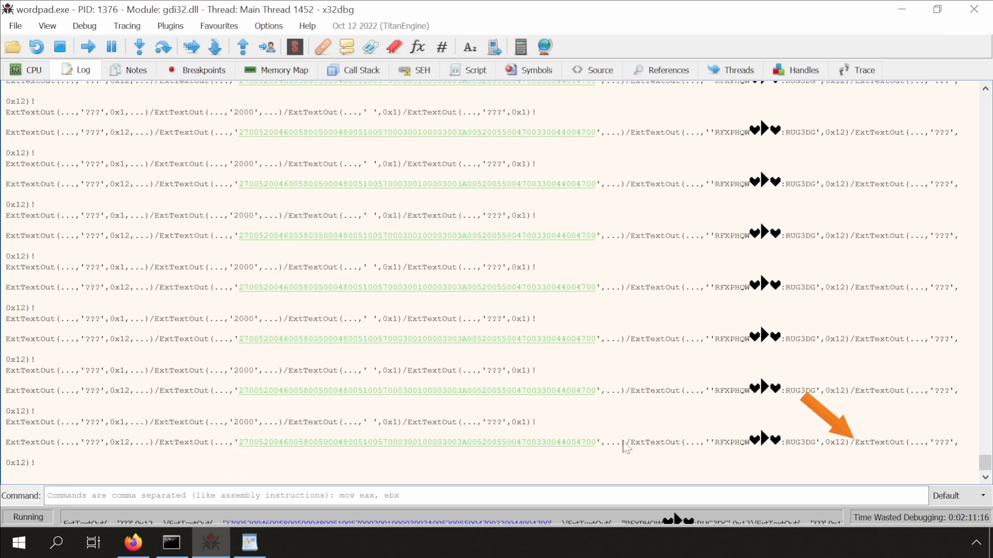
{"action": "mouse_move", "coordinate": [860, 450]}
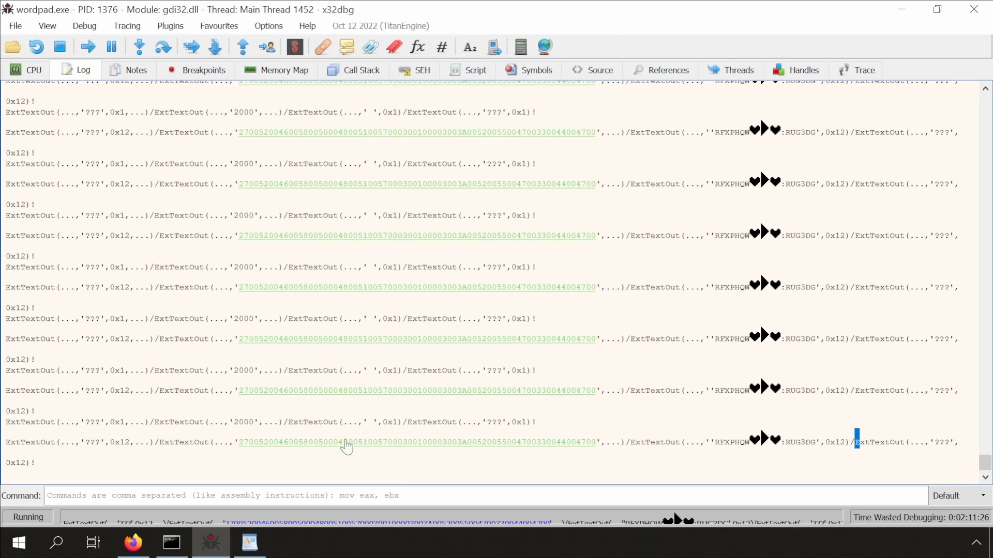
- In WordPad, write 'Let's see what happens when we type something.', 'New line.' and 'OK?'
{"action": "left_click", "coordinate": [248, 543]}
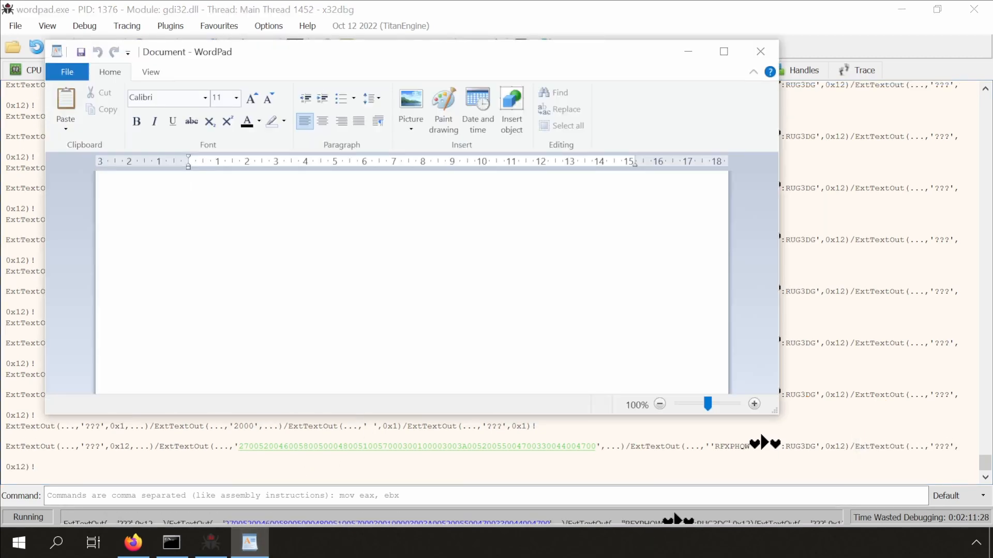
{"action": "type", "text": "Let's see what happe"}
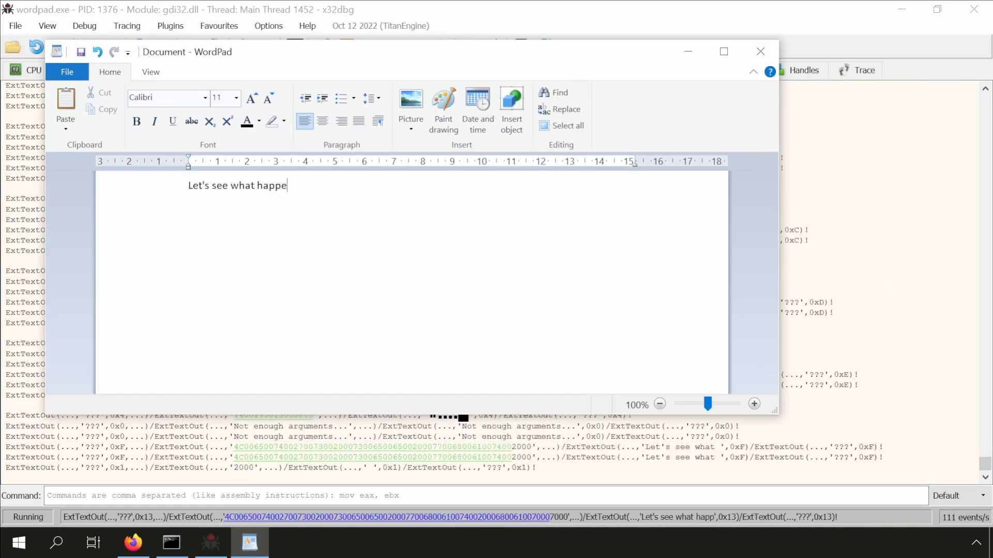
{"action": "type", "text": "ns when we type something."}
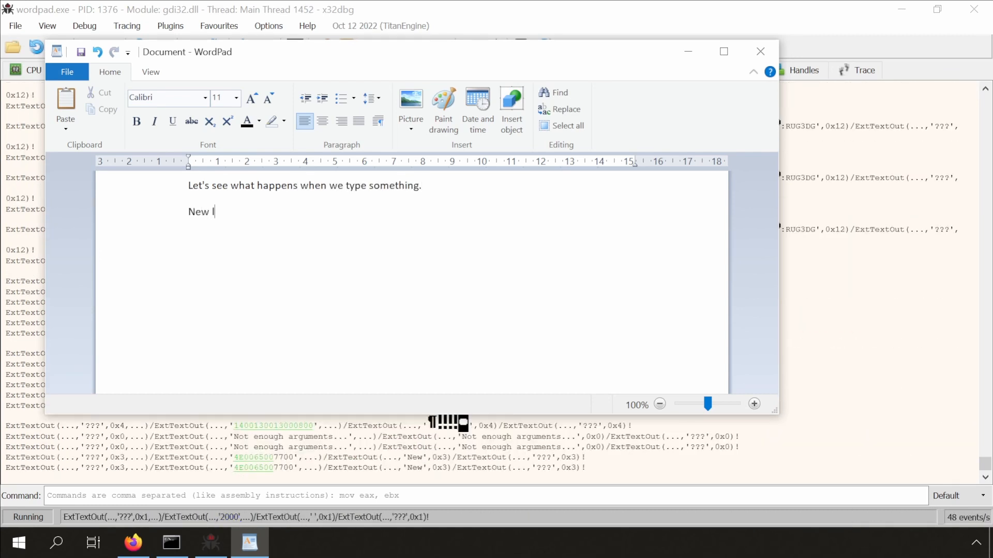
{"action": "type", "text": "ine."}
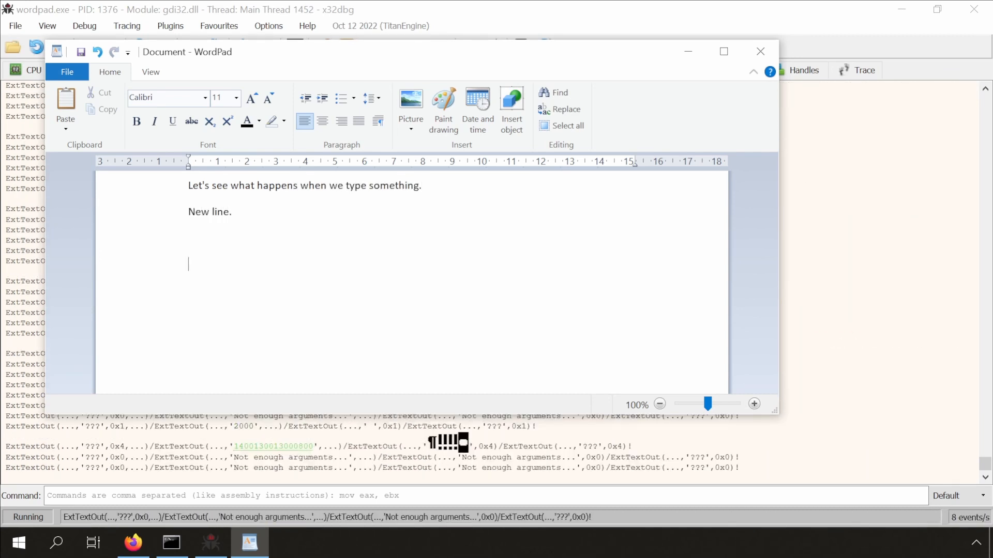
{"action": "type", "text": "OK?"}
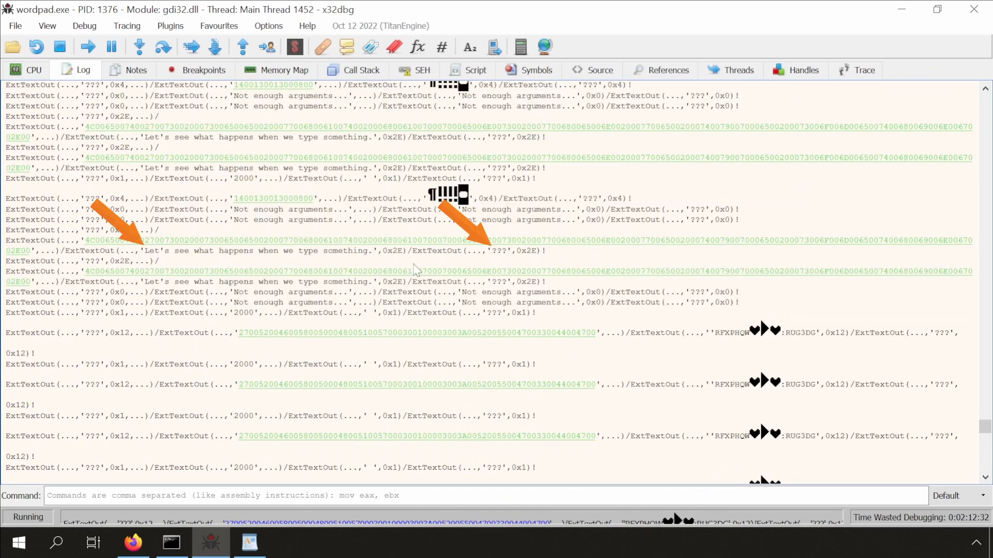
{"action": "mouse_move", "coordinate": [499, 265]}
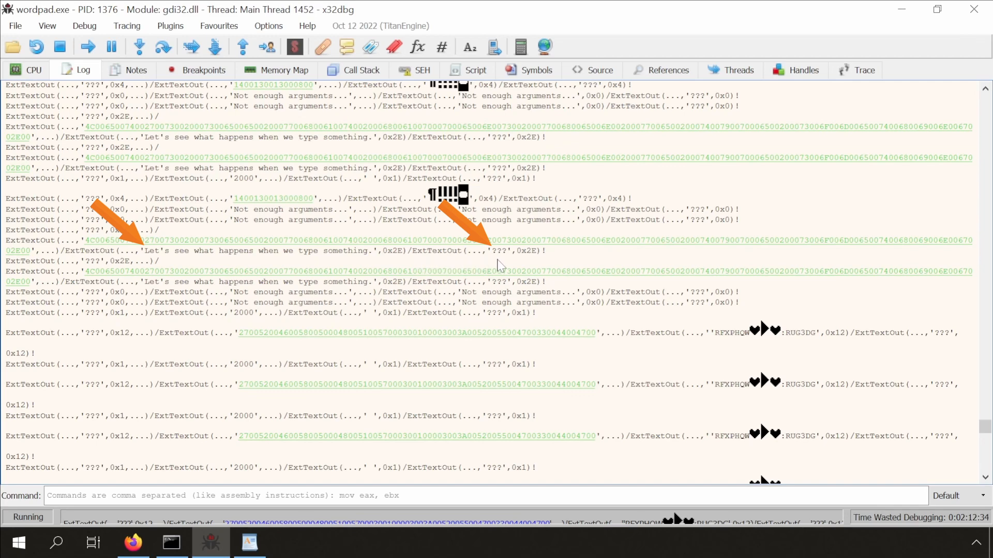
{"action": "mouse_move", "coordinate": [495, 295]}
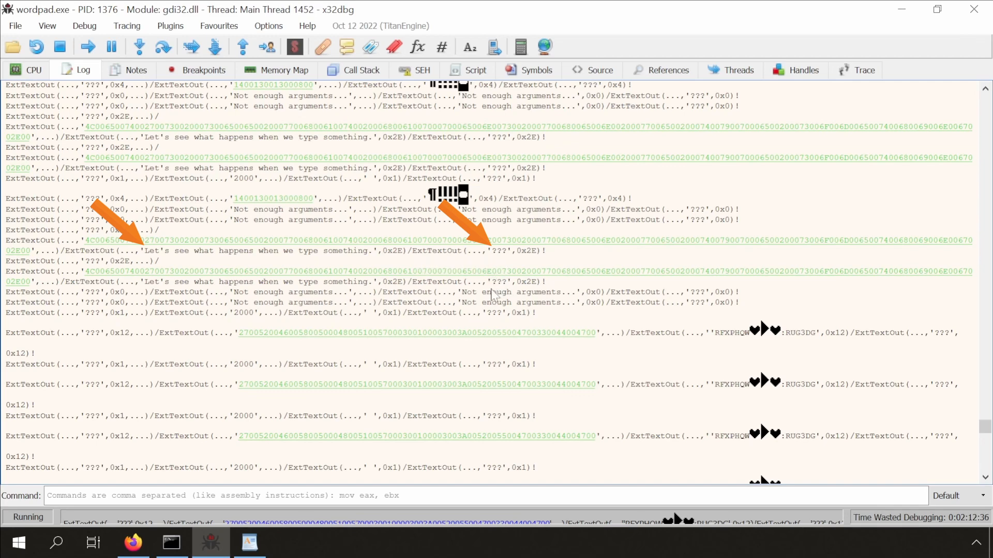
- Edit the ExtTextOutW breakpoint so the fourth section reads utf16(dword(esp+.28)) and save it
{"action": "scroll", "scroll_direction": "down", "scroll_amount": 3}
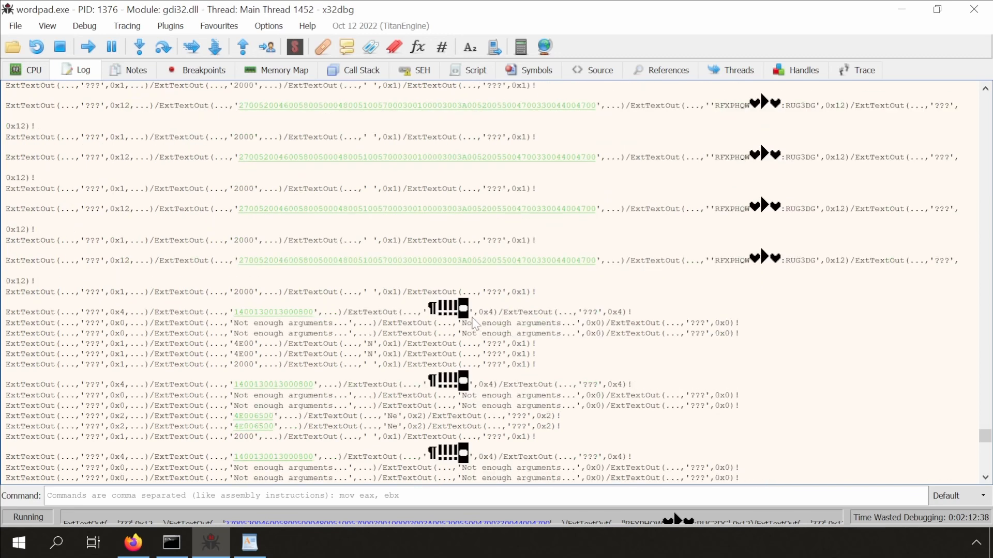
{"action": "left_click", "coordinate": [196, 69]}
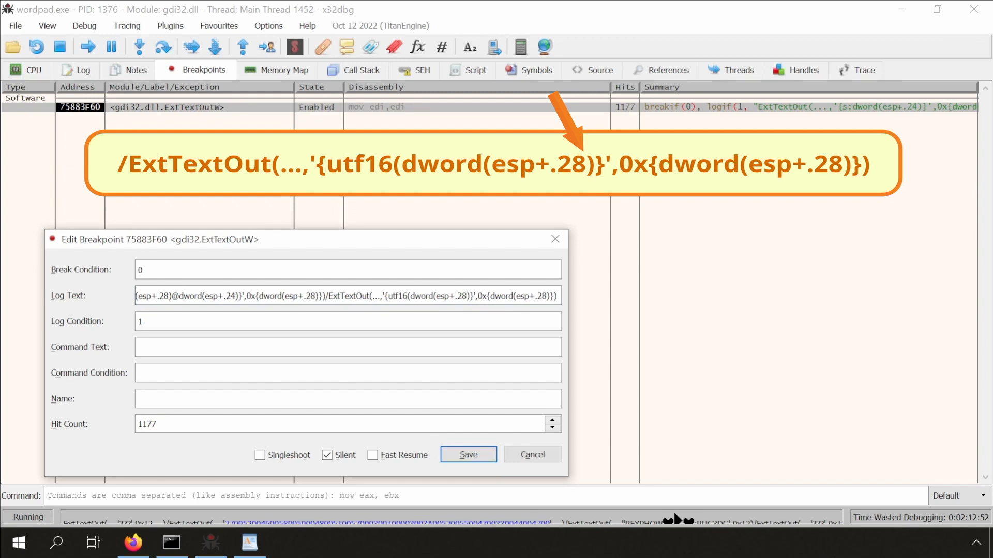
{"action": "left_click", "coordinate": [467, 455]}
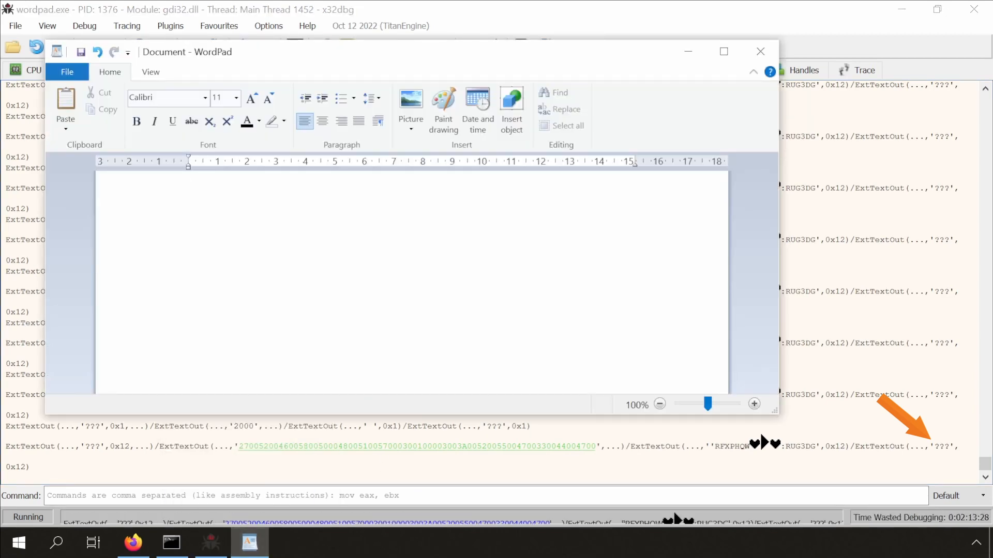
- Write 'Please subscribe if you like the content.' in WordPad, change the utf16 section to esp+.24, then write 'LOL'
{"action": "type", "text": "Please subscr"}
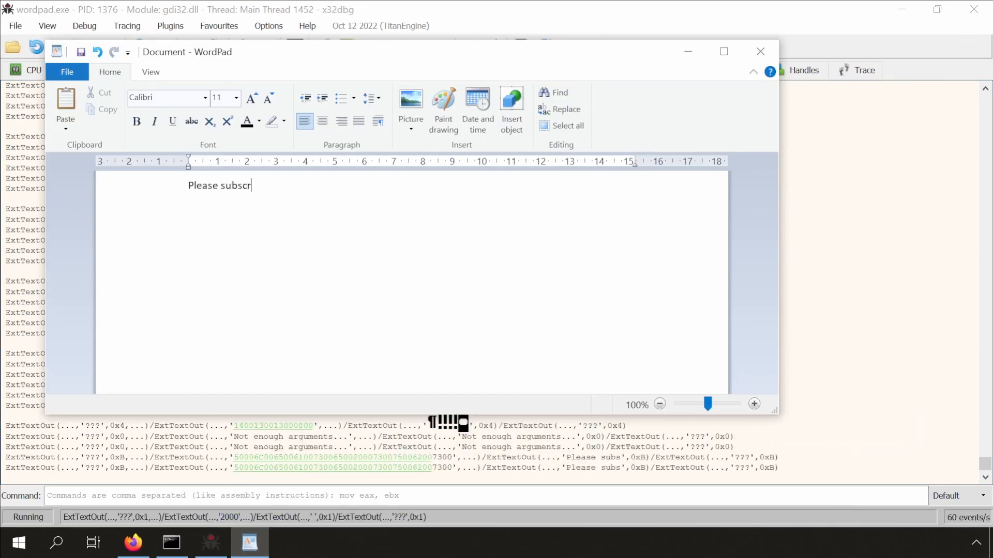
{"action": "type", "text": "ibe if you like the content."}
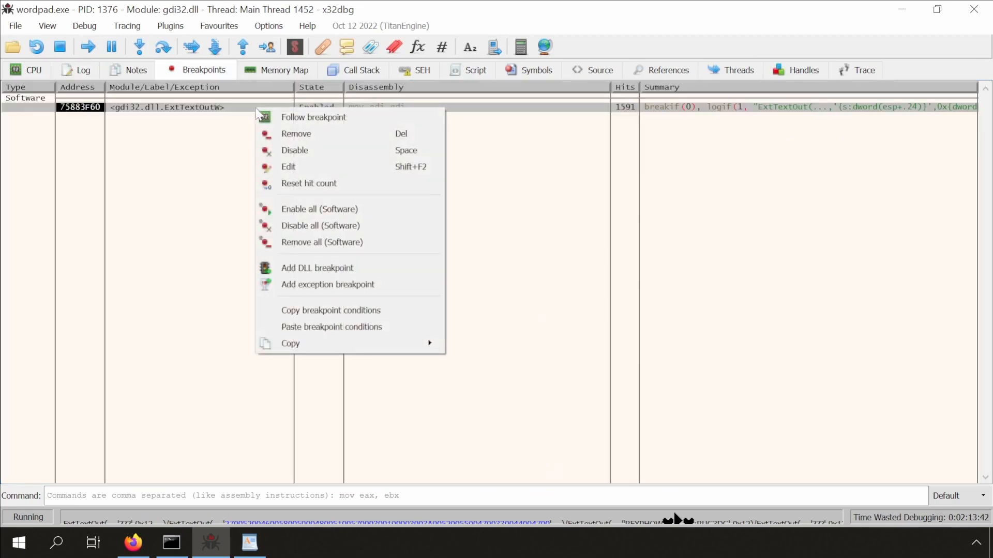
{"action": "left_click", "coordinate": [288, 167]}
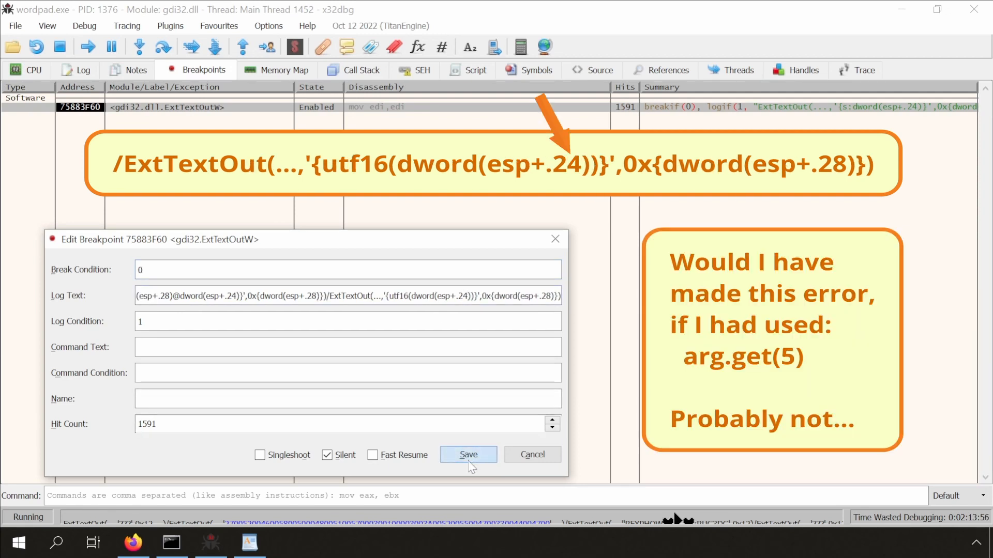
{"action": "left_click", "coordinate": [467, 455]}
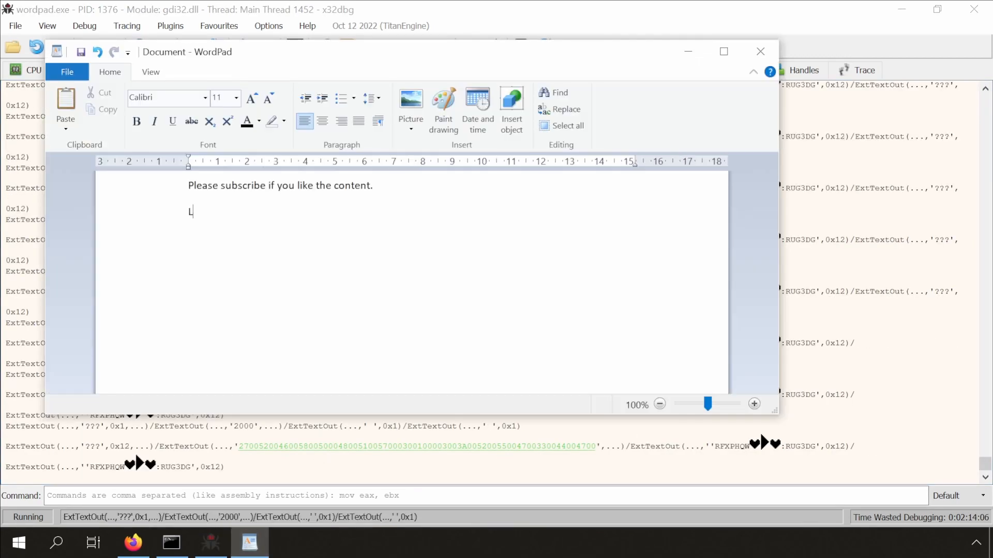
{"action": "type", "text": "OL"}
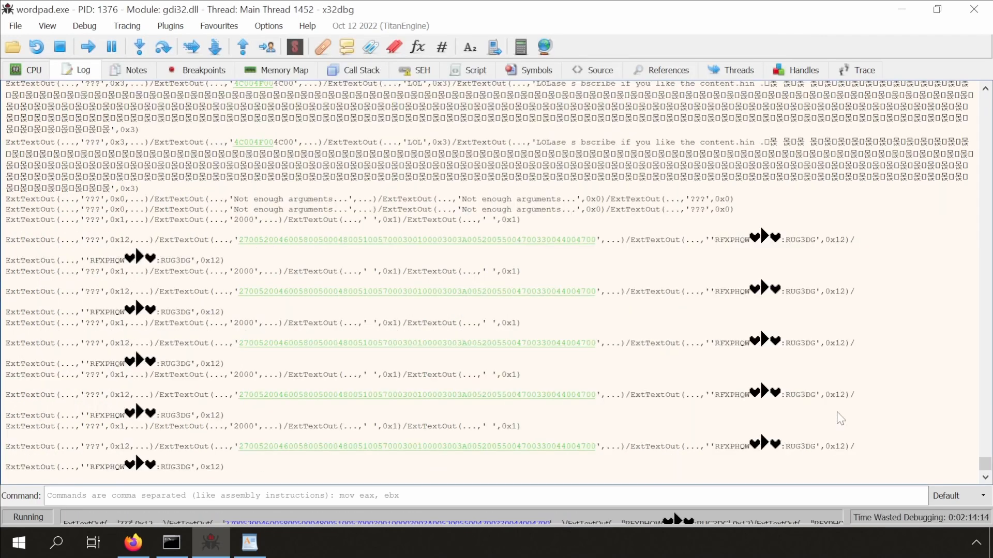
{"action": "mouse_move", "coordinate": [562, 165]}
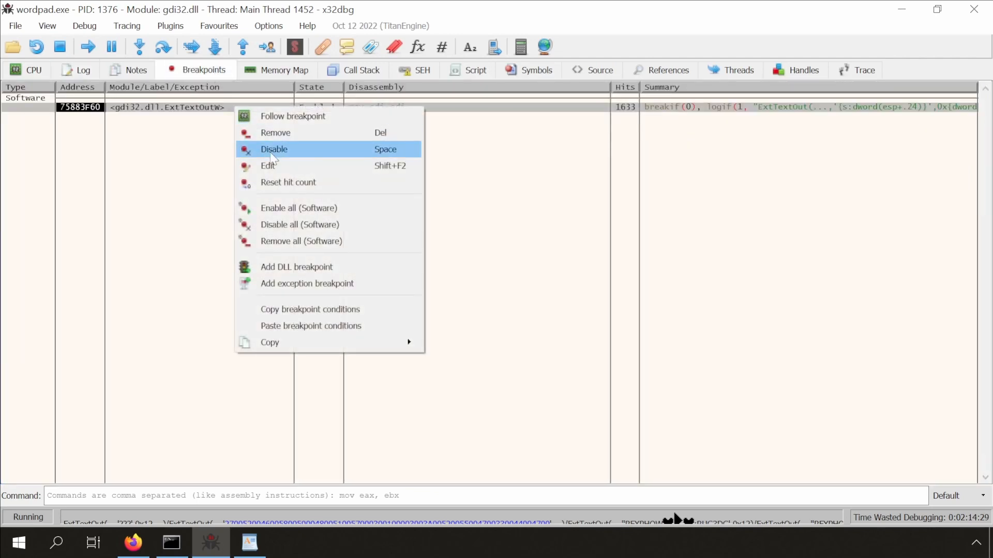
- Enter command text: memcpy $logbuffer from dword(esp+.24) length dword(esp+.28), null-terminate, then log
{"action": "left_click", "coordinate": [269, 166]}
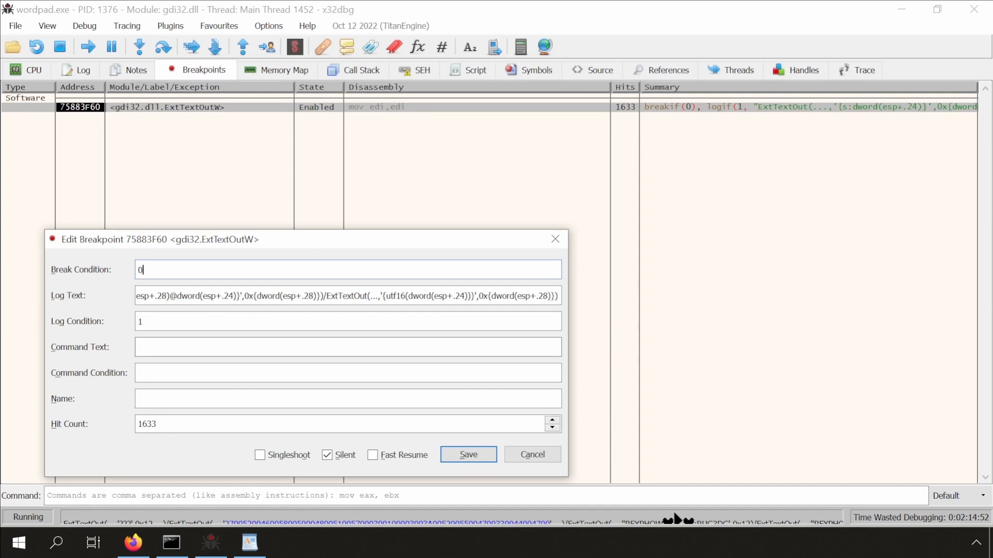
{"action": "type", "text": "memcpy $"}
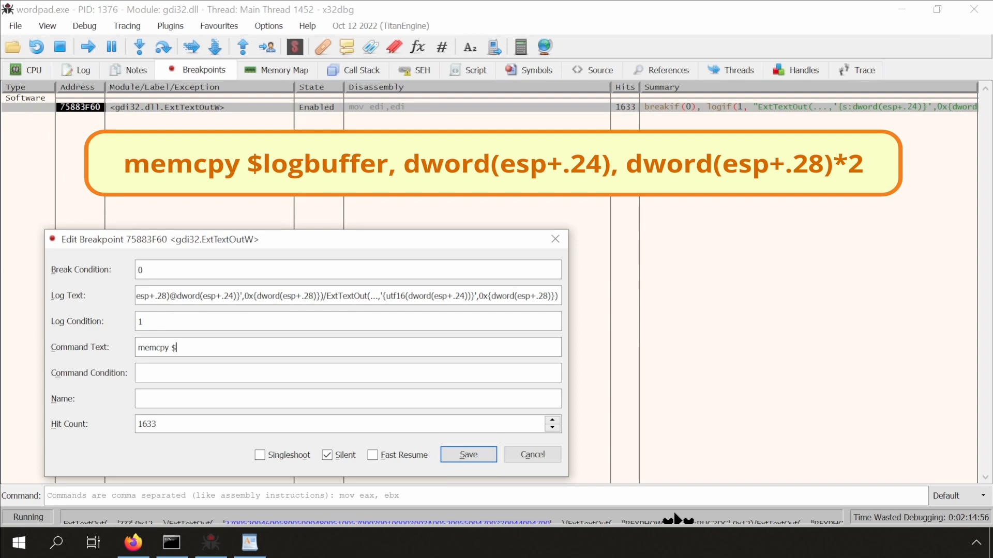
{"action": "type", "text": "logbuffer, dword(e"}
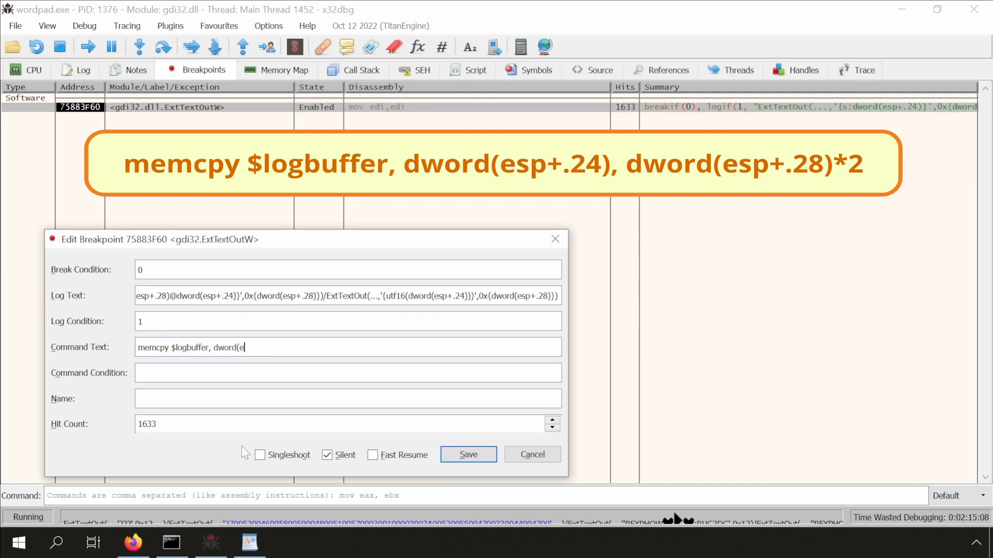
{"action": "type", "text": "sp+.24),"}
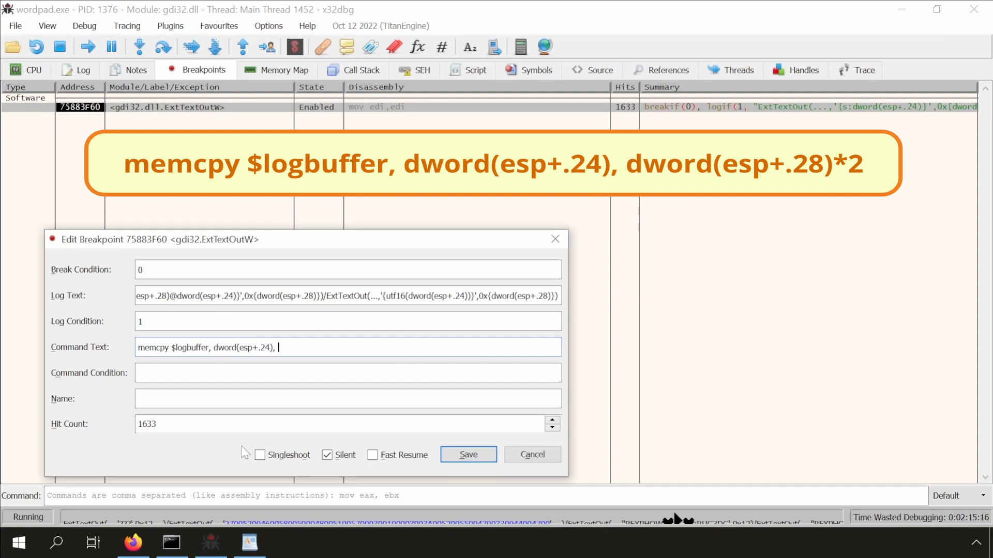
{"action": "type", "text": "dword(esp+.28)*2 ; mov word:[$log], 0"}
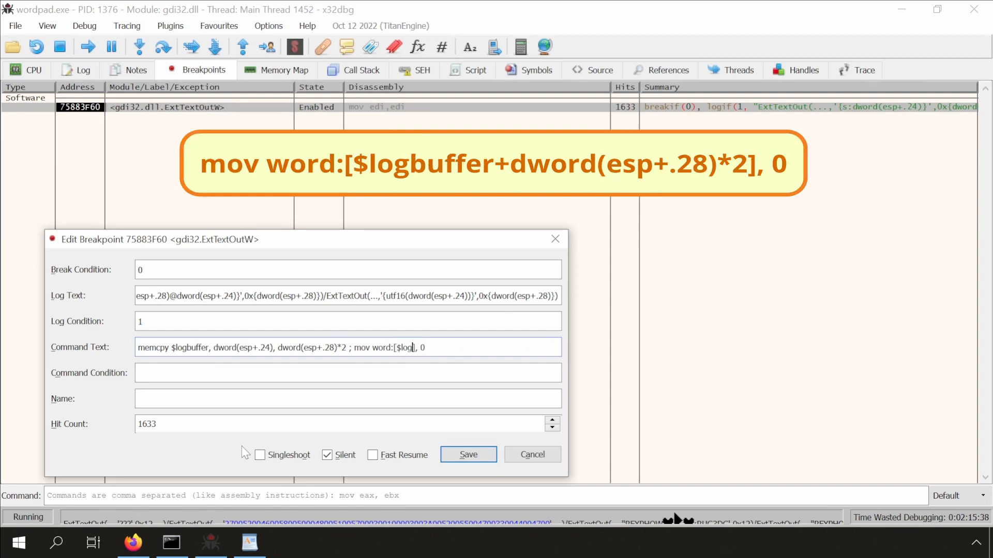
{"action": "type", "text": "buffer+dword(esp+.28)*2"}
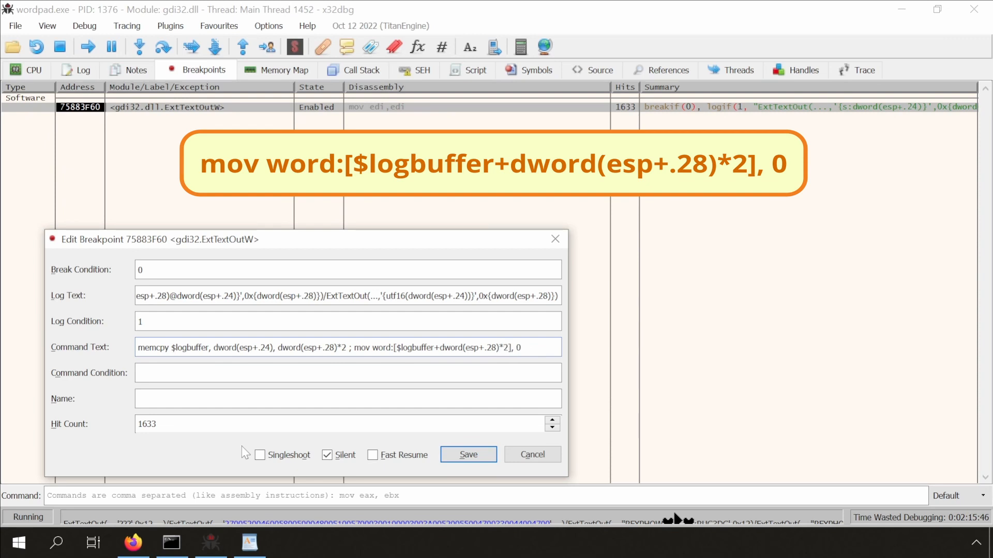
{"action": "type", "text": ";"}
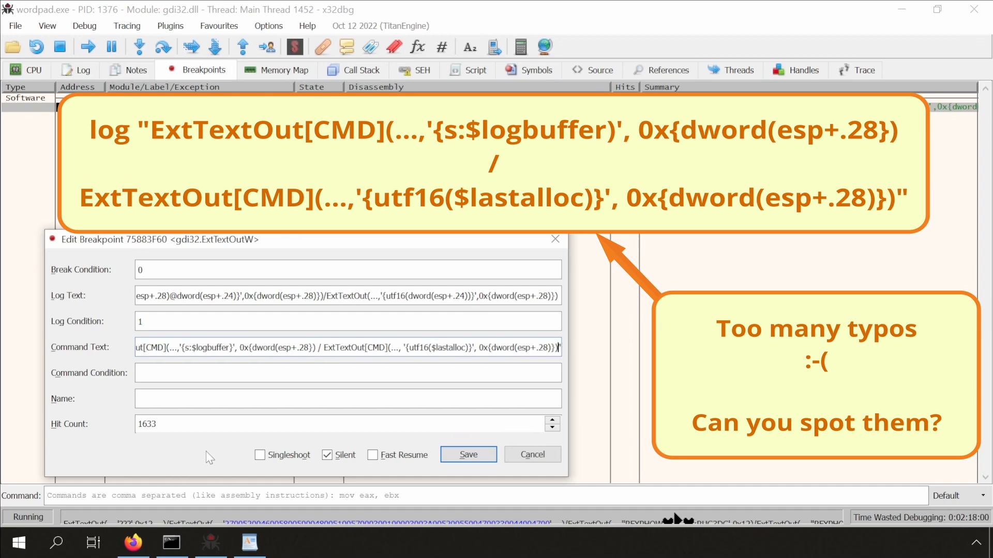
- Save the command text and run 'alloc ; mov $logbuffer, $lastalloc' in the command bar
{"action": "left_click", "coordinate": [467, 455]}
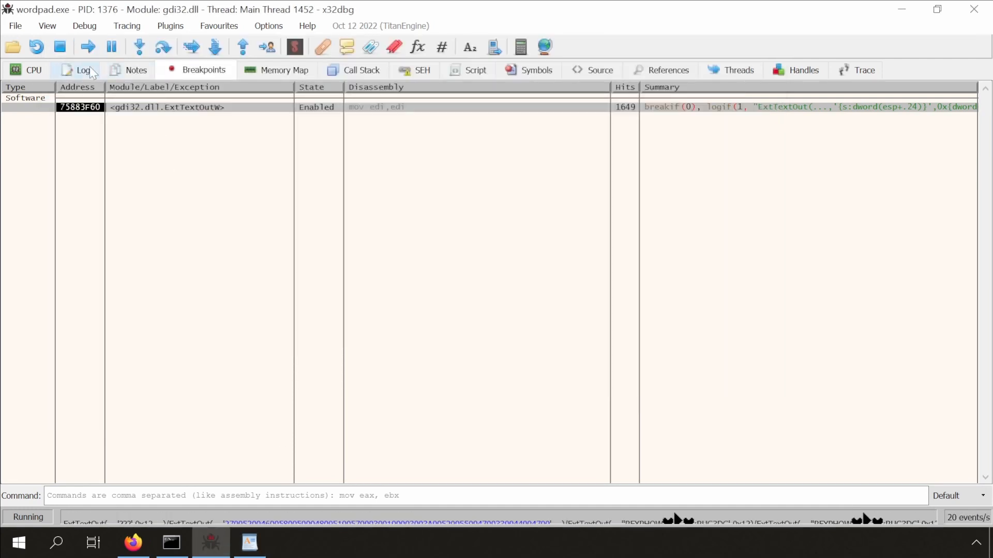
{"action": "left_click", "coordinate": [80, 69]}
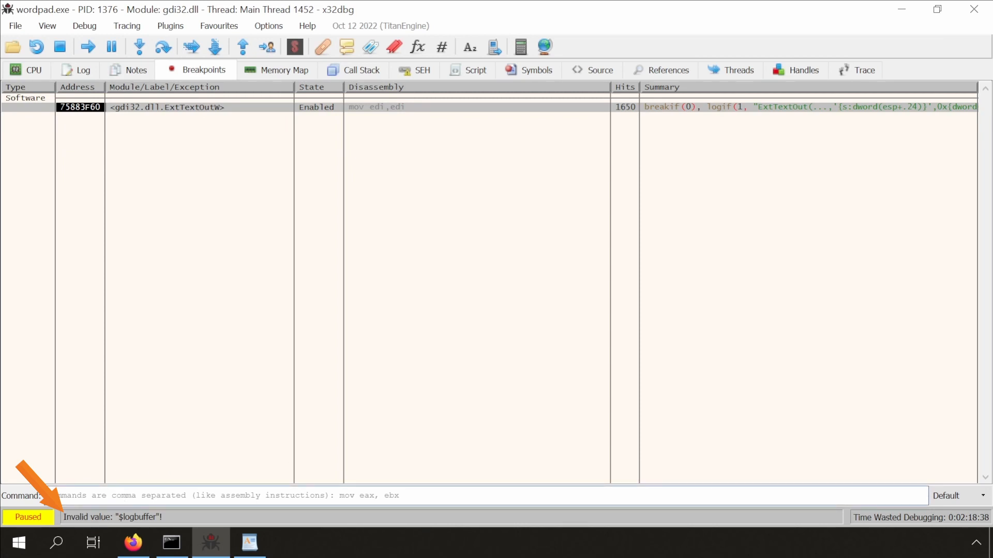
{"action": "type", "text": "alloc ; mov $logbuff"}
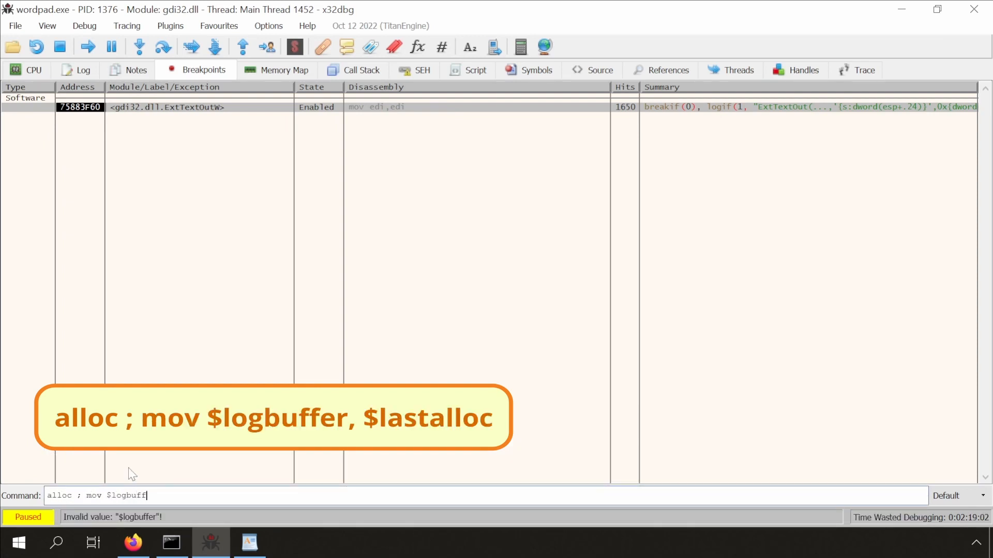
{"action": "type", "text": "er, $lastalloc"}
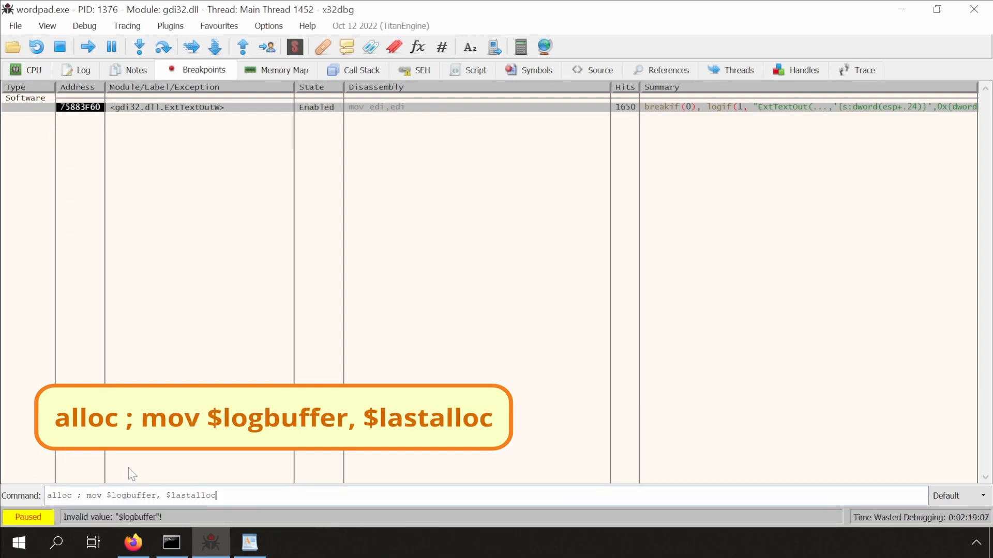
- Check the Log, resume WordPad and return to the breakpoint list
{"action": "left_click", "coordinate": [80, 69]}
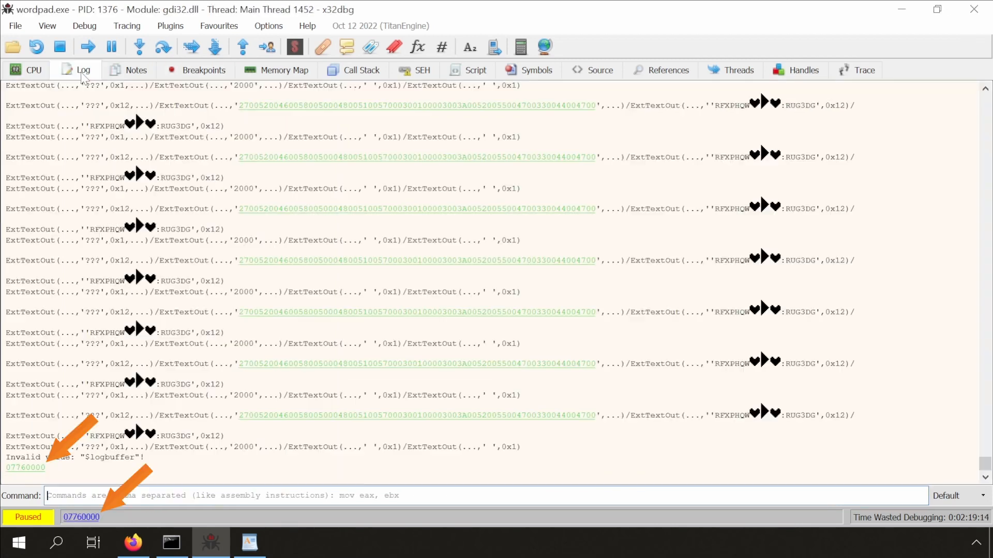
{"action": "left_click", "coordinate": [25, 69]}
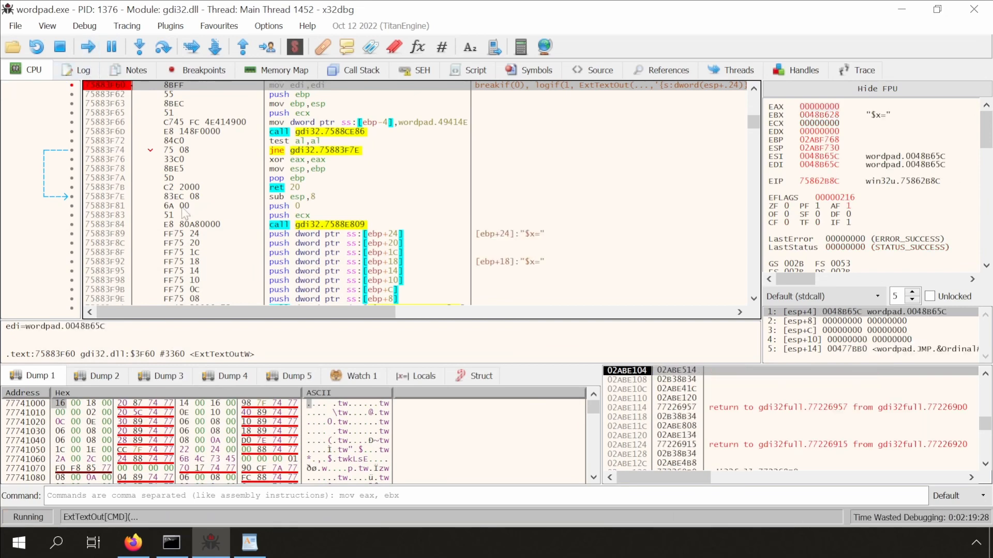
{"action": "left_click", "coordinate": [250, 543]}
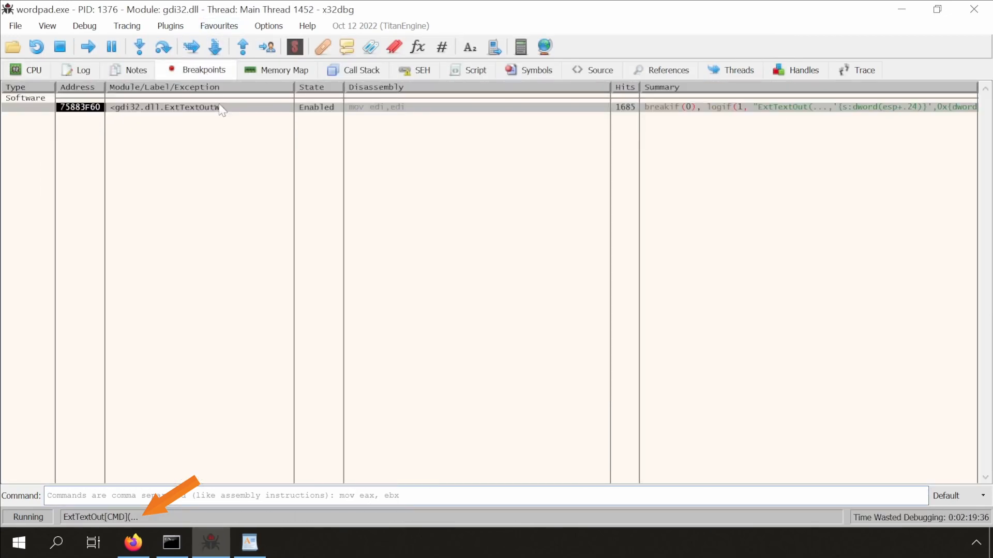
- Fix the quotes and utf16($logbuffer) in the command text, save, then write 'I really do.' in WordPad
{"action": "double_click", "coordinate": [165, 106]}
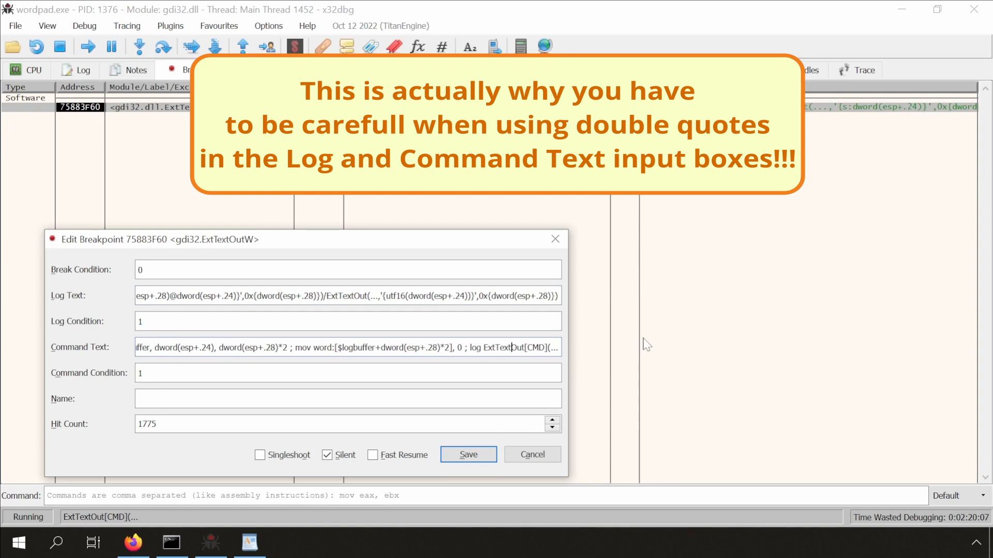
{"action": "type", "text": "\""}
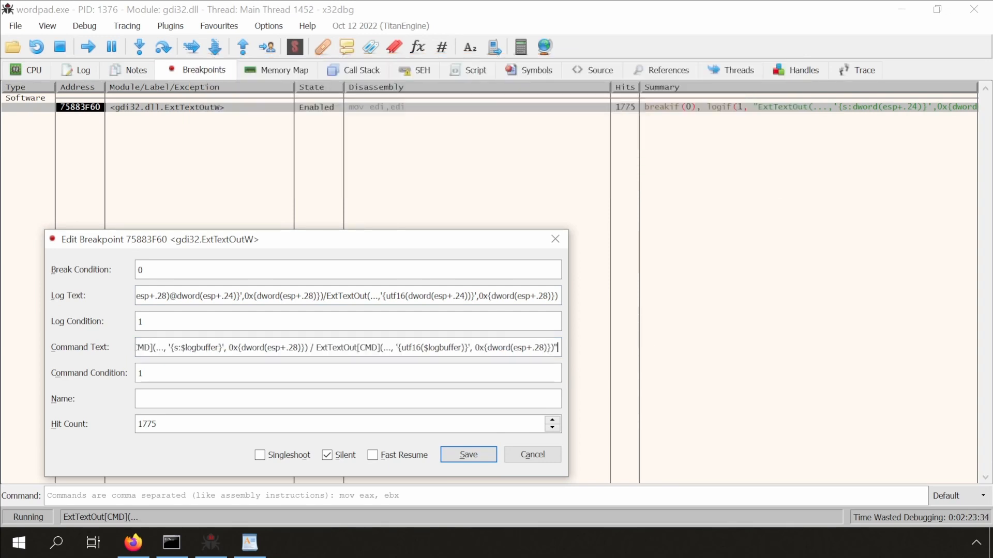
{"action": "left_click", "coordinate": [468, 454]}
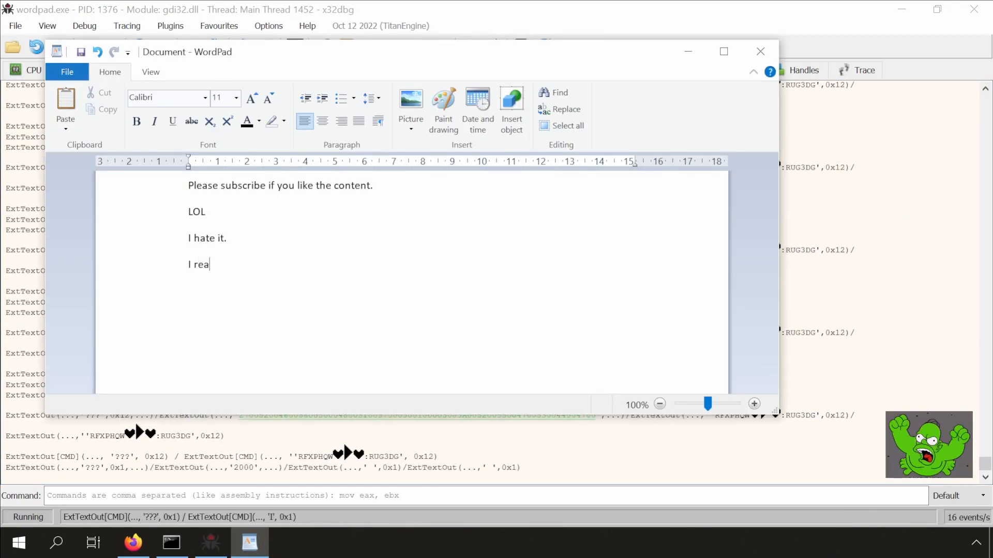
{"action": "type", "text": "lly do."}
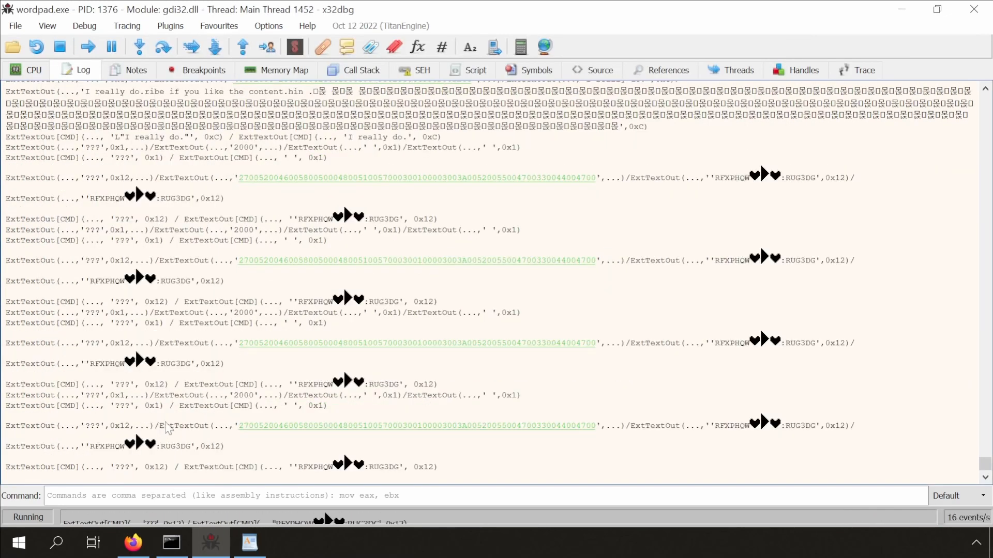
{"action": "double_click", "coordinate": [122, 405]}
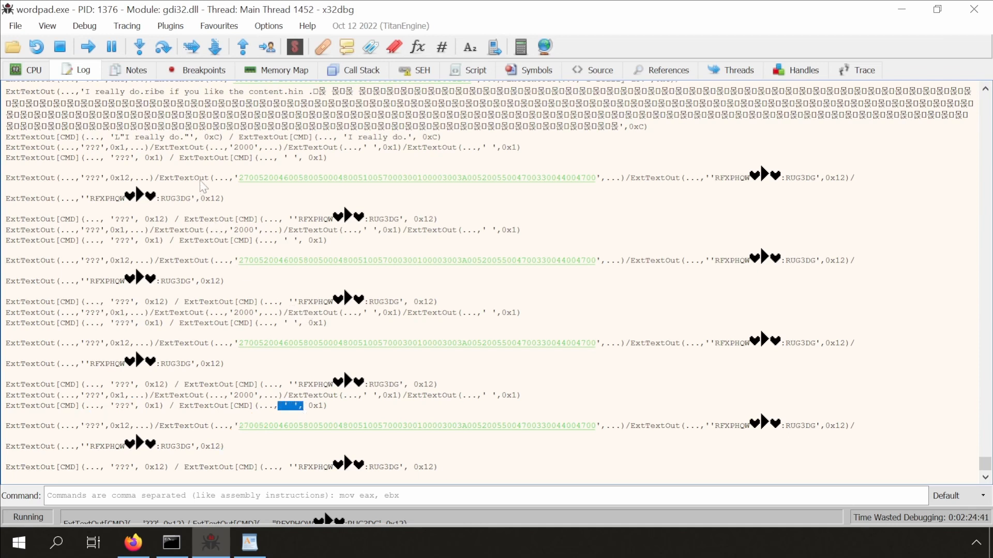
{"action": "mouse_move", "coordinate": [143, 136]}
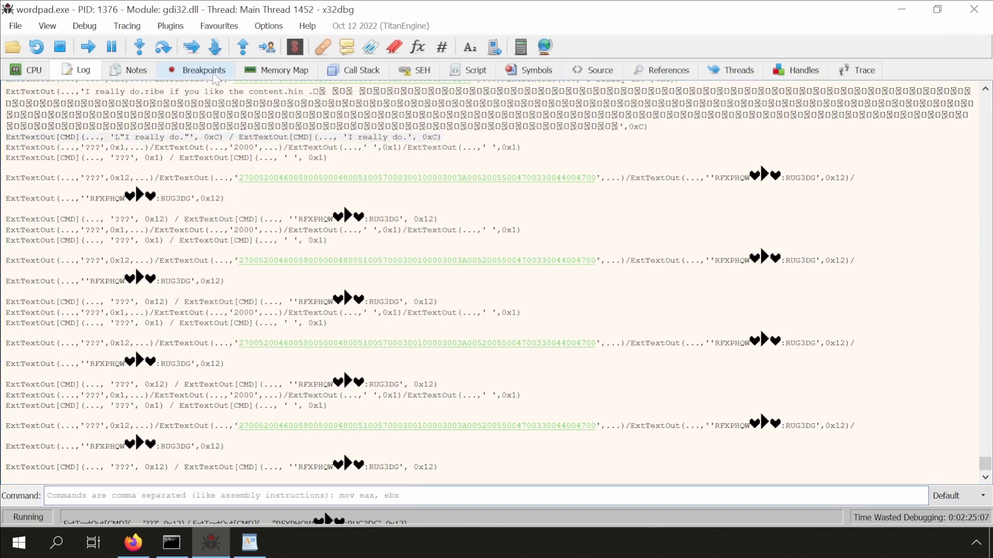
- Replace Log Text with the utf16;ternary expression testing dword(esp+.28)==0 and set Command Condition to 0
{"action": "right_click", "coordinate": [79, 107]}
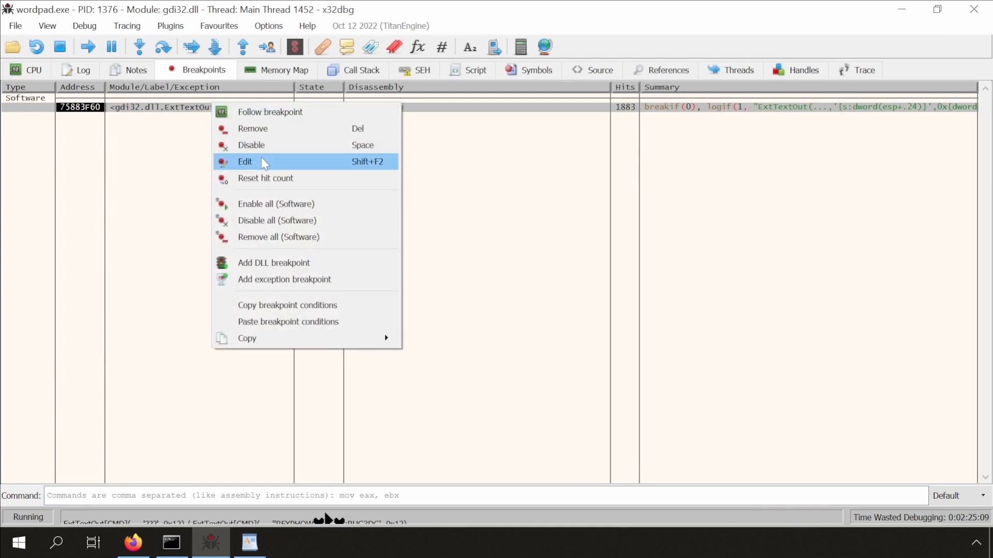
{"action": "left_click", "coordinate": [244, 161]}
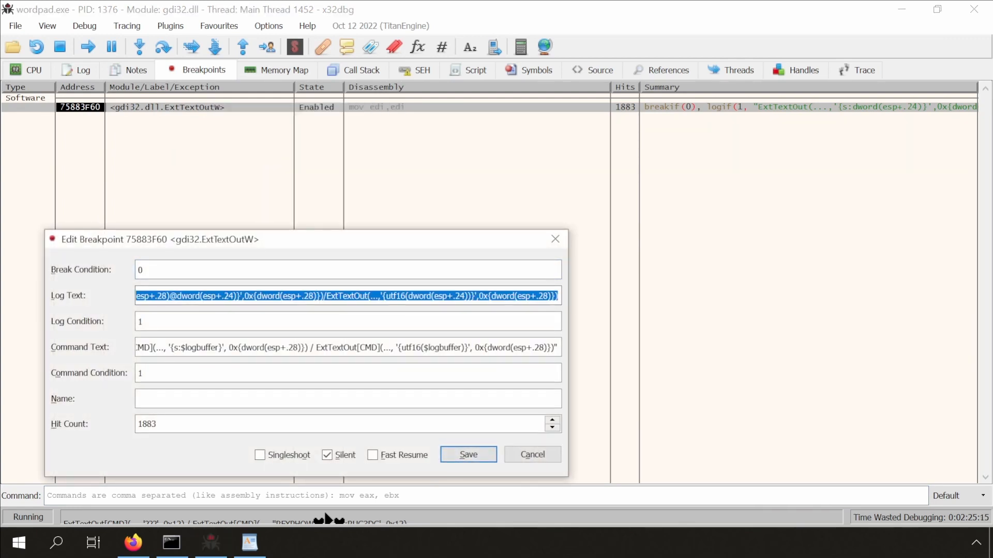
{"action": "right_click", "coordinate": [347, 294]}
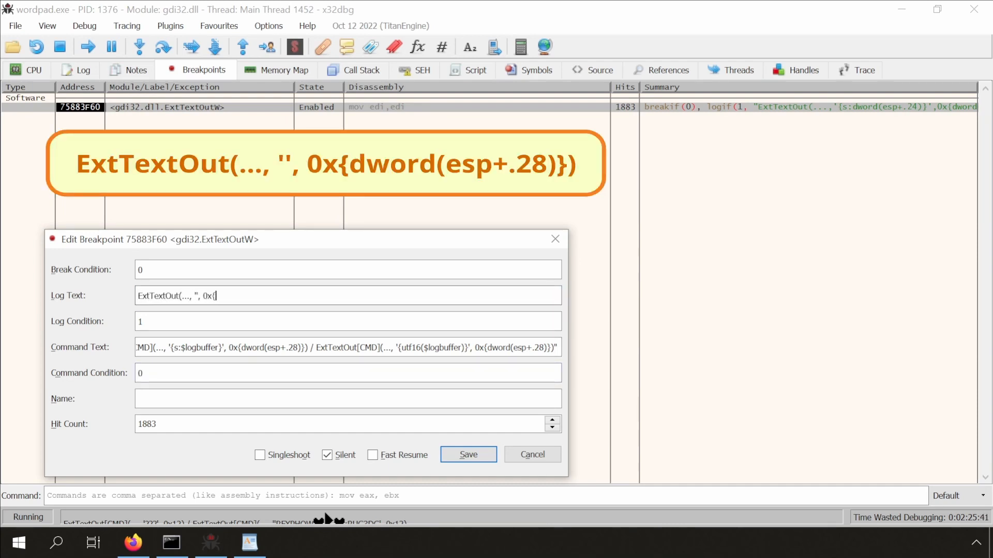
{"action": "type", "text": "dword(esp+.28"}
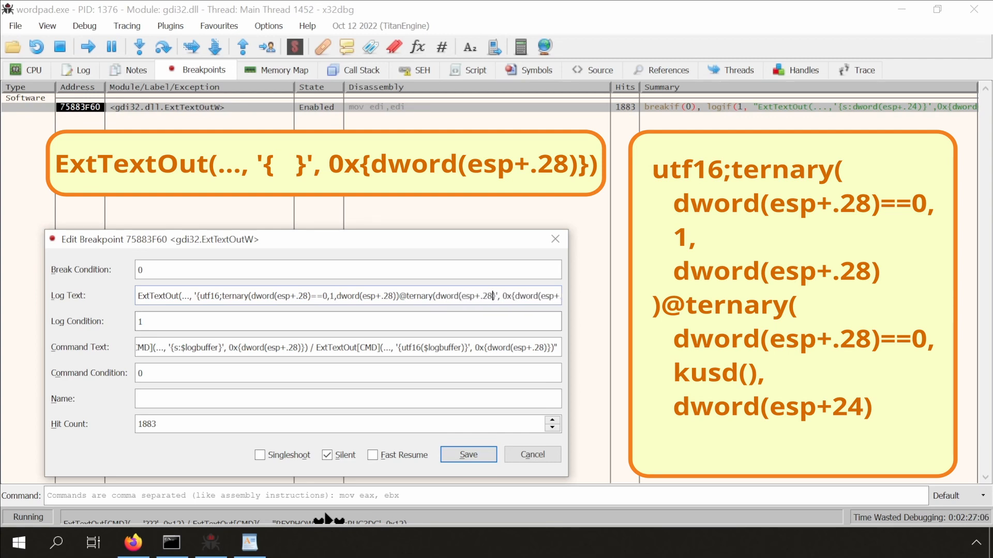
{"action": "type", "text": "==0"}
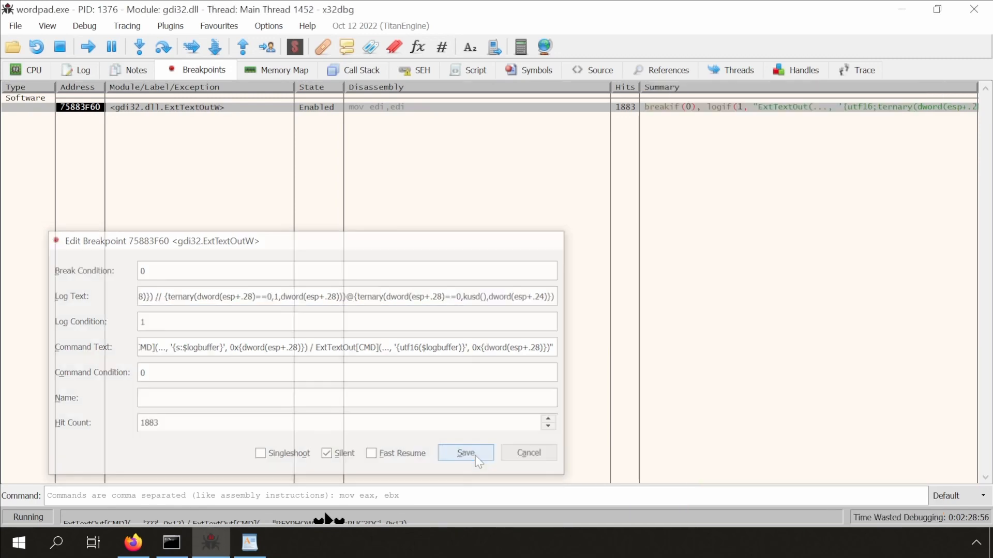
- Save the ternary log text, show kusd() in the dump, and view the latest ExtTextOut log lines
{"action": "left_click", "coordinate": [464, 453]}
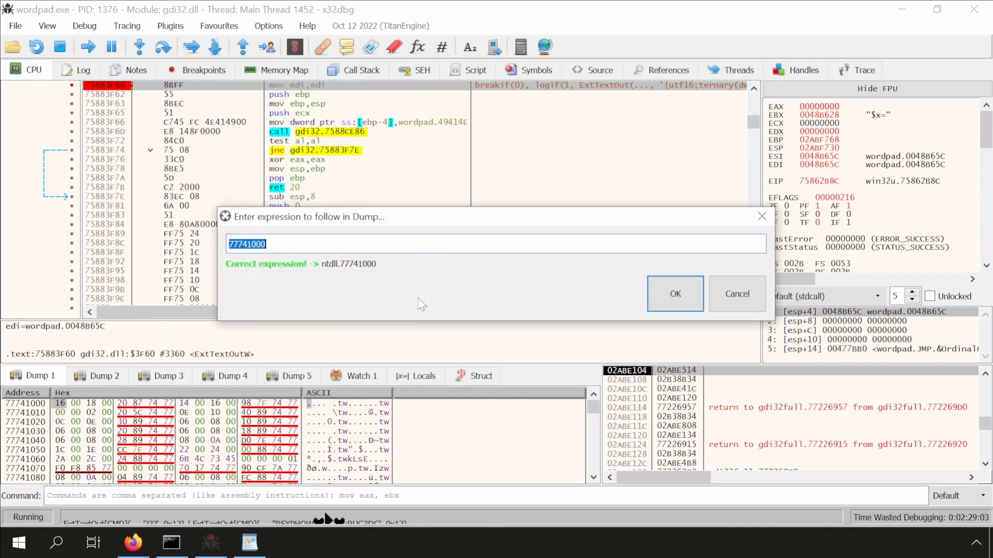
{"action": "type", "text": "kusd()"}
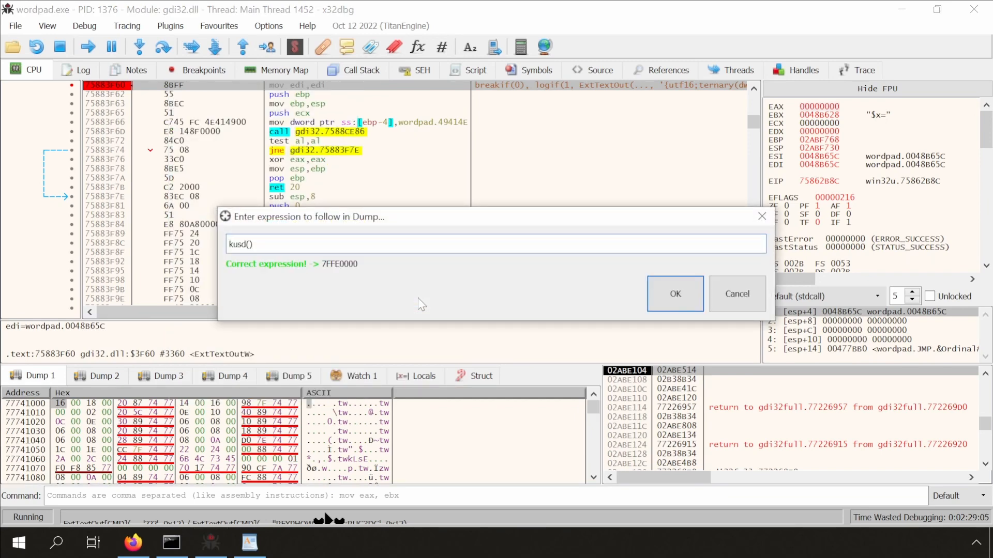
{"action": "left_click", "coordinate": [673, 293]}
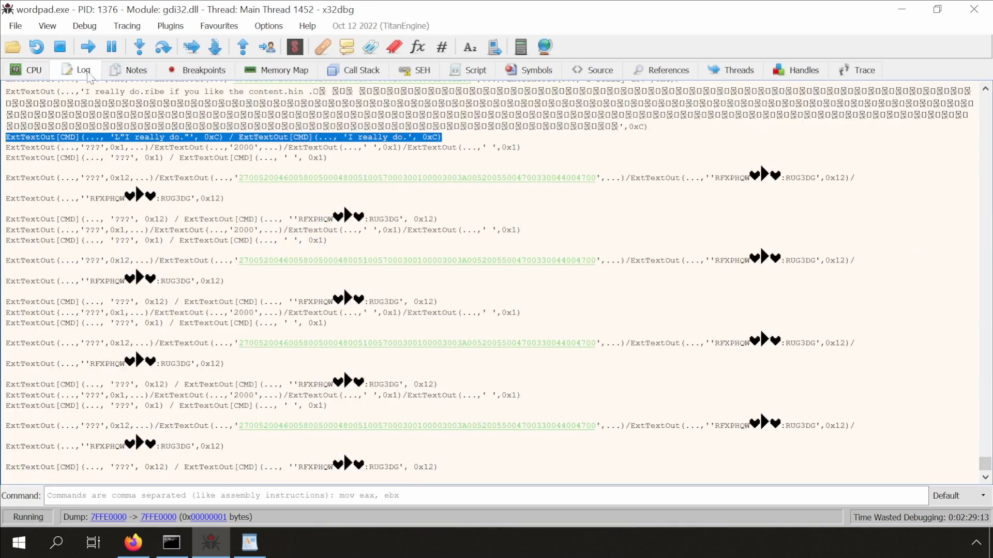
{"action": "left_click", "coordinate": [249, 543]}
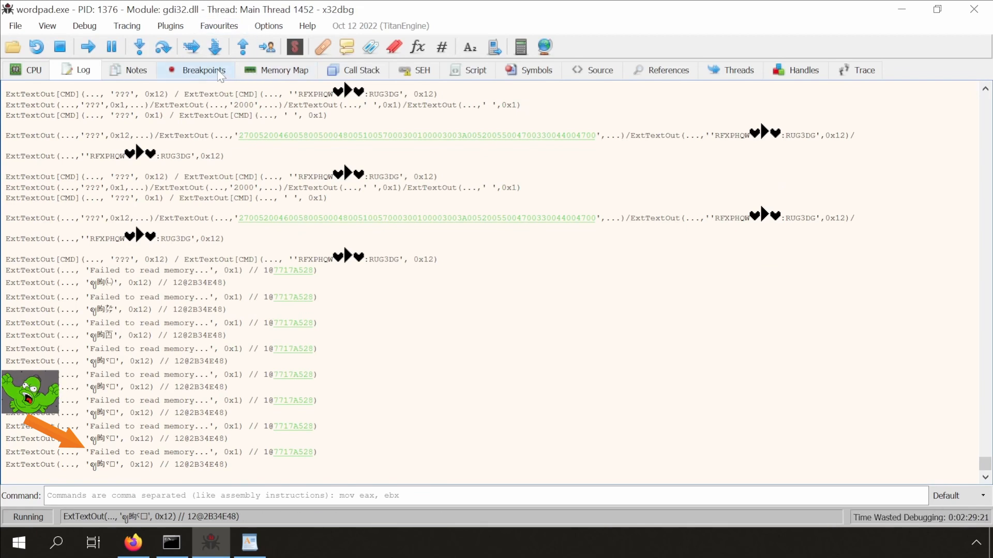
- Wrap the ternary length and address expressions in braces in the ExtTextOutW Log Text and save
{"action": "left_click", "coordinate": [203, 69]}
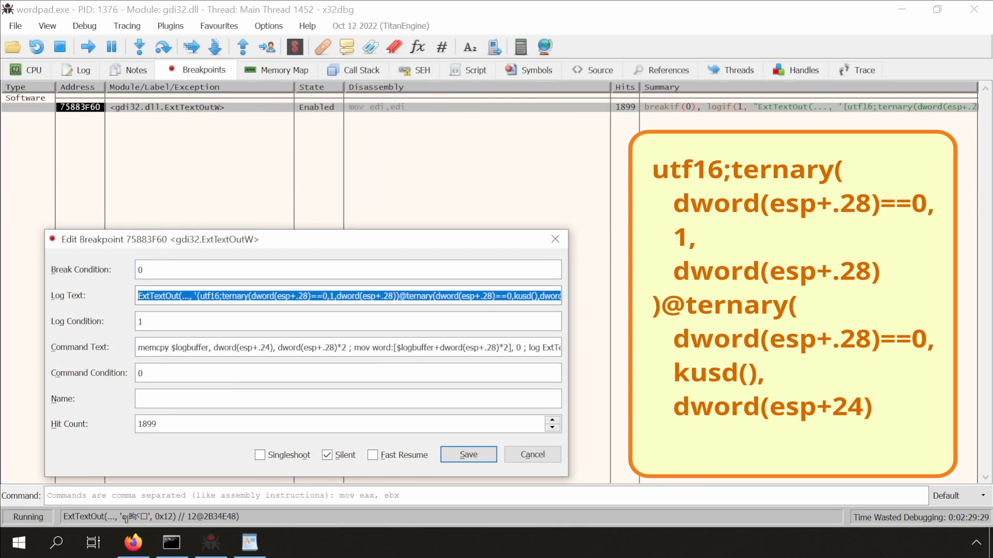
{"action": "left_click", "coordinate": [310, 295]}
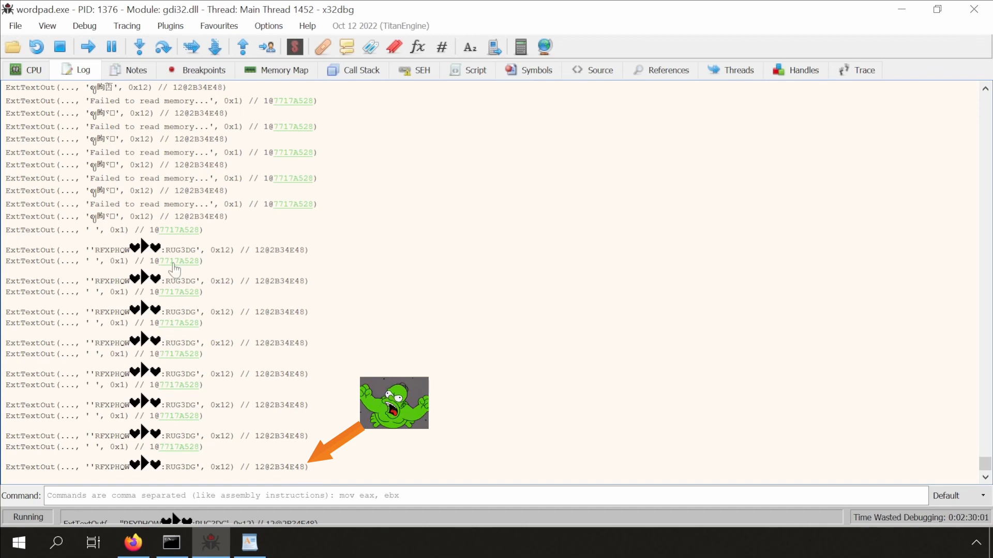
{"action": "left_click", "coordinate": [204, 70]}
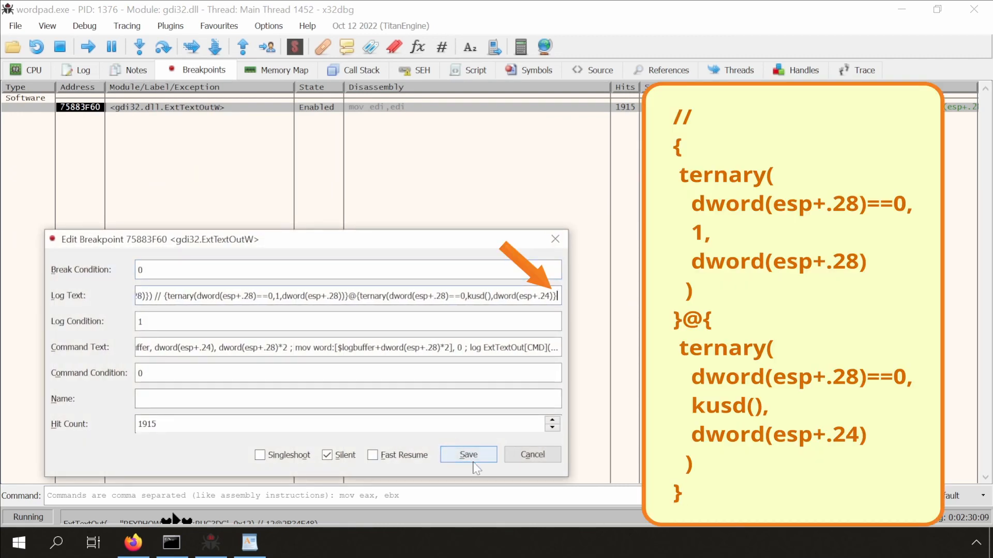
{"action": "left_click", "coordinate": [468, 455]}
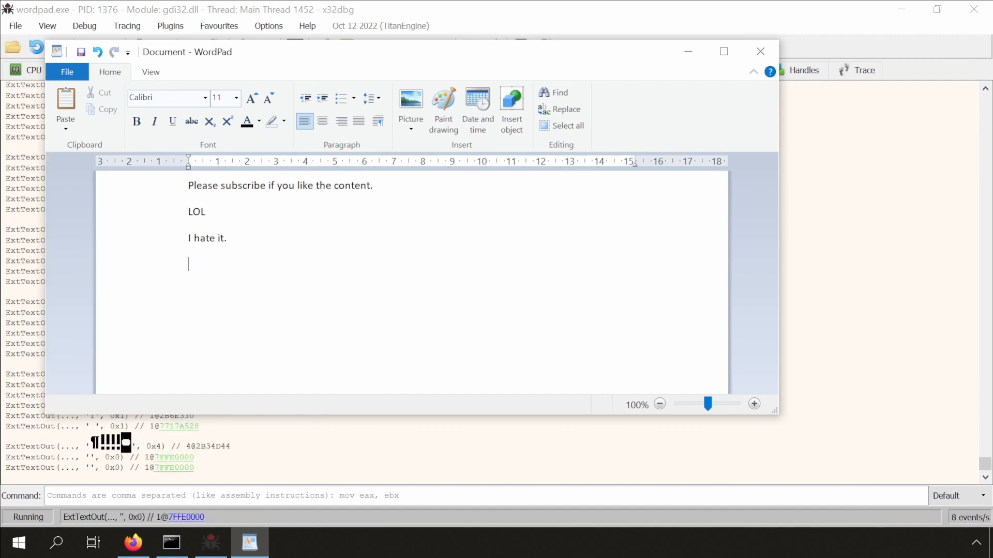
- Write 'Crazy? YES!' in WordPad and compare the resulting ExtTextOut log entries
{"action": "type", "text": "Crazy? YES!"}
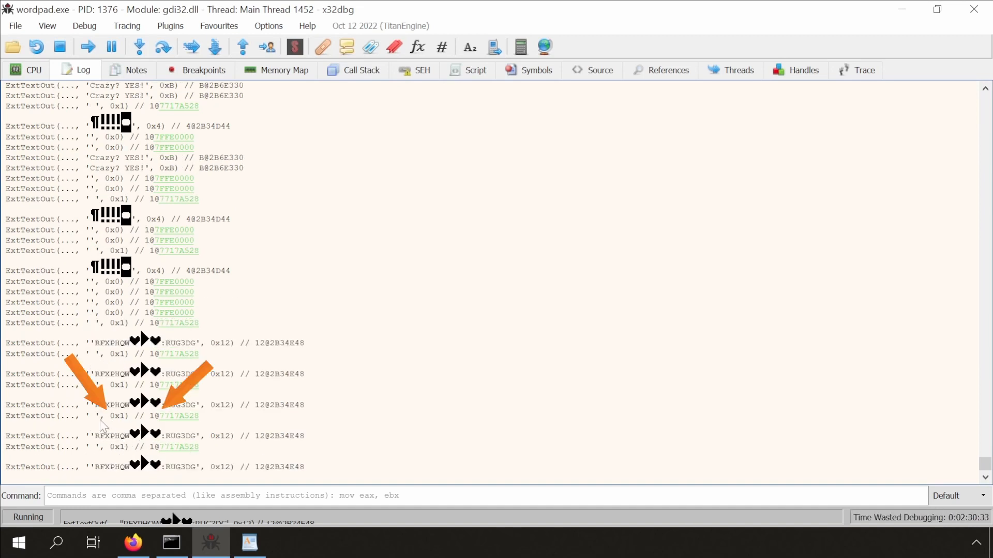
{"action": "mouse_move", "coordinate": [111, 425]}
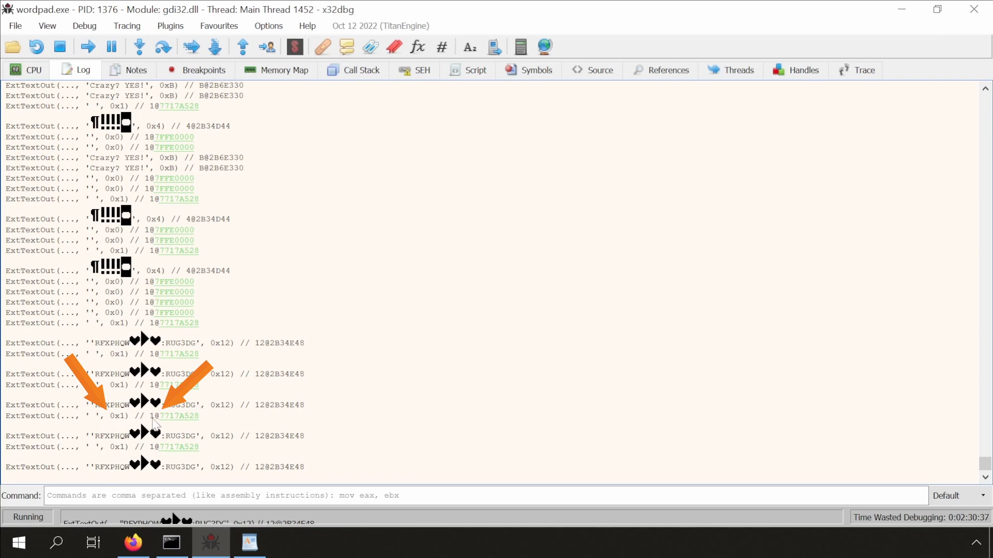
{"action": "mouse_move", "coordinate": [150, 280]}
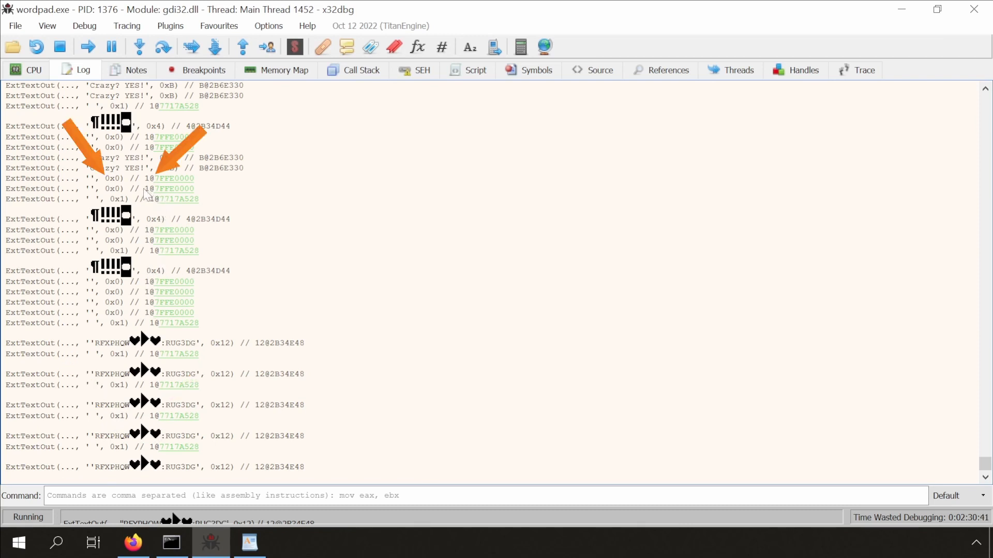
{"action": "mouse_move", "coordinate": [167, 200]}
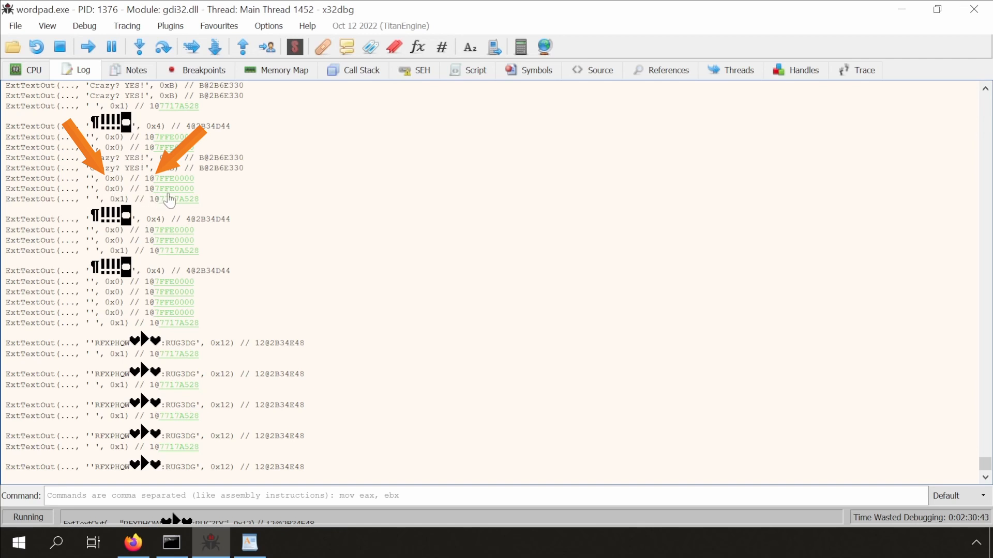
{"action": "mouse_move", "coordinate": [279, 207]}
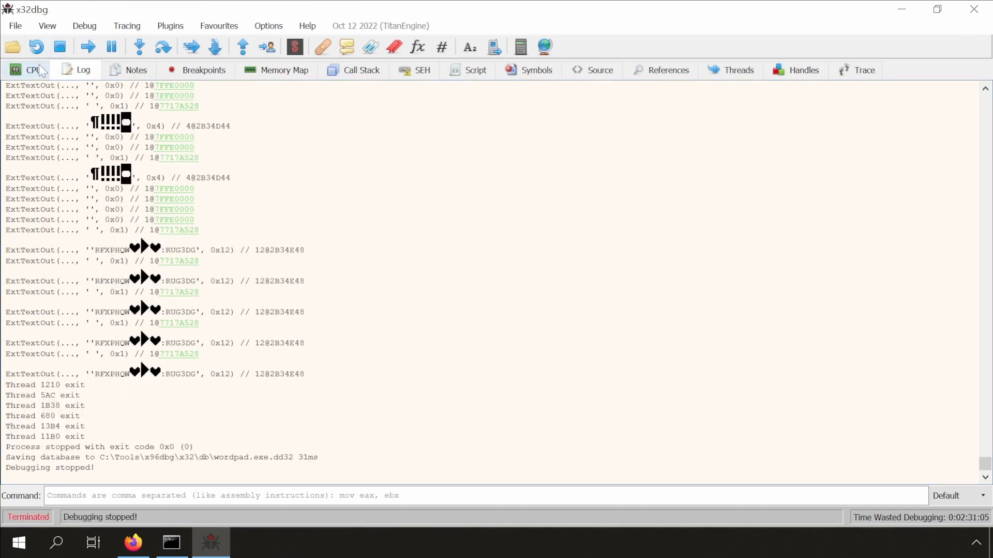
- Check %comspec% with echo, then load cmd.exe via File > Open using %comspec%
{"action": "left_click", "coordinate": [15, 25]}
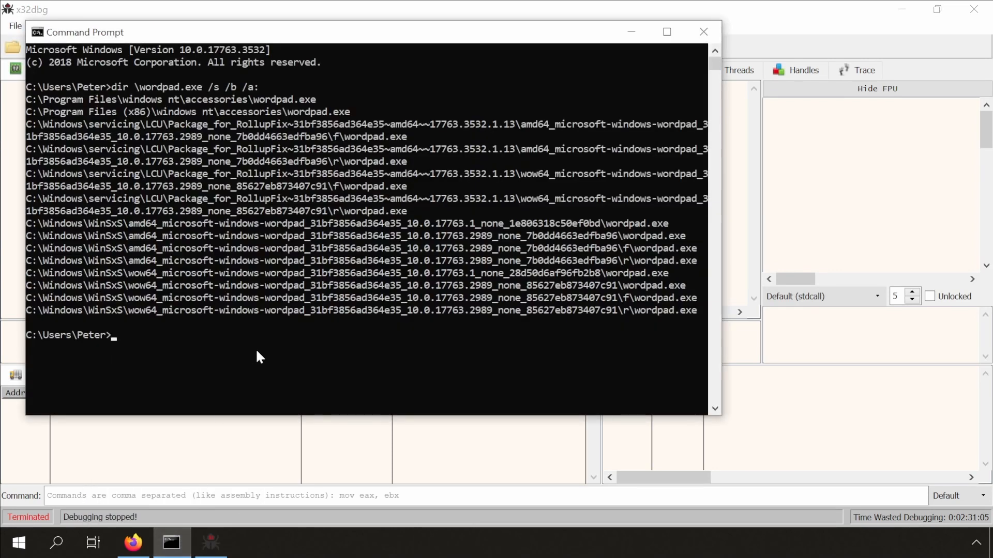
{"action": "type", "text": "echo %comspec%"}
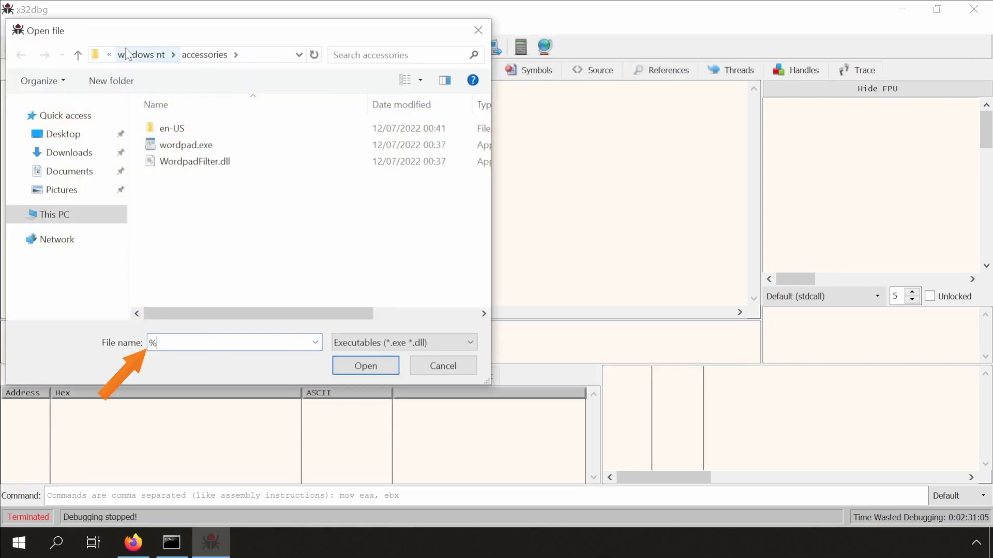
{"action": "type", "text": "comspec%"}
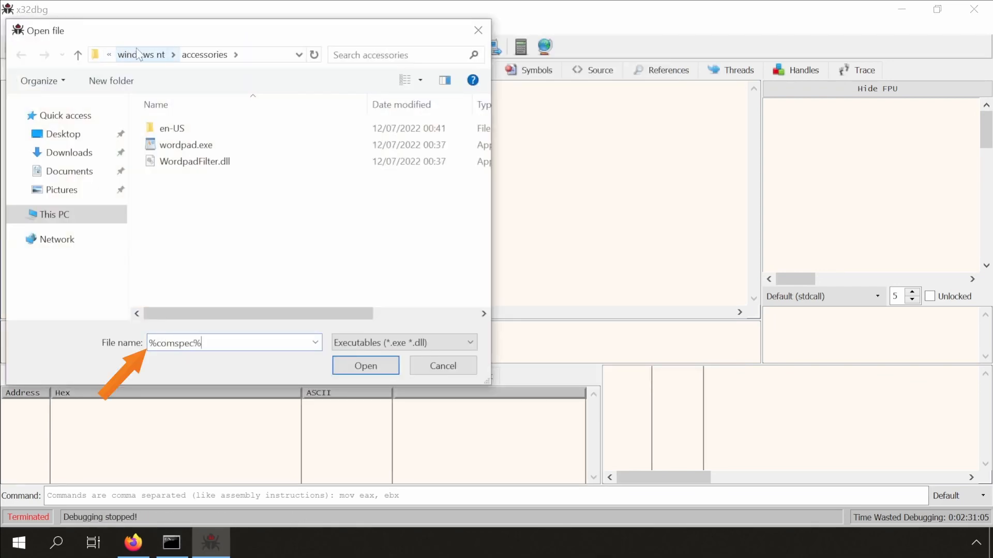
{"action": "left_click", "coordinate": [365, 365]}
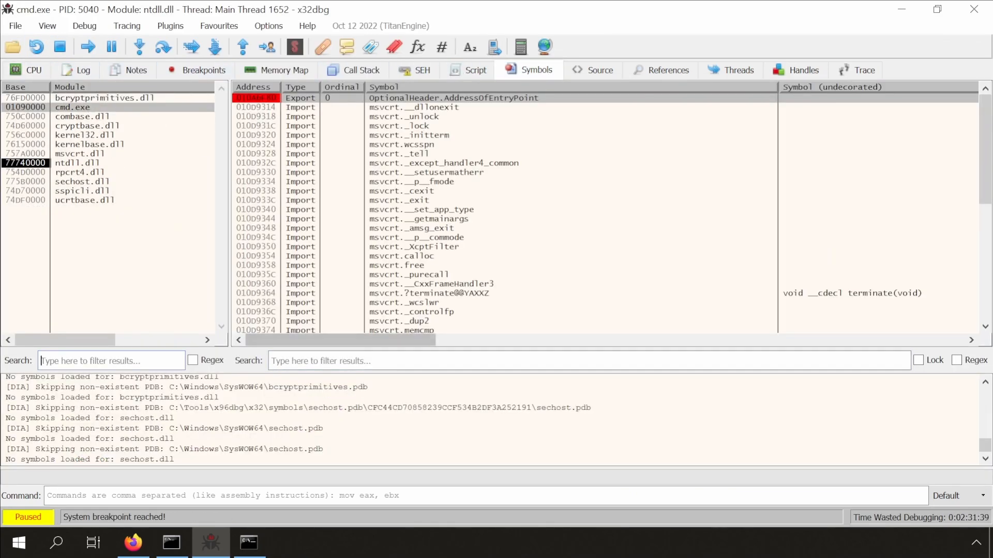
- Find wcschr in symbols and start its Log Text 'Searching for char {byte(...)}'
{"action": "type", "text": "wcs"}
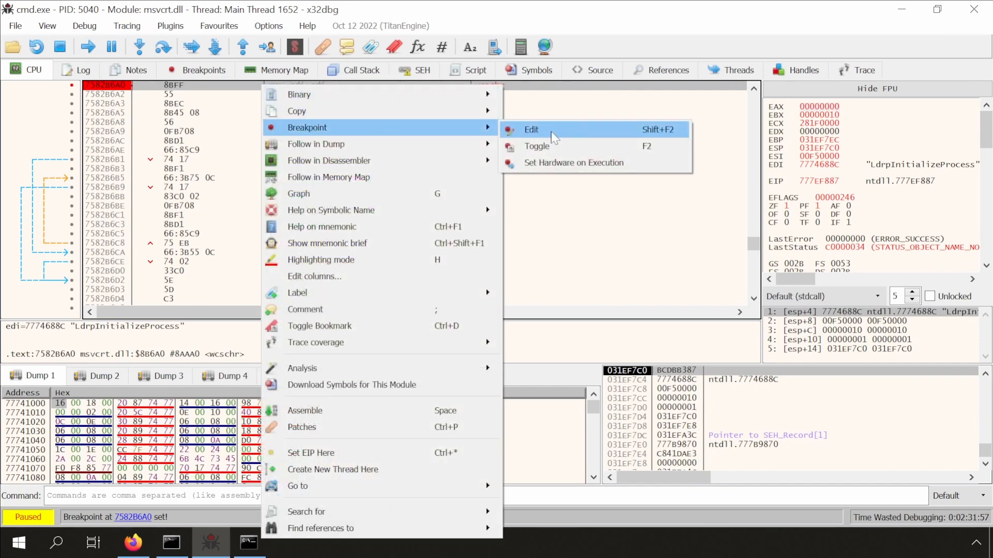
{"action": "left_click", "coordinate": [531, 130]}
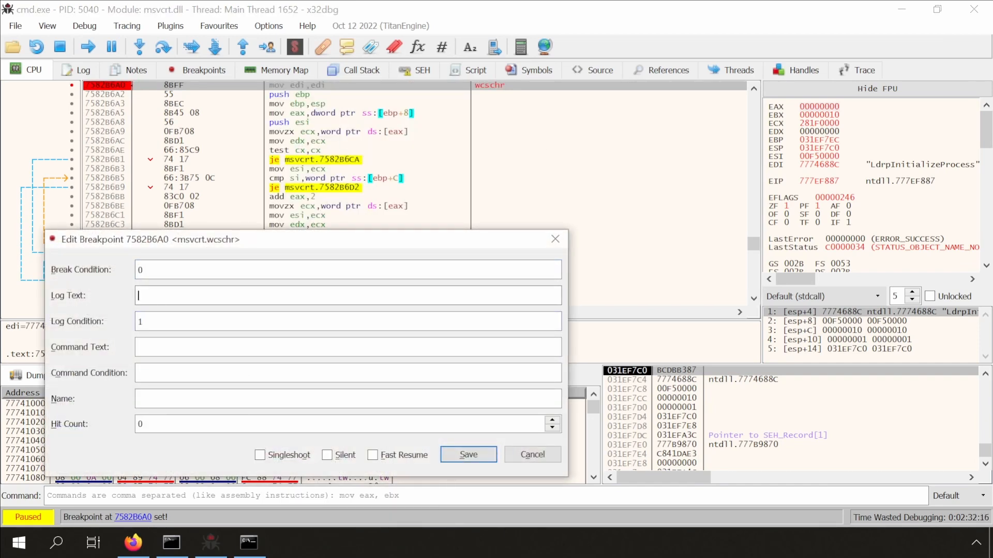
{"action": "type", "text": "Searching for"}
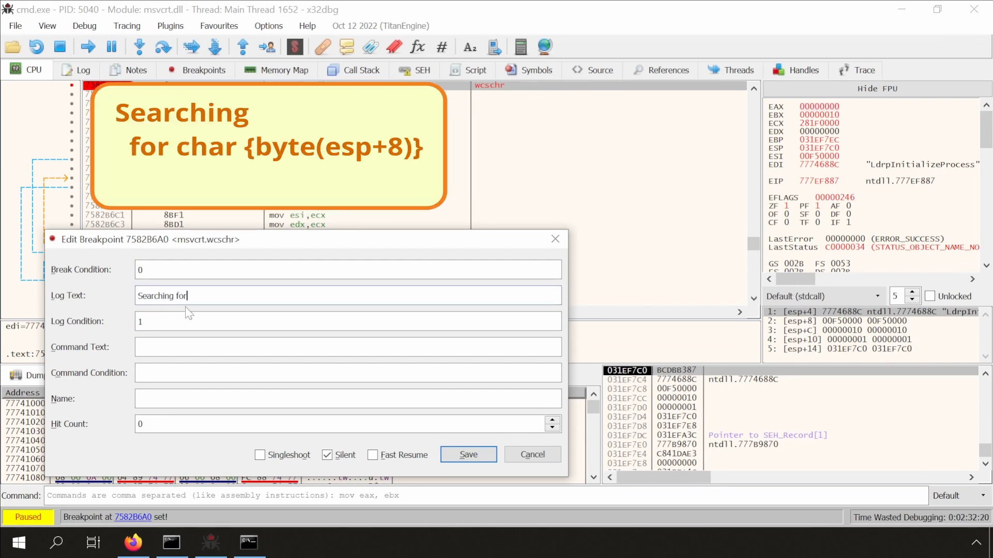
{"action": "type", "text": "char {byte(esp+8)} in"}
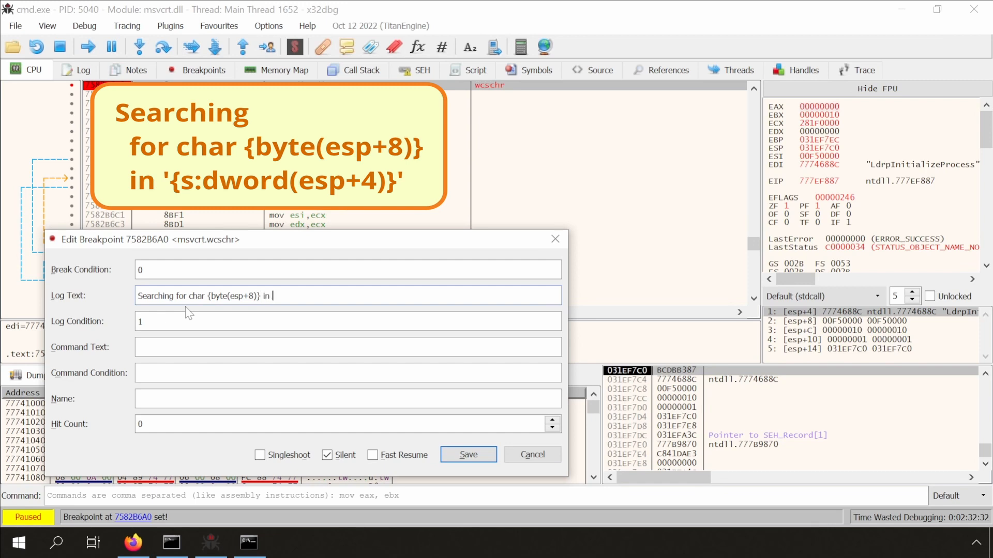
- Complete the log text with s:dword(esp+4) and a utf16 ternary on word(dword(esp+4)) with strlen
{"action": "type", "text": "'{s:dword(esp+4)}' / '{utf16;"}
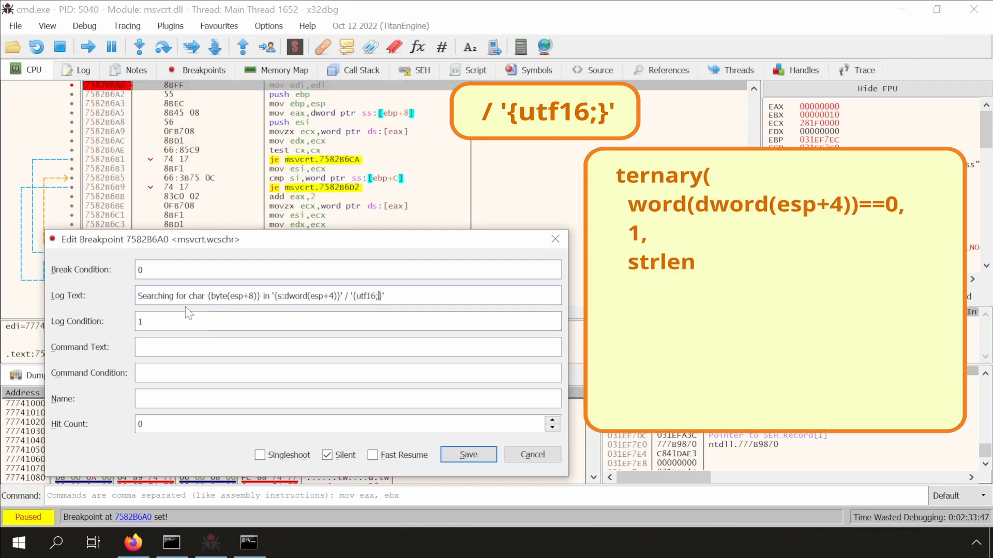
{"action": "type", "text": "ternary(word("}
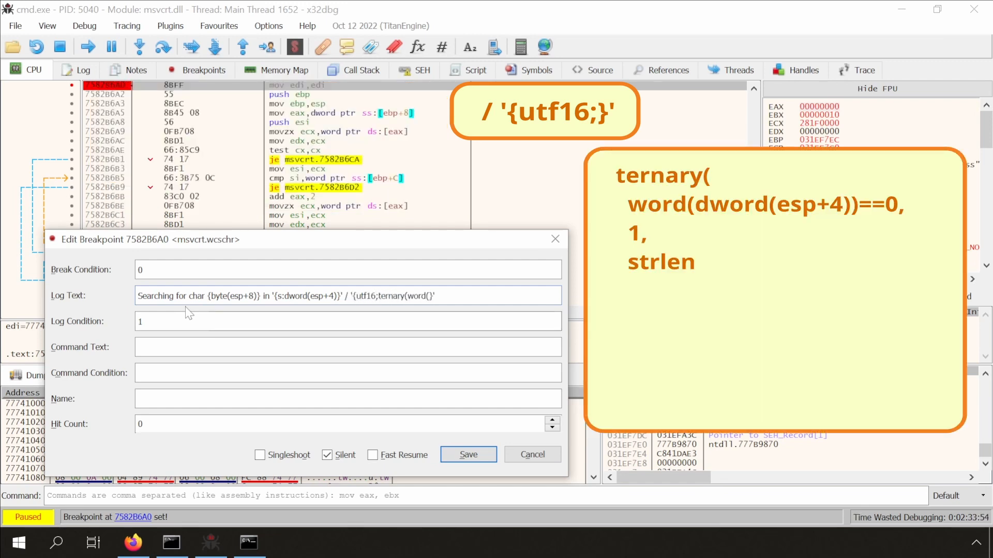
{"action": "type", "text": "dword(esp+4))==0,1,"}
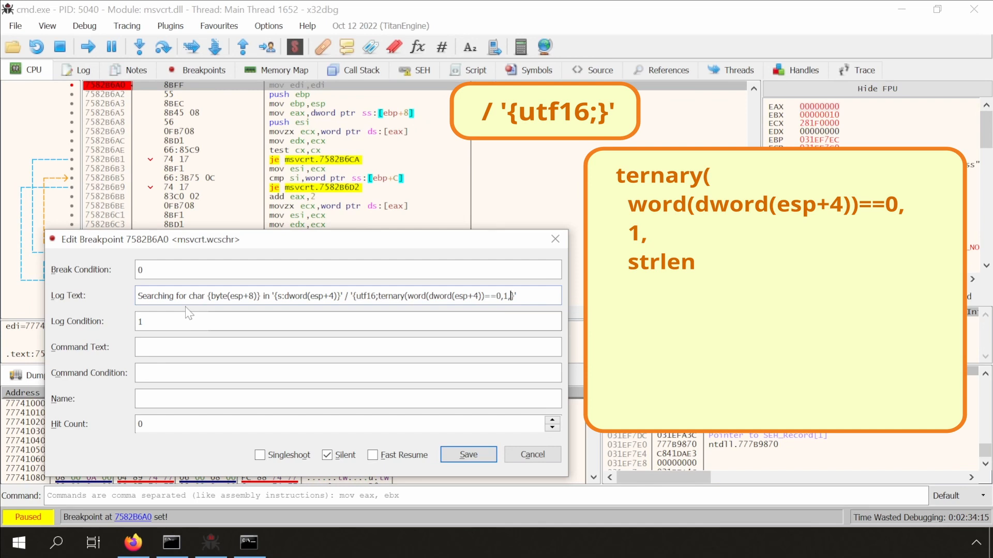
{"action": "type", "text": "strlen("}
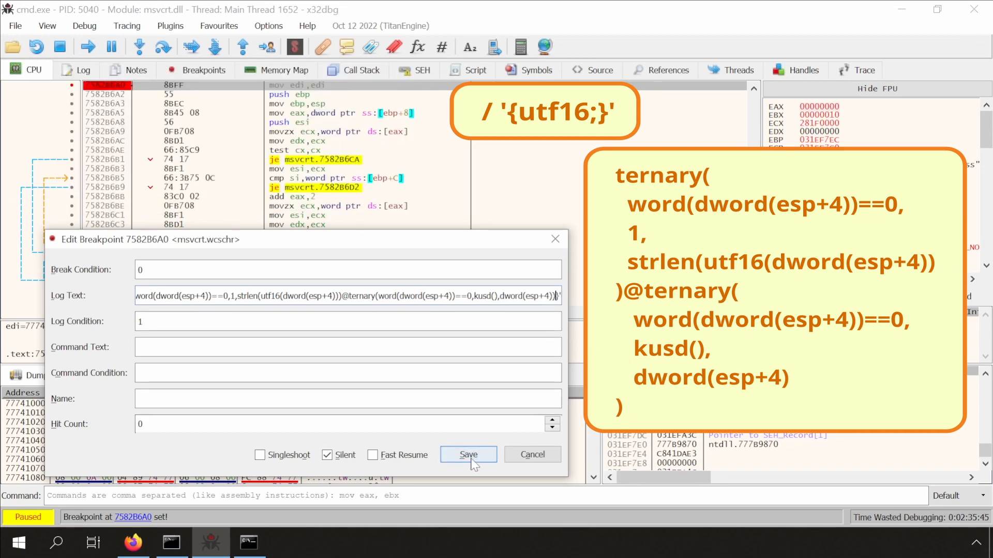
- Save the wcschr breakpoint, run dir in cmd, and view the 'Searching for char A' log lines
{"action": "left_click", "coordinate": [467, 455]}
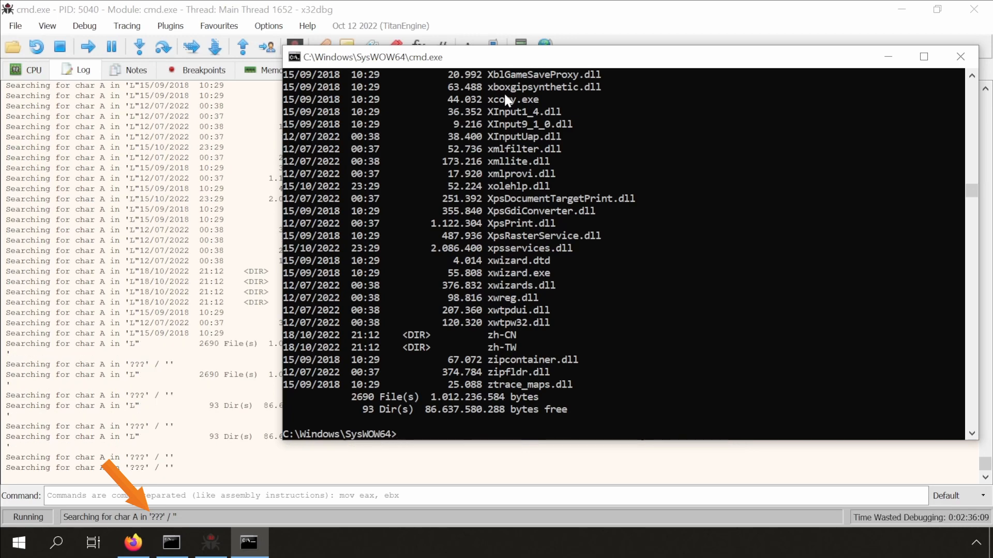
{"action": "left_click", "coordinate": [960, 55]}
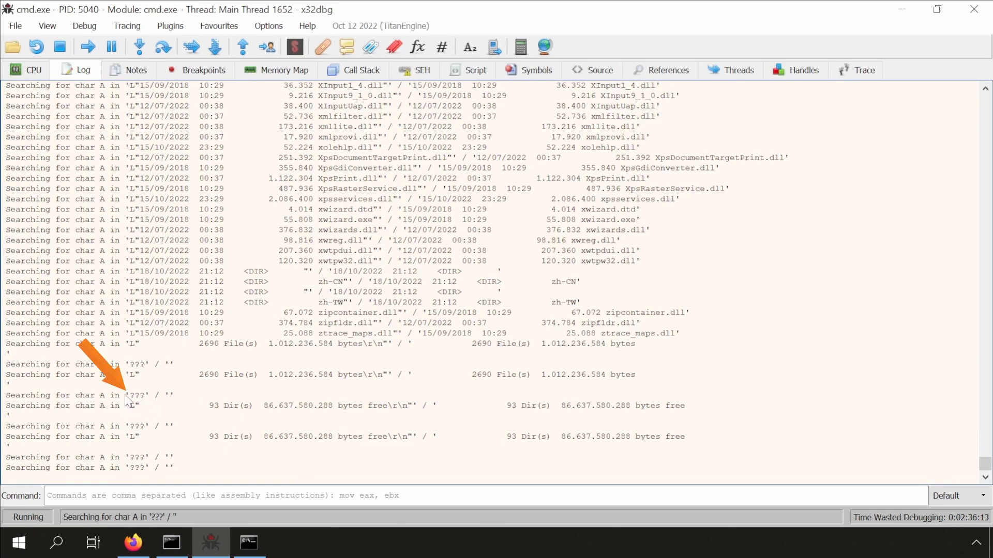
{"action": "mouse_move", "coordinate": [142, 412]}
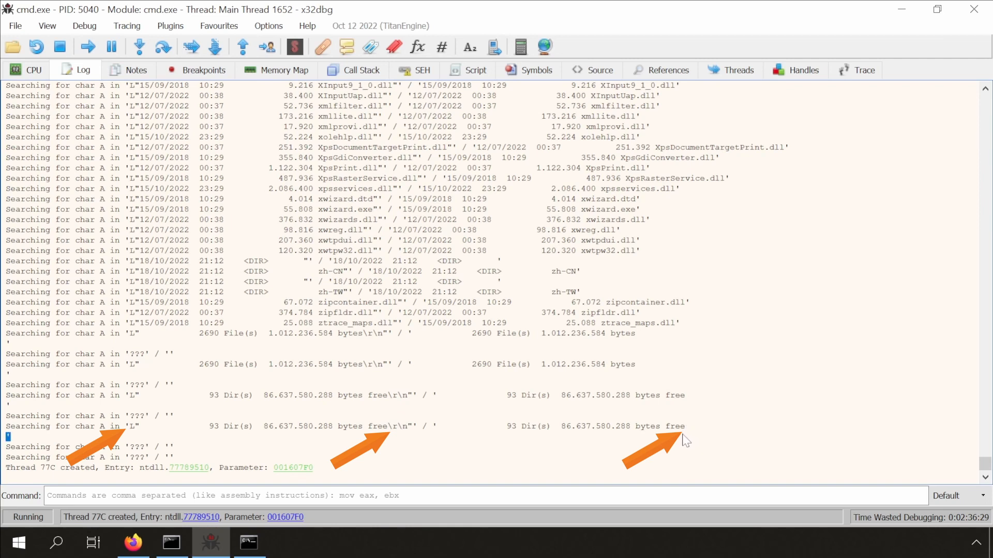
{"action": "mouse_move", "coordinate": [690, 438]}
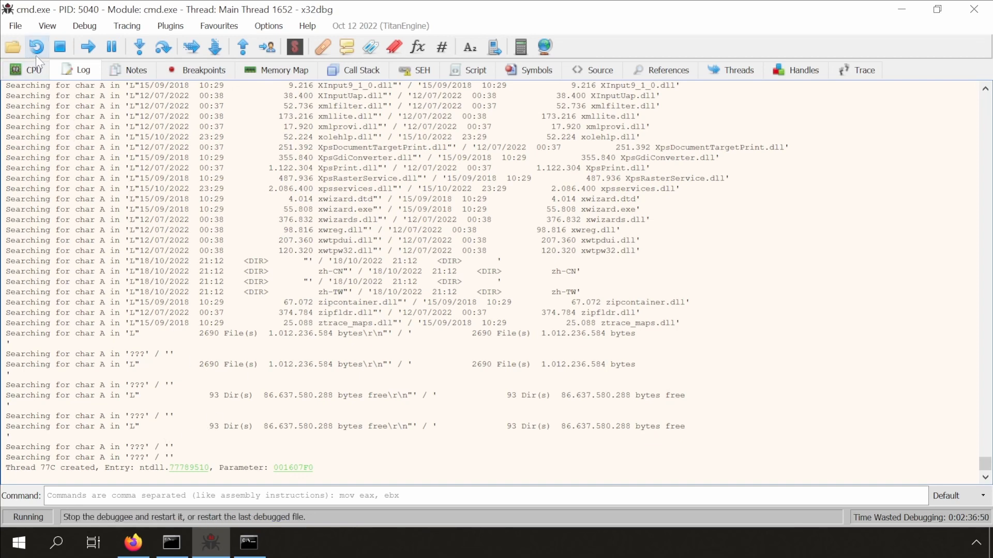
- Restart with notepad.exe and browse user32.dll symbols to reach DrawTextExW
{"action": "left_click", "coordinate": [14, 25]}
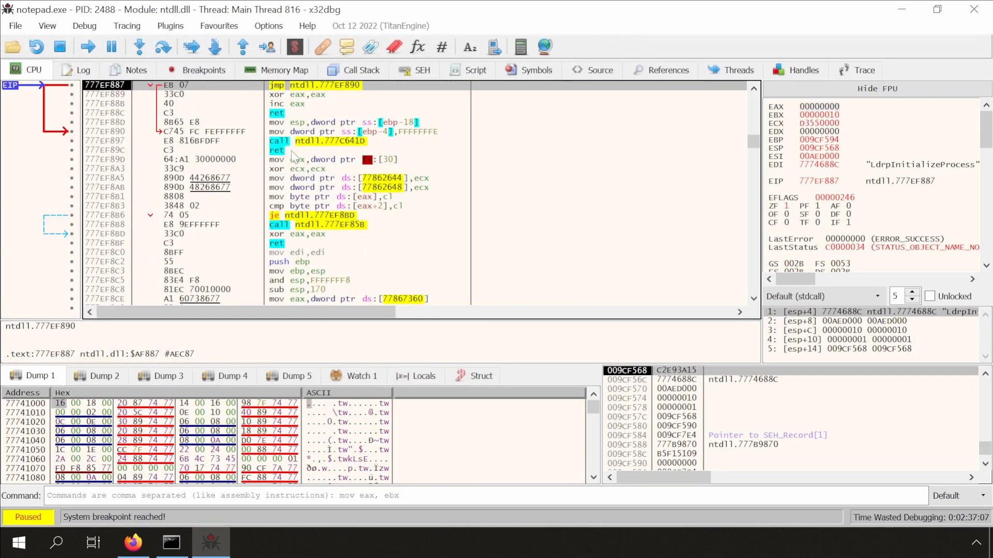
{"action": "left_click", "coordinate": [536, 69]}
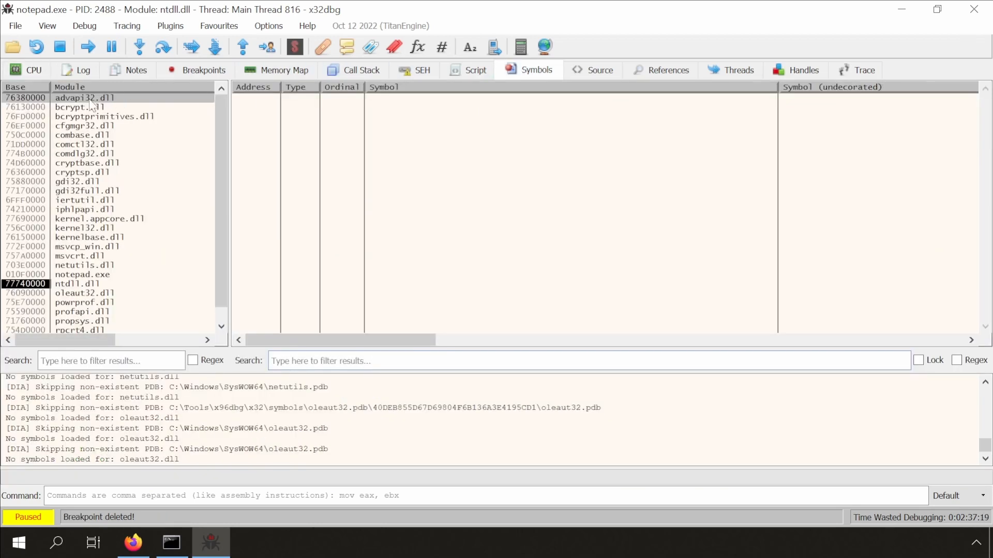
{"action": "left_click", "coordinate": [82, 274]}
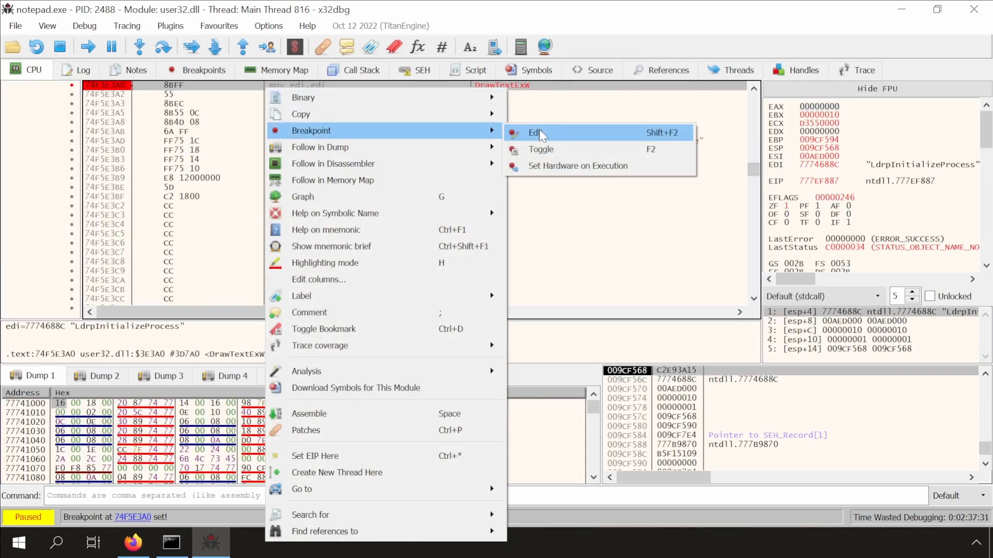
- Set DrawTextExW breakpoint to Log Condition 1 with s:, utf16() and utf16@ of dword(esp+8), silent, and save
{"action": "left_click", "coordinate": [535, 133]}
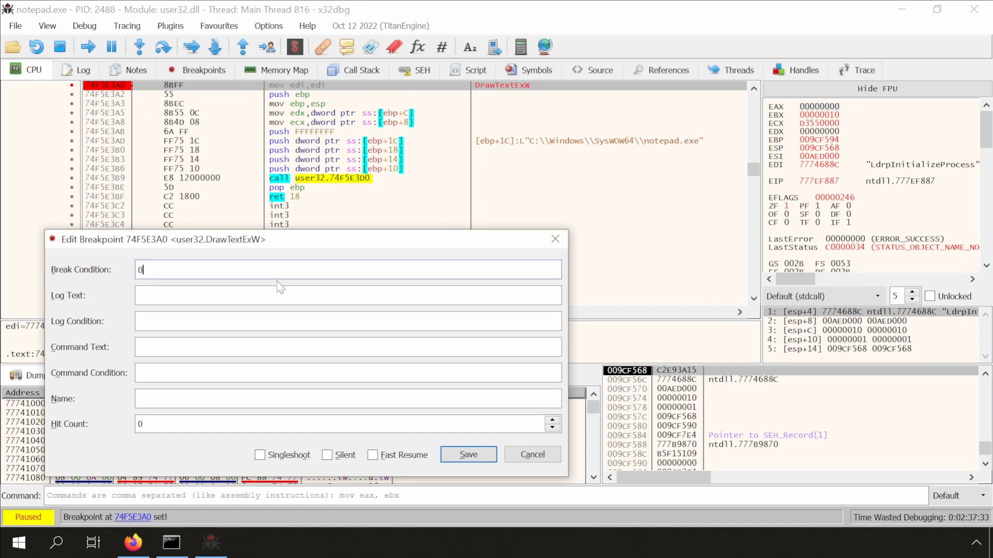
{"action": "type", "text": "1"}
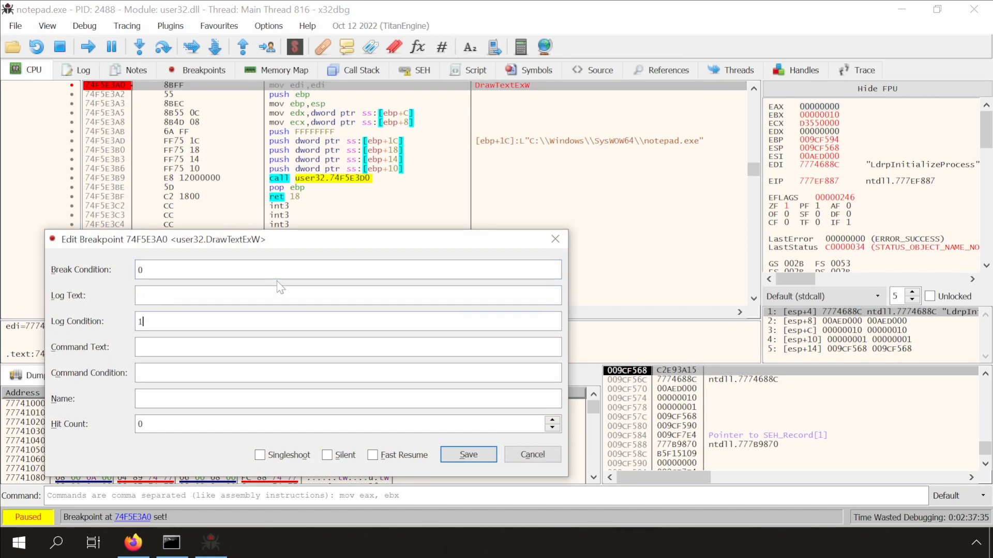
{"action": "type", "text": "DrawTextEx({s"}
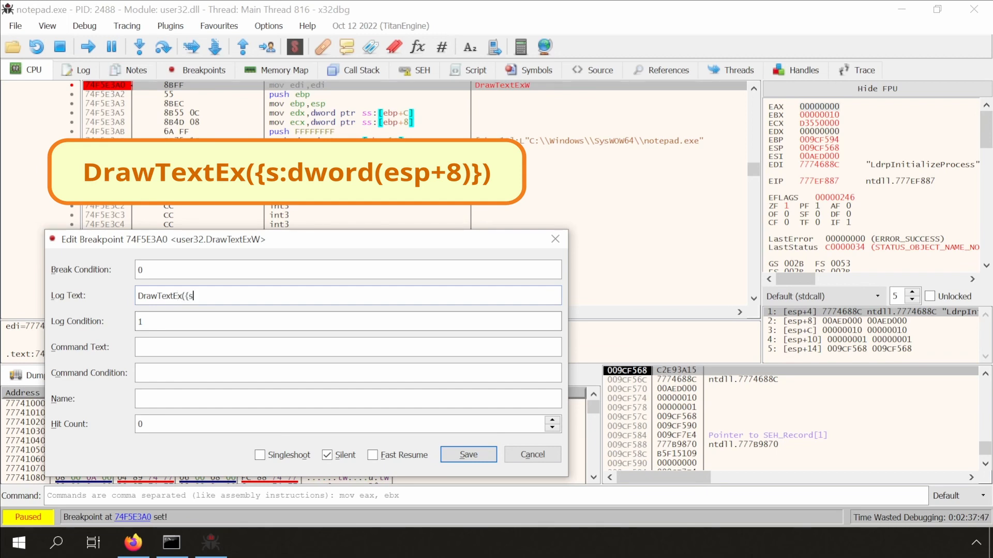
{"action": "type", "text": ":dword(esp+8)}) / DrawText"}
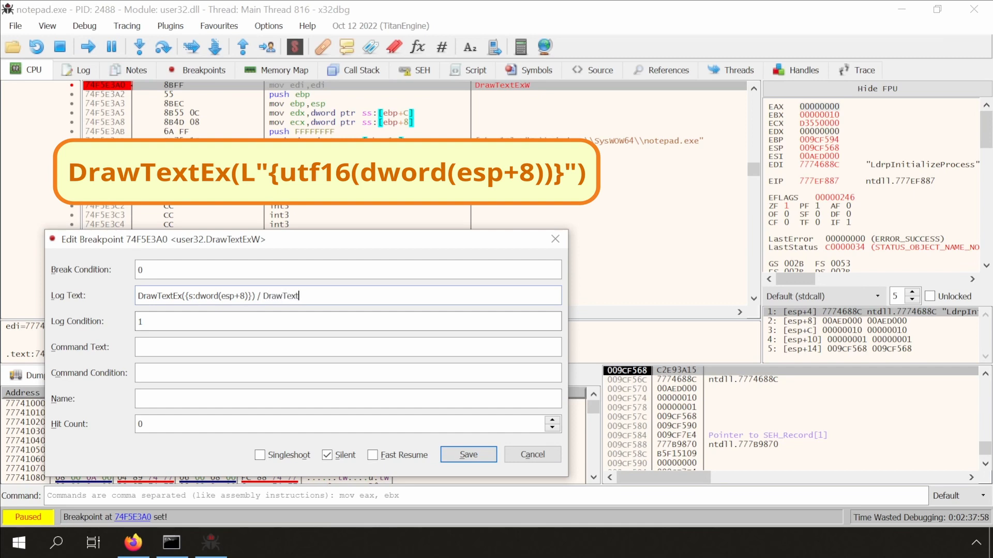
{"action": "type", "text": "Ex(L\"{utf16"}
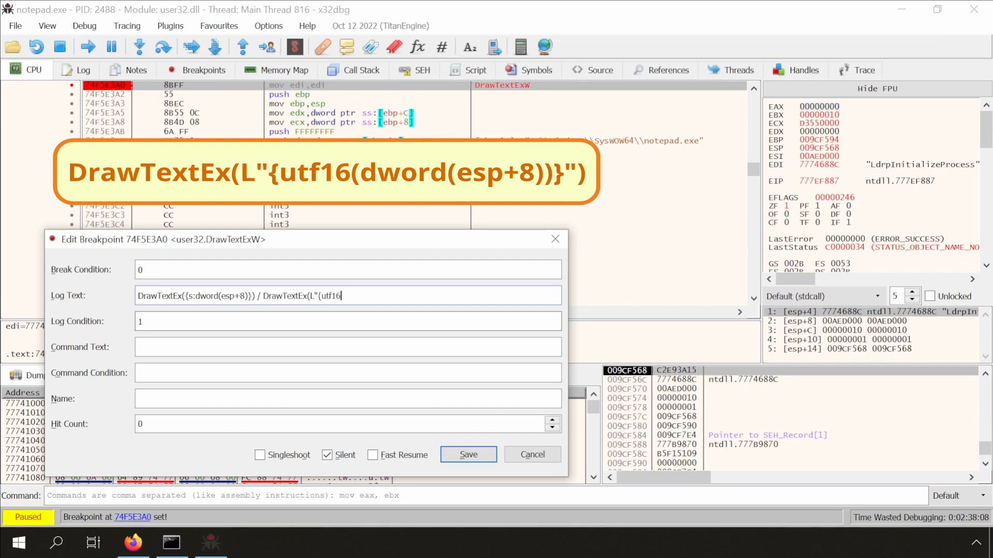
{"action": "type", "text": "(dword(esp+8))}\") / DrawTextEx(L\"{utf16@dword(esp+8"}
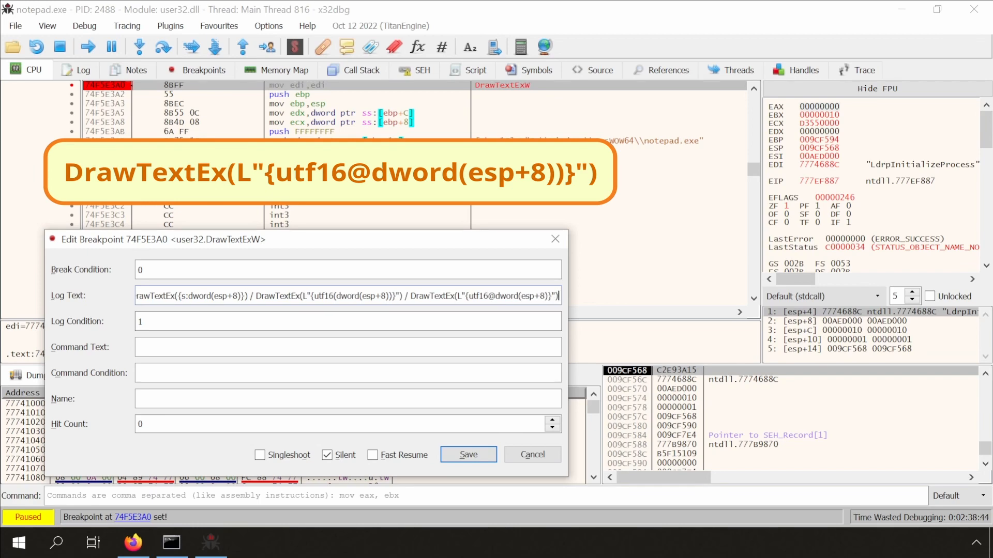
{"action": "left_click", "coordinate": [467, 454]}
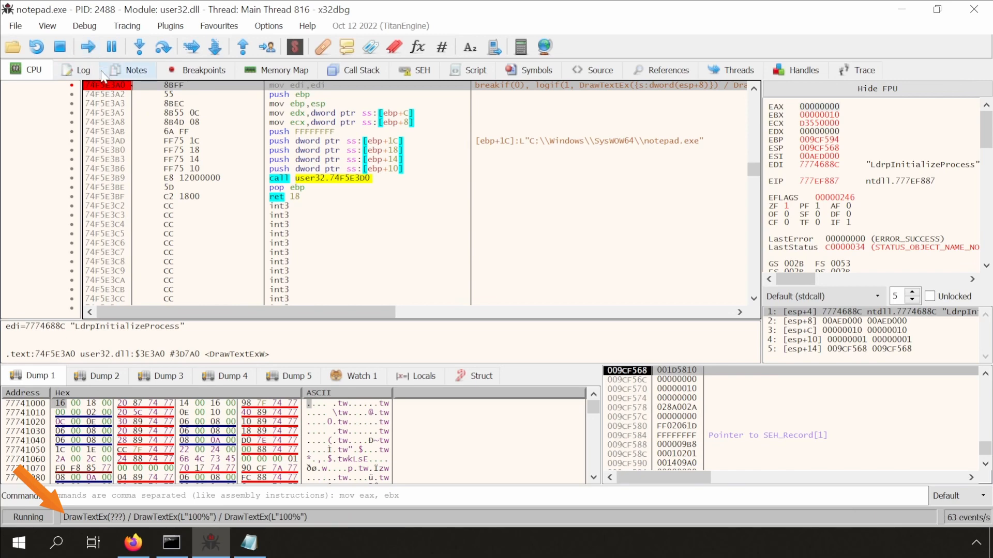
- View the DrawTextEx log lines, then bring the debugged Notepad window forward
{"action": "left_click", "coordinate": [75, 70]}
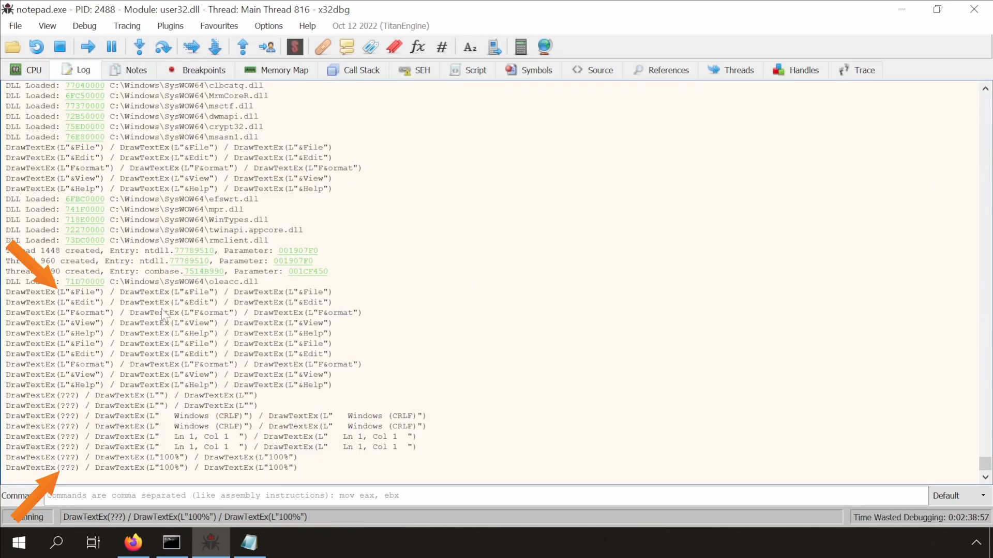
{"action": "mouse_move", "coordinate": [161, 425]}
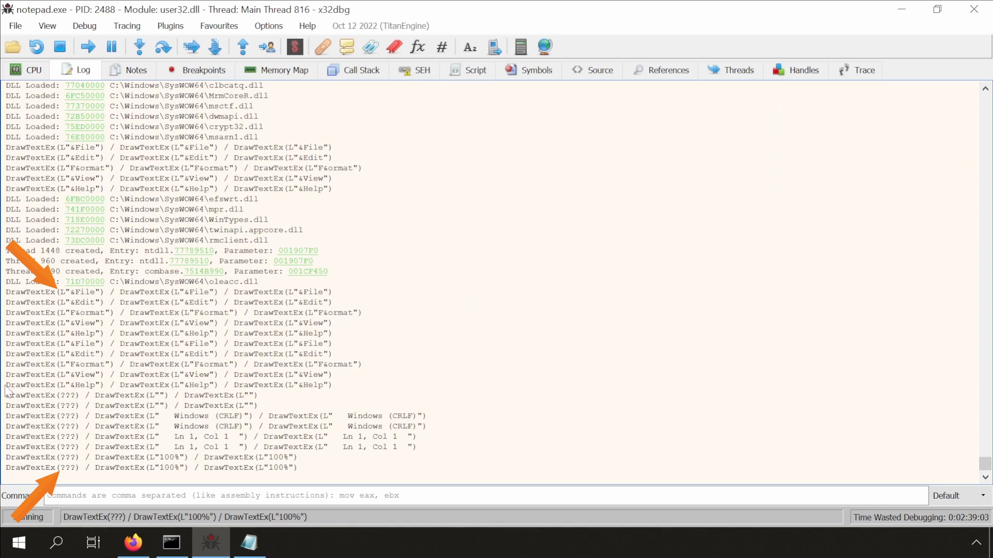
{"action": "mouse_move", "coordinate": [63, 404]}
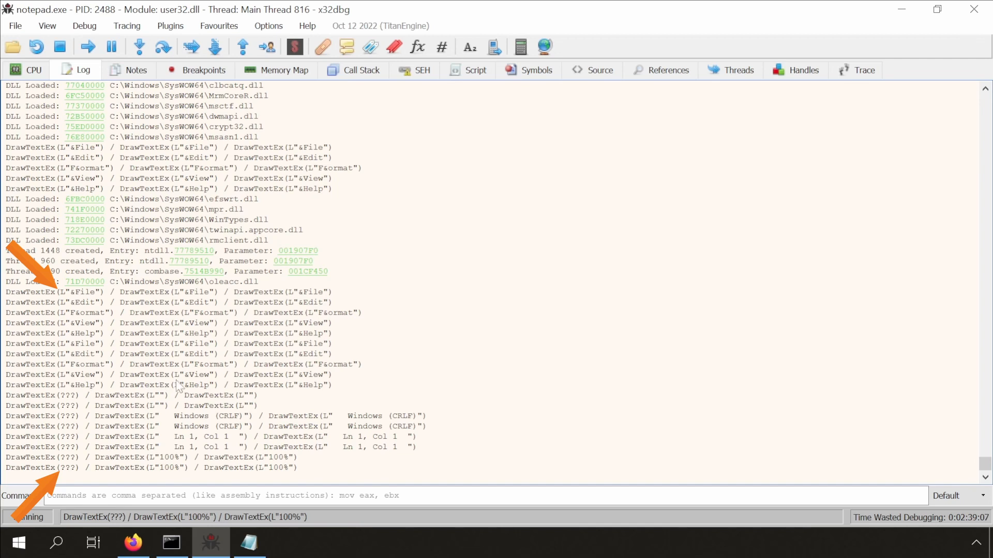
{"action": "mouse_move", "coordinate": [163, 420]}
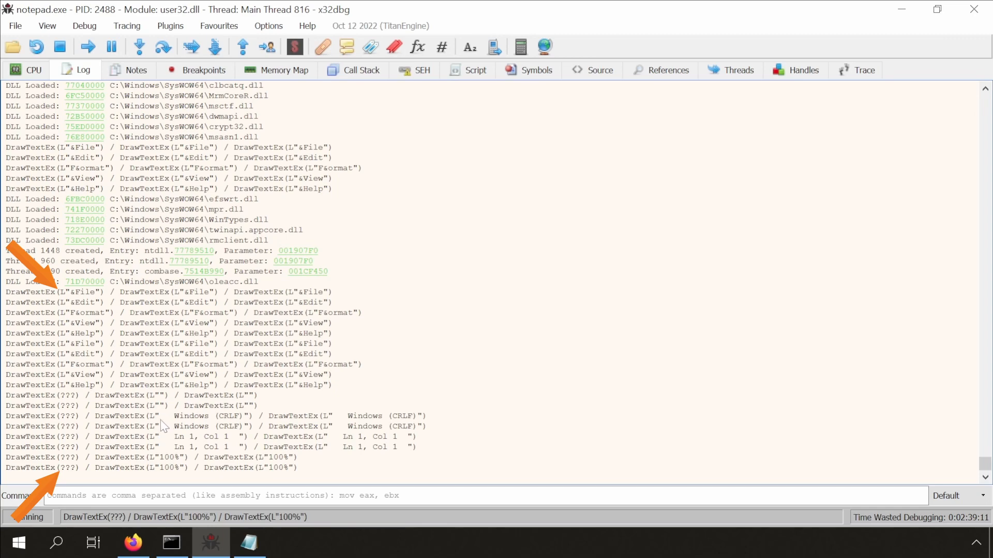
{"action": "double_click", "coordinate": [166, 457]}
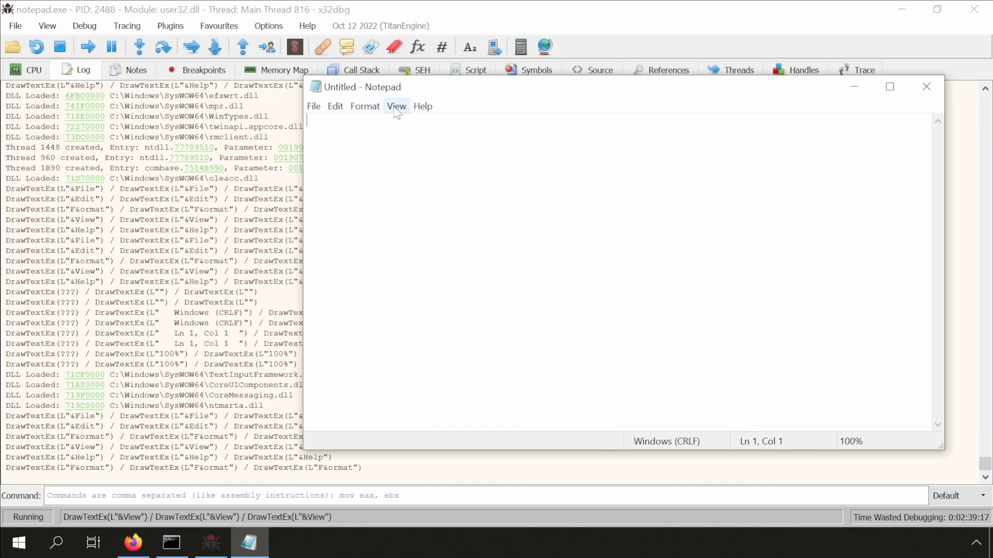
- Exercise Notepad's View, Format > Font and Edit menus and type 'Please Subscribe' to generate logged text
{"action": "left_click", "coordinate": [396, 105]}
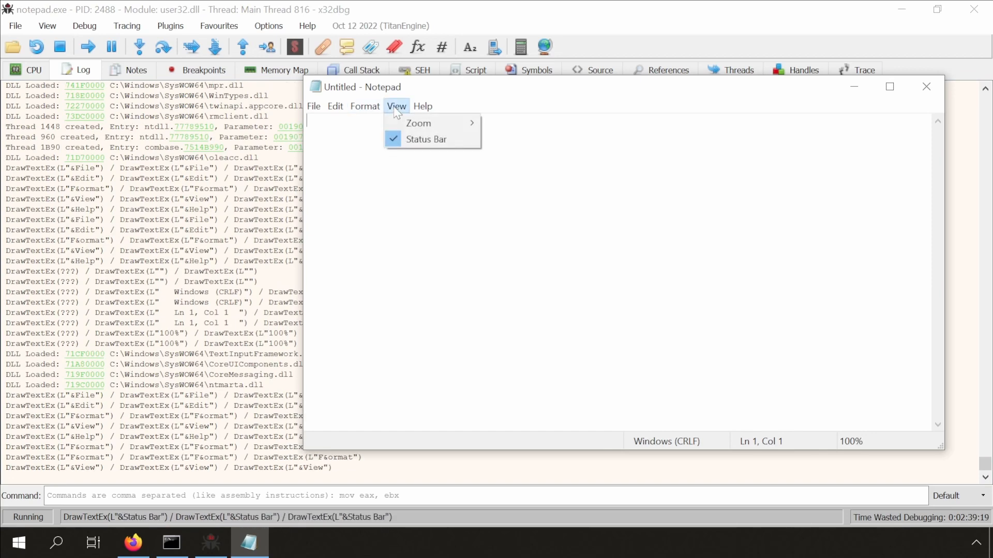
{"action": "left_click", "coordinate": [364, 105]}
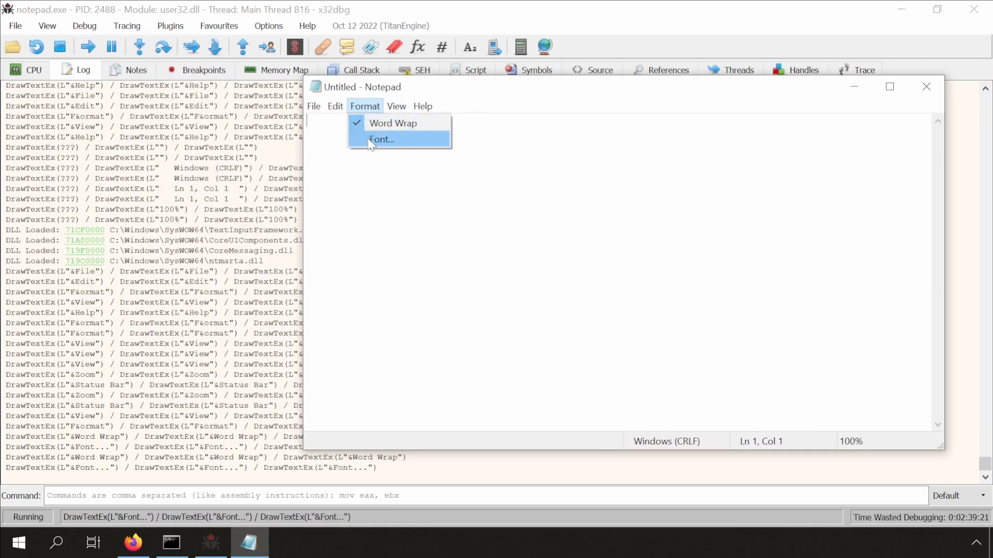
{"action": "left_click", "coordinate": [381, 140]}
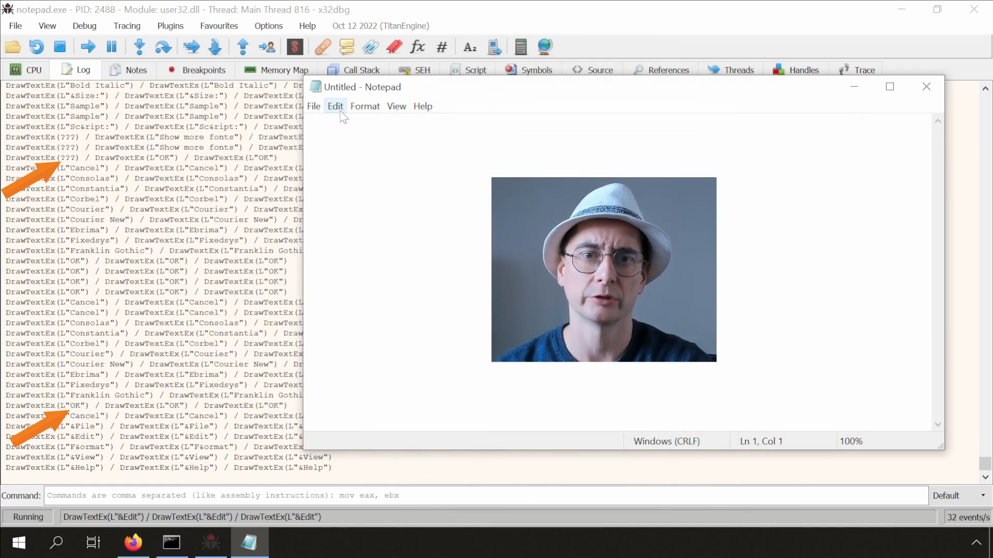
{"action": "left_click", "coordinate": [335, 105]}
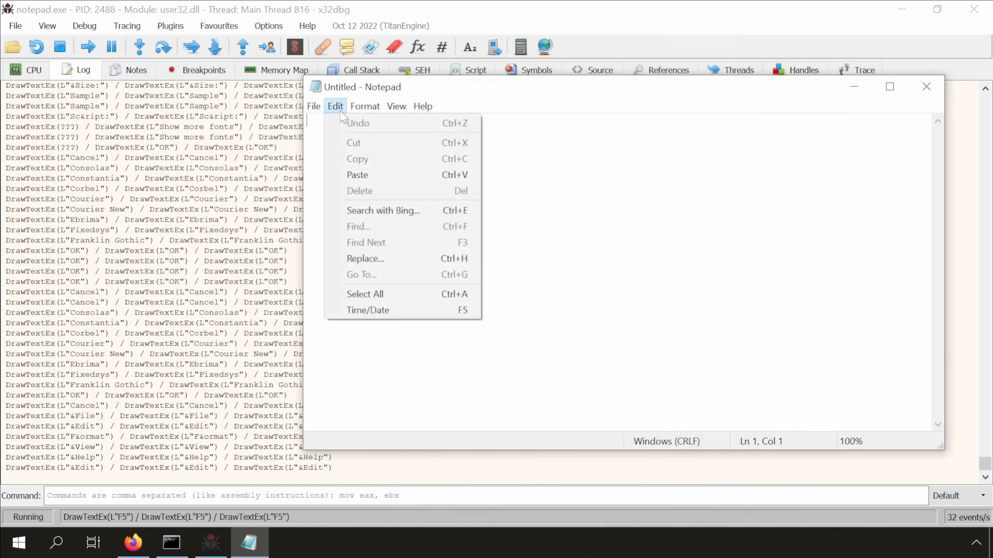
{"action": "left_click", "coordinate": [363, 106]}
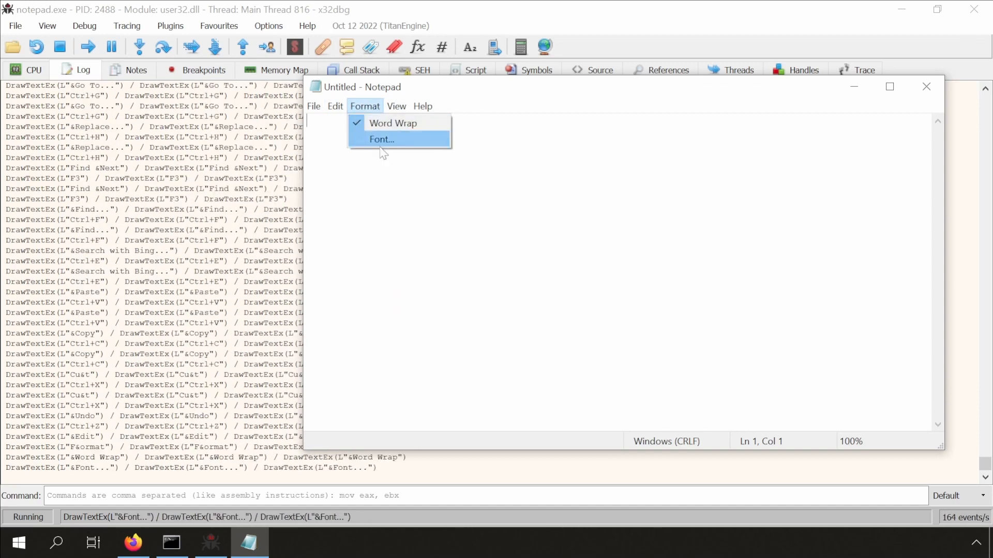
{"action": "left_click", "coordinate": [381, 139]}
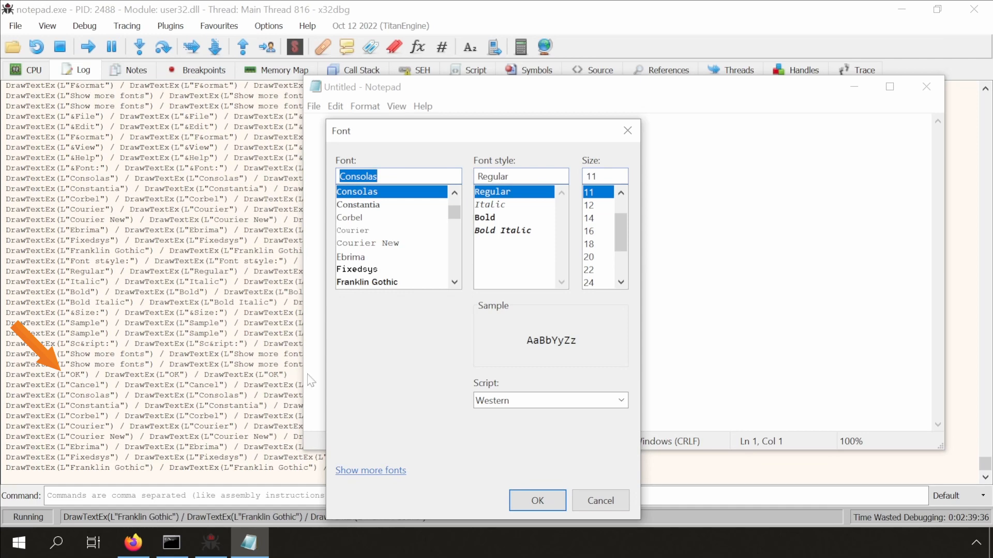
{"action": "mouse_move", "coordinate": [294, 380]}
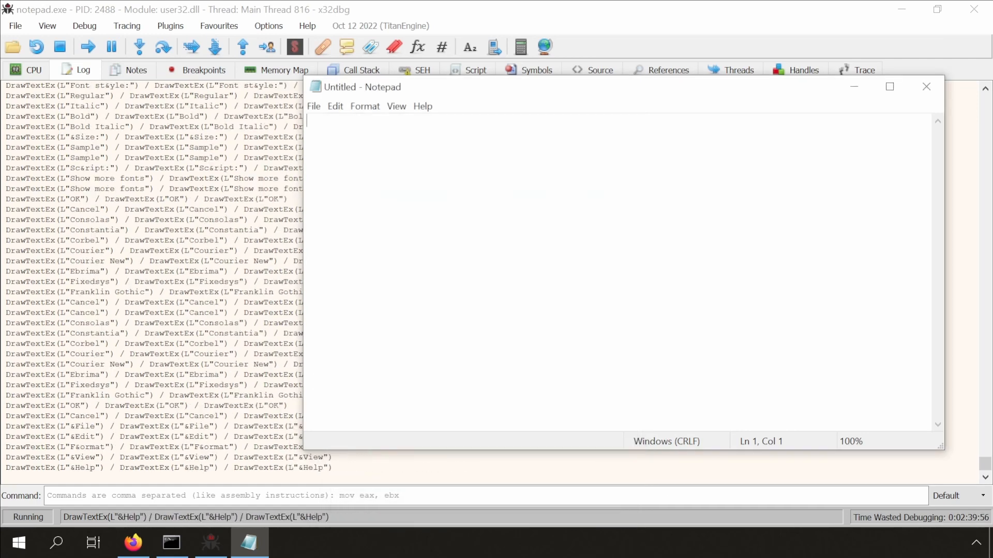
{"action": "type", "text": "Please Subscribe"}
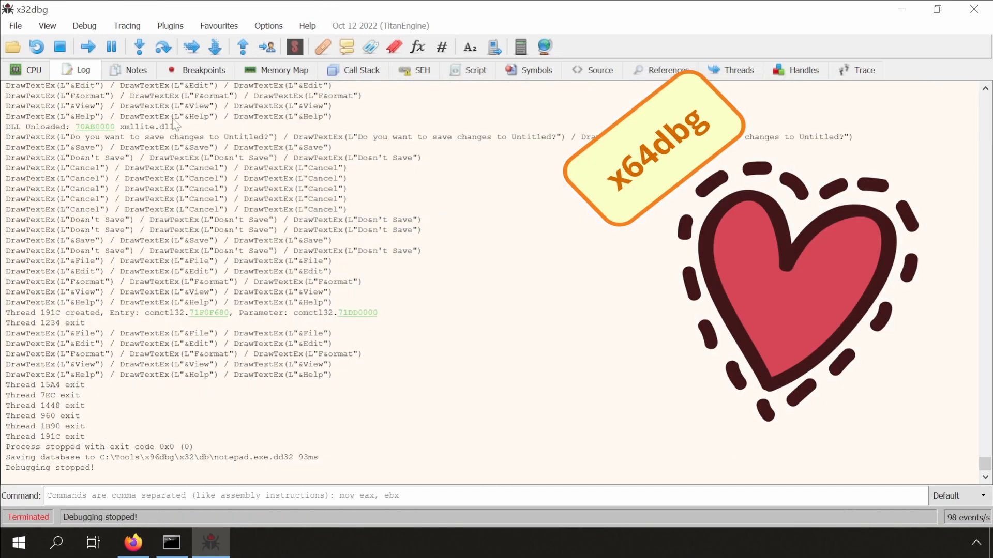
- Show the expression functions documentation, then close the browser to reveal the comparison table
{"action": "left_click", "coordinate": [203, 69]}
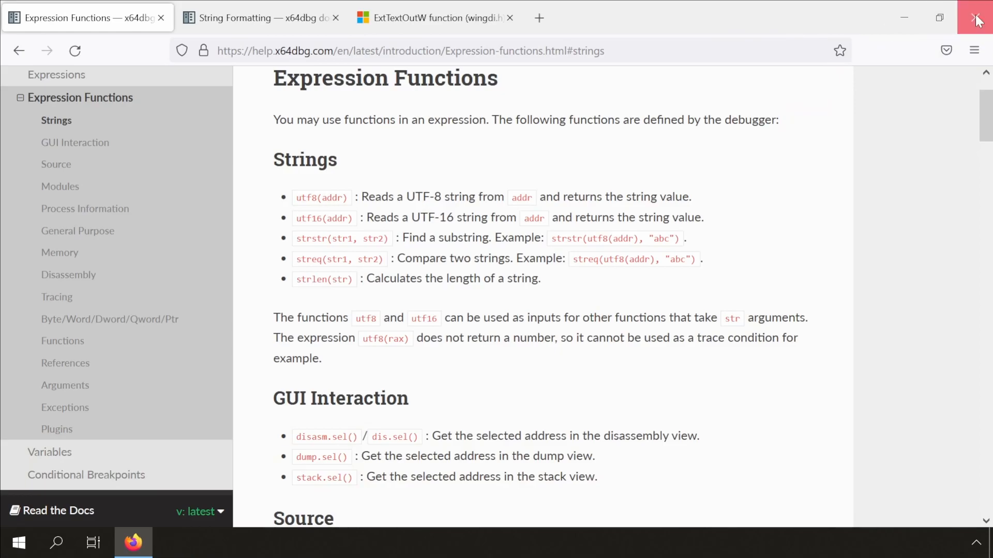
{"action": "left_click", "coordinate": [977, 18]}
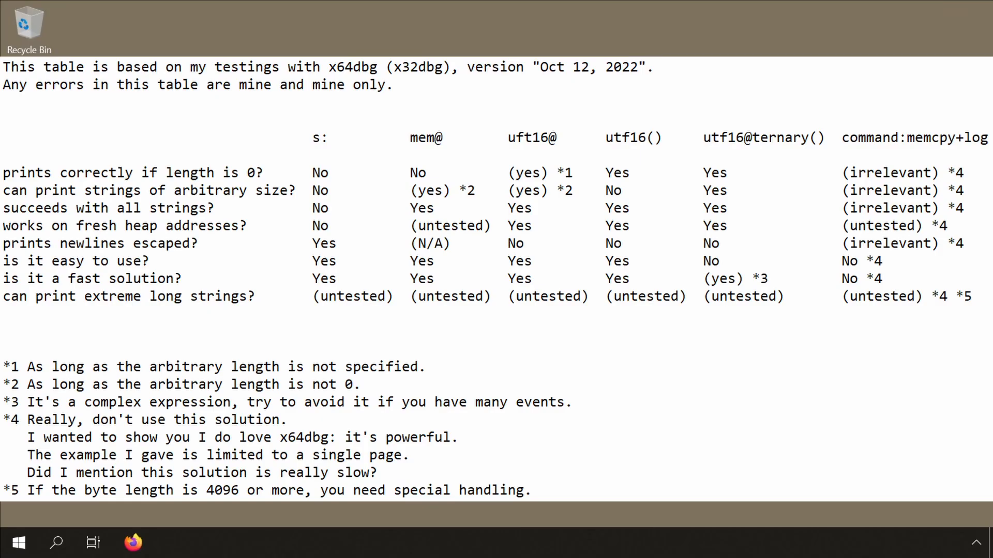